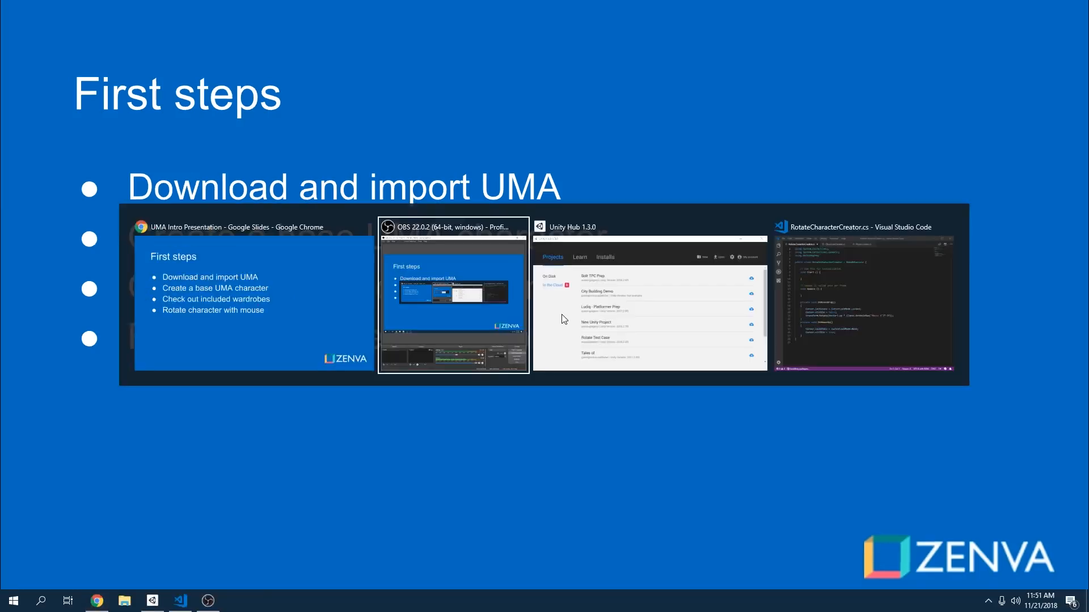
Create a new 3D project called 'Character Customizer' from Unity Hub.
left_click(648, 297)
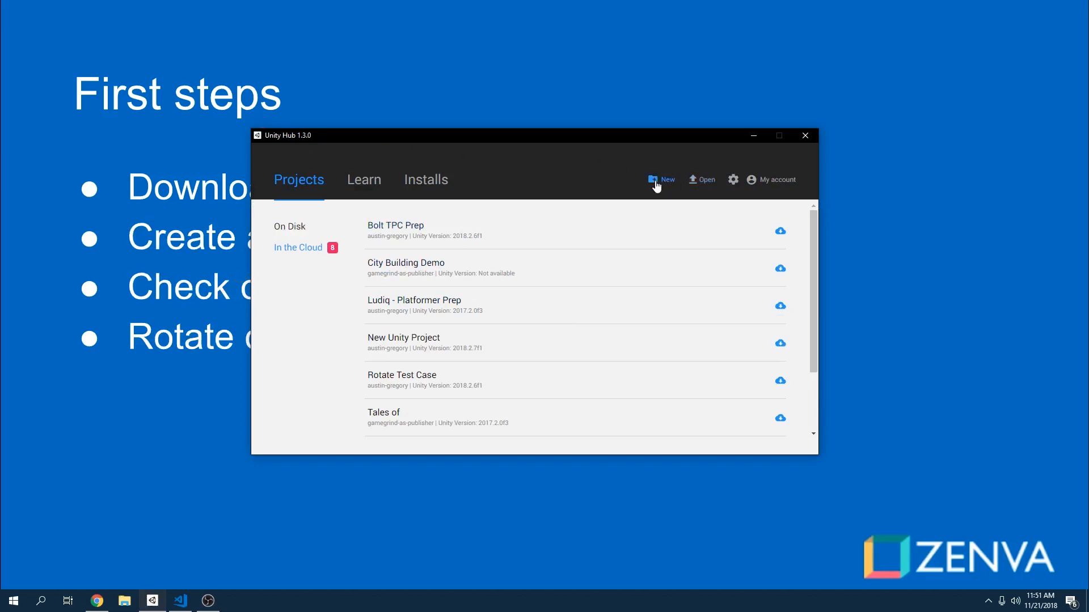
left_click(661, 179)
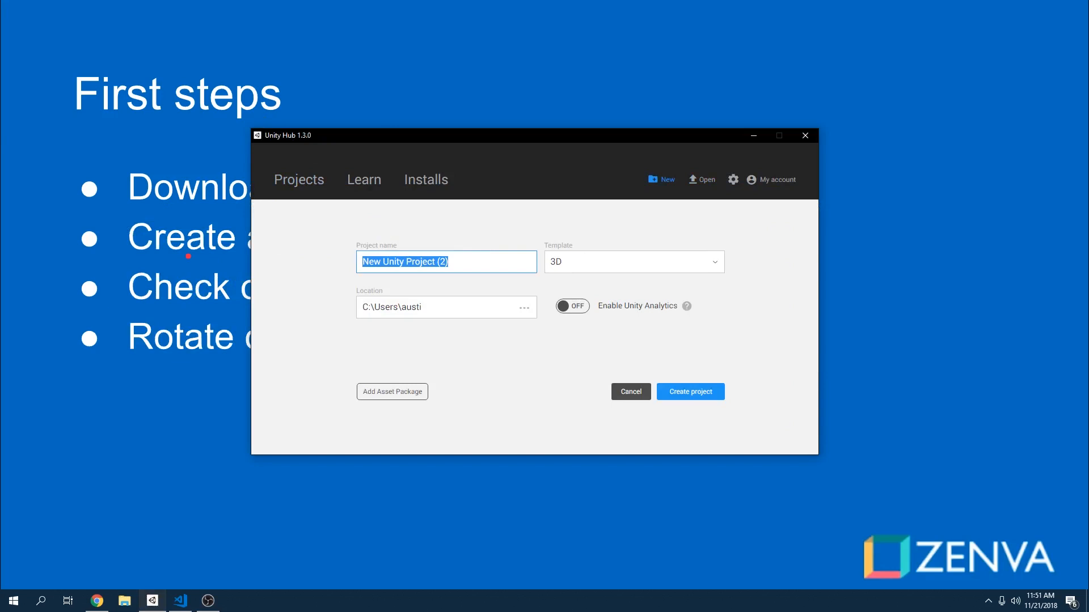
type("Character Customizer")
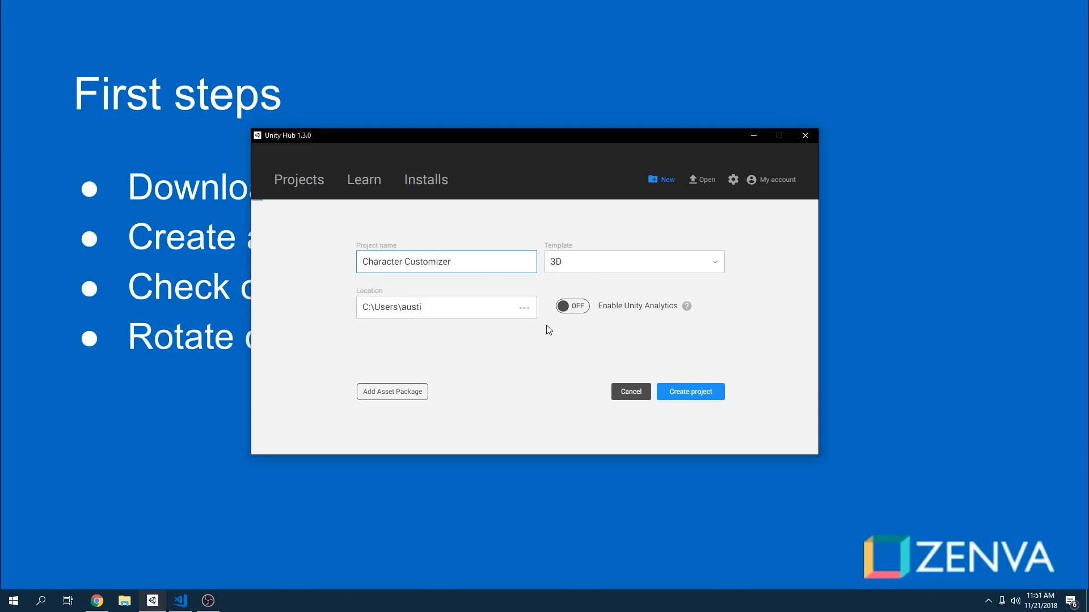
mouse_move(641, 382)
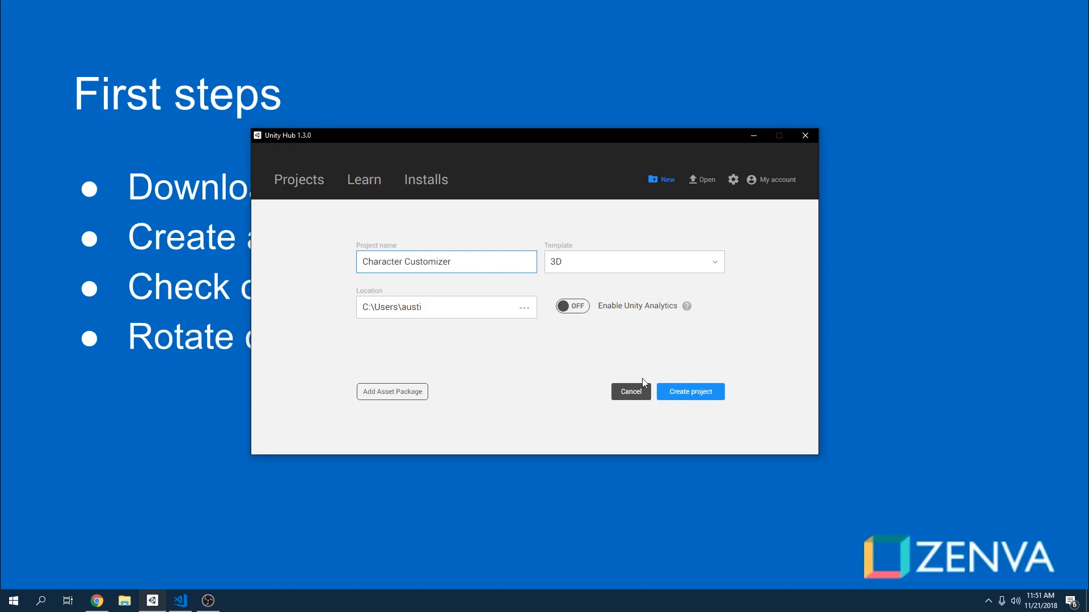
left_click(689, 391)
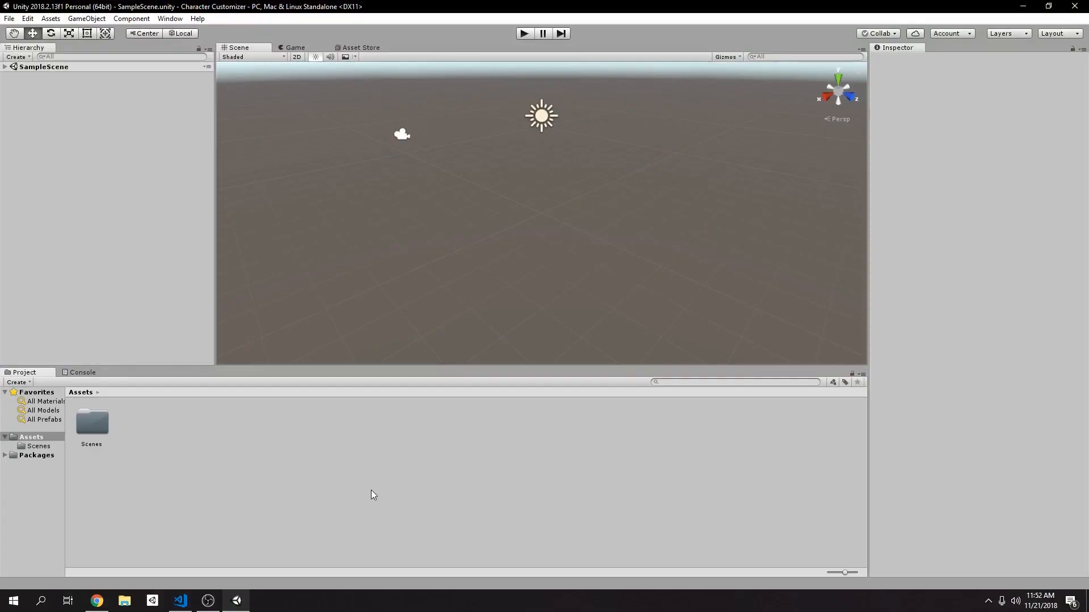
Restore the Default editor layout and open the Asset Store tab.
left_click(1055, 33)
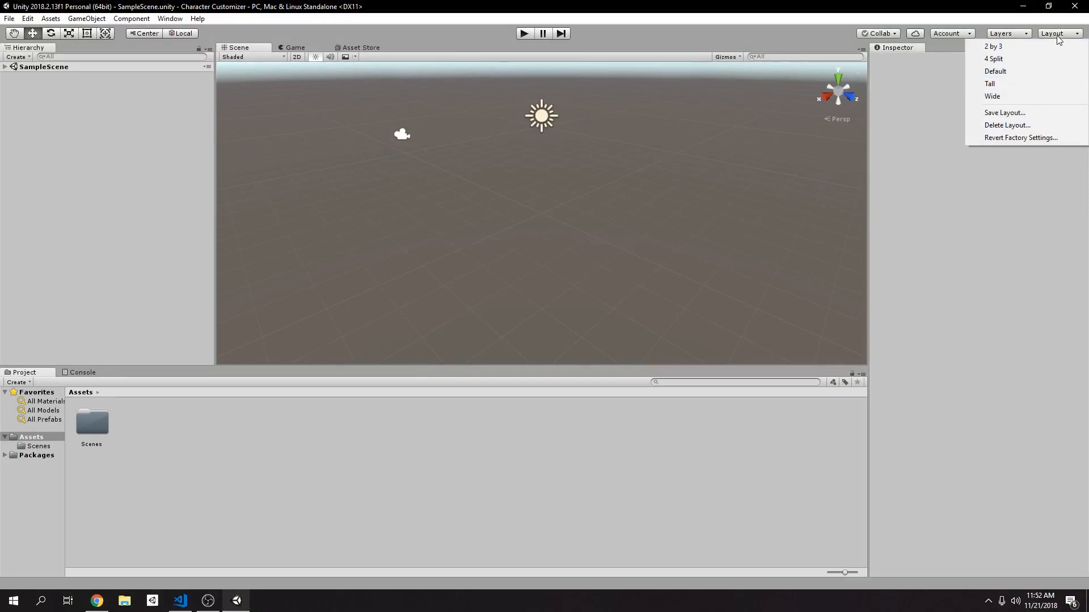
left_click(994, 71)
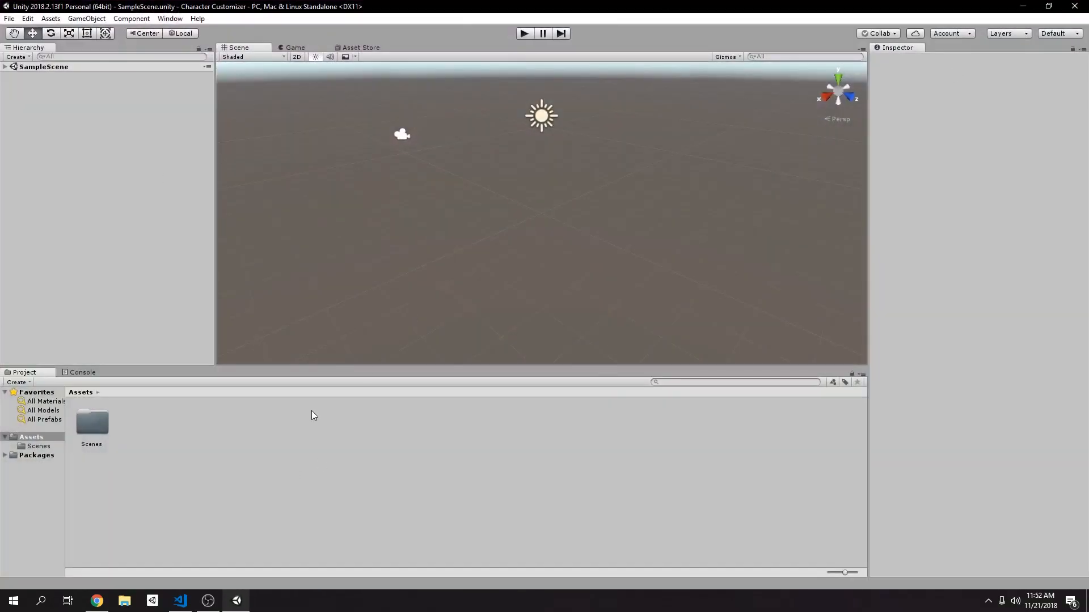
mouse_move(367, 57)
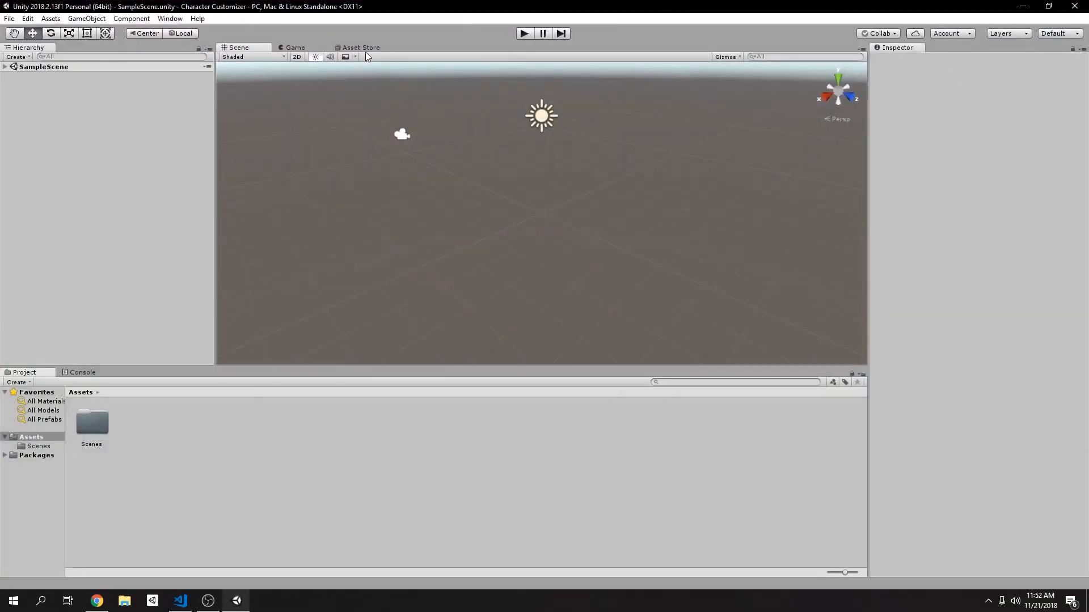
left_click(360, 47)
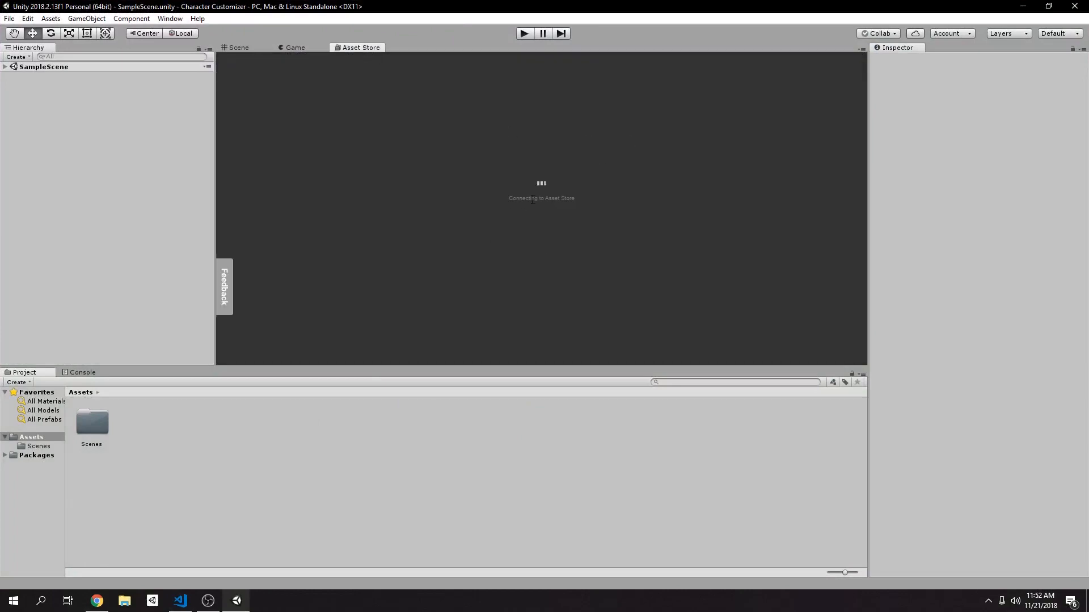
mouse_move(476, 171)
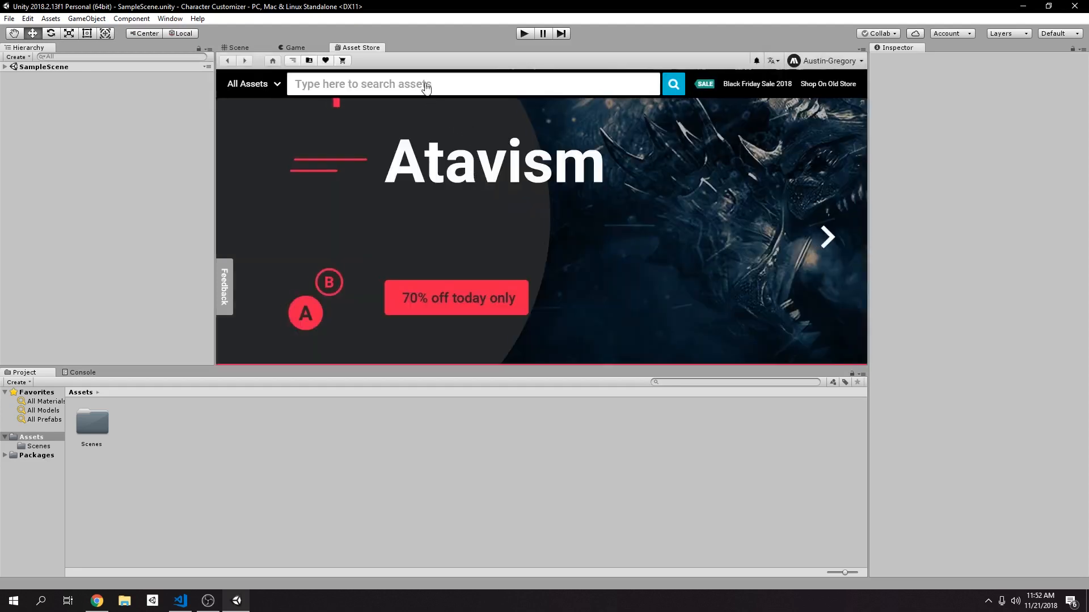
Search the Asset Store for 'uma' and open the UMA 2 listing.
type("uma")
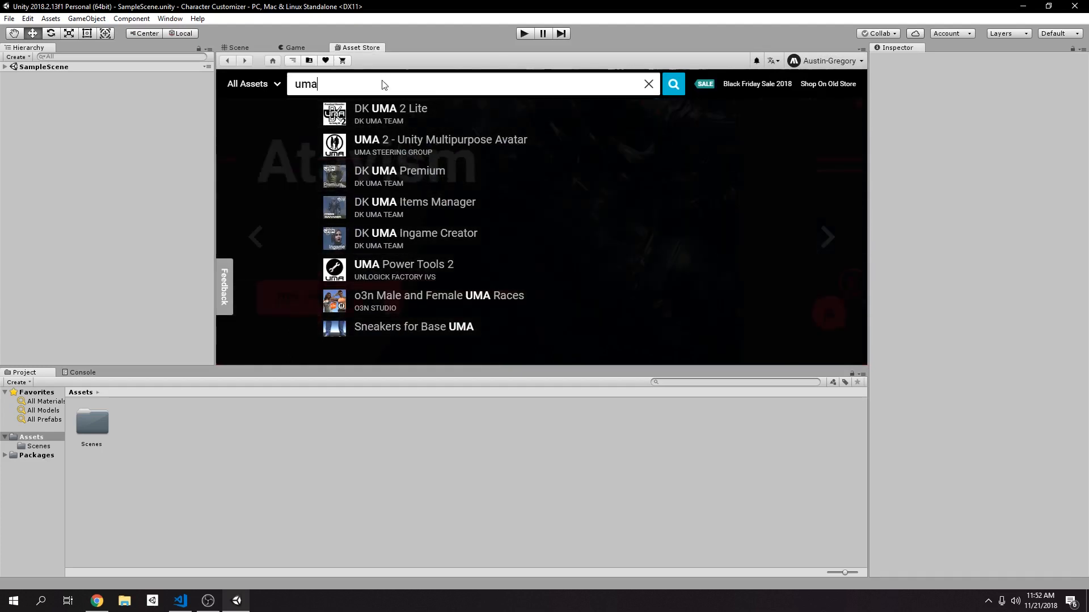
left_click(672, 83)
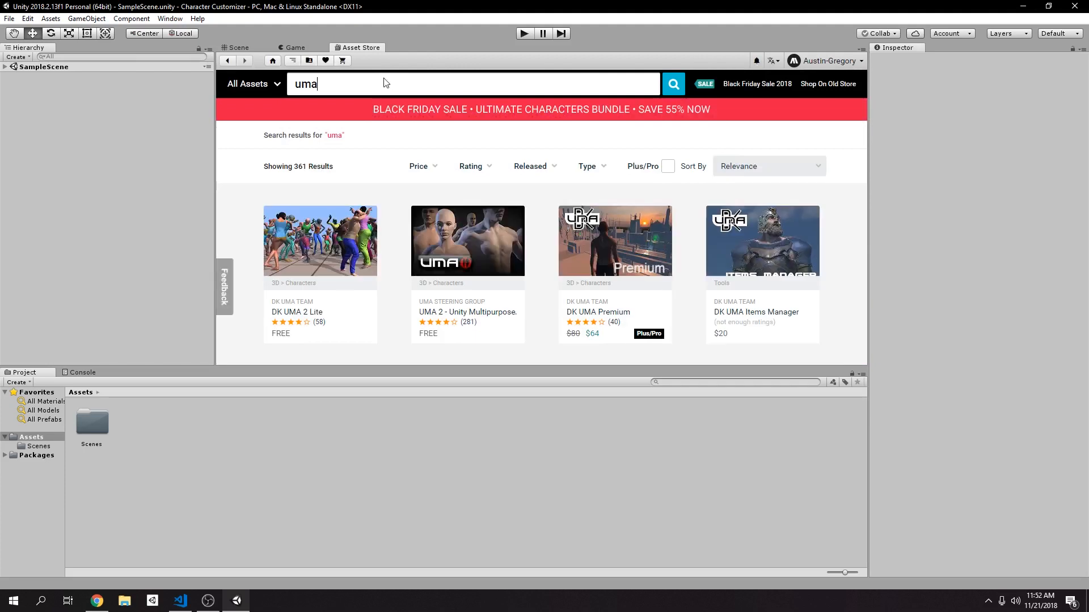
mouse_move(466, 224)
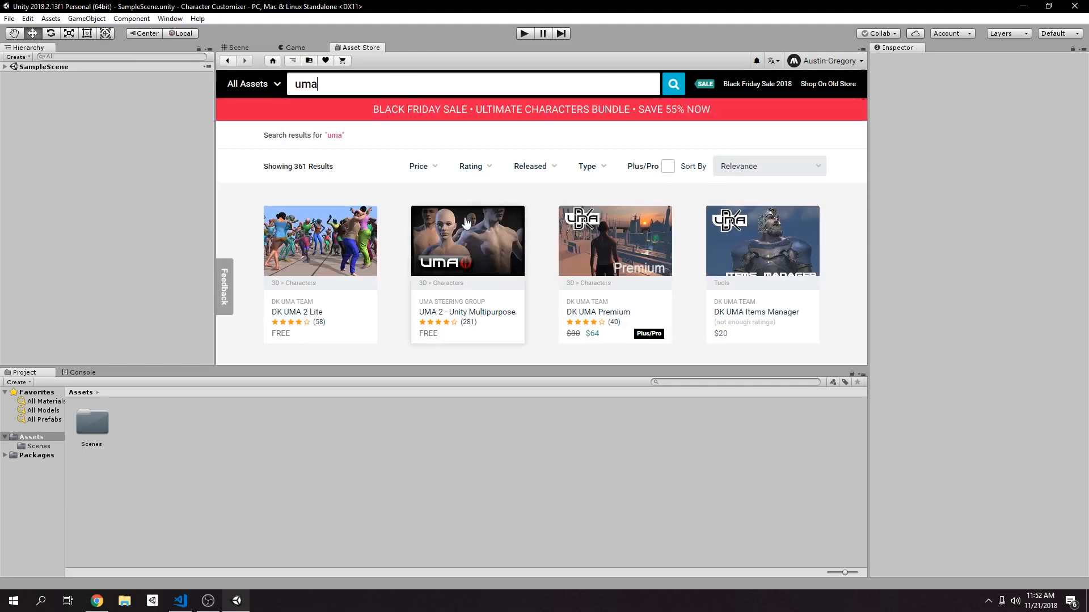
scroll("down", 3)
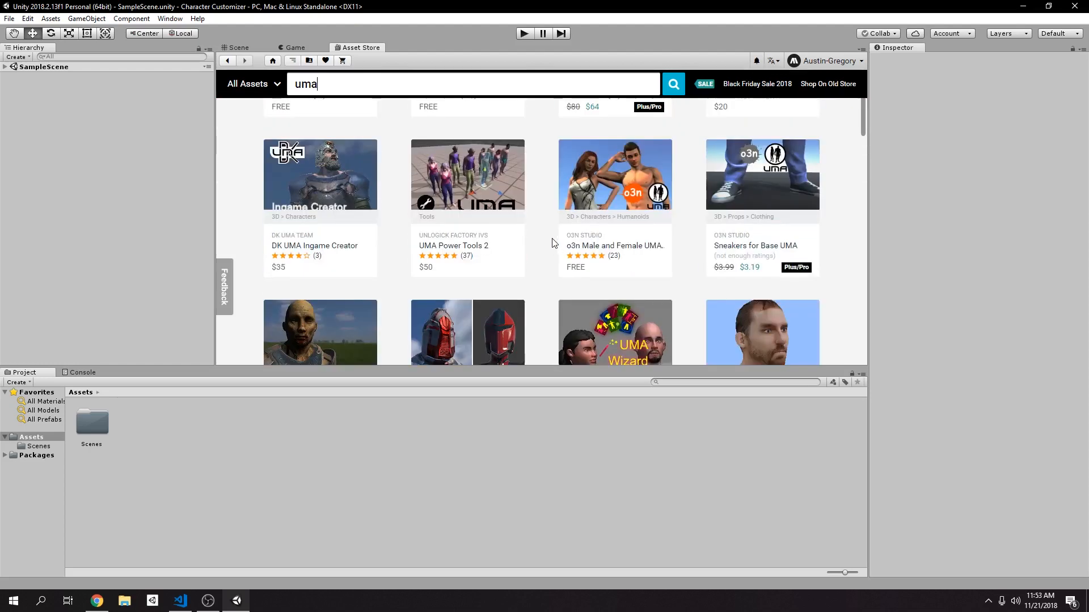
mouse_move(554, 278)
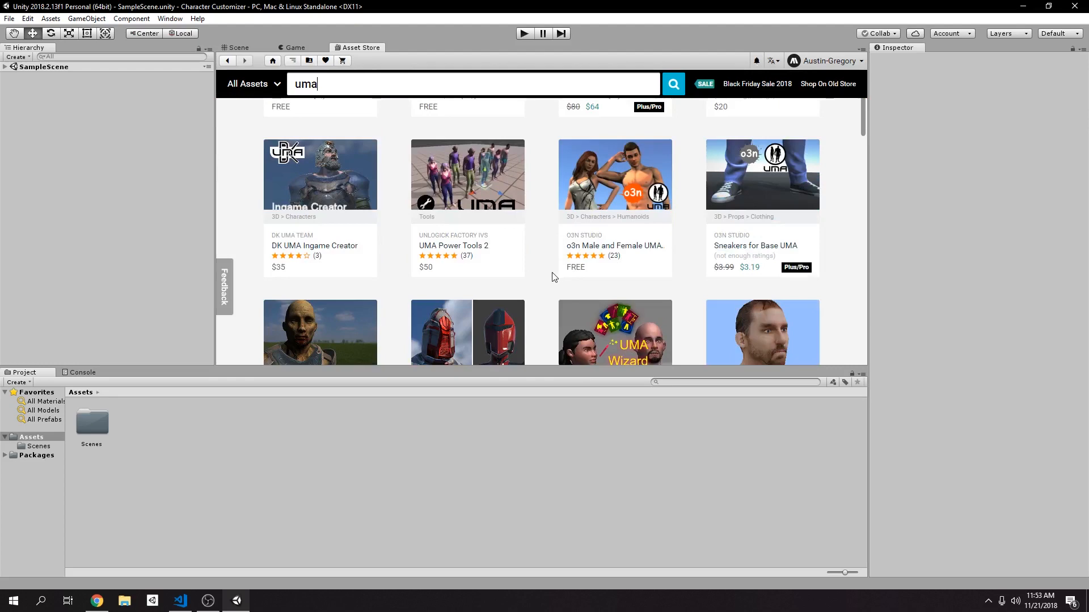
scroll("down", 3)
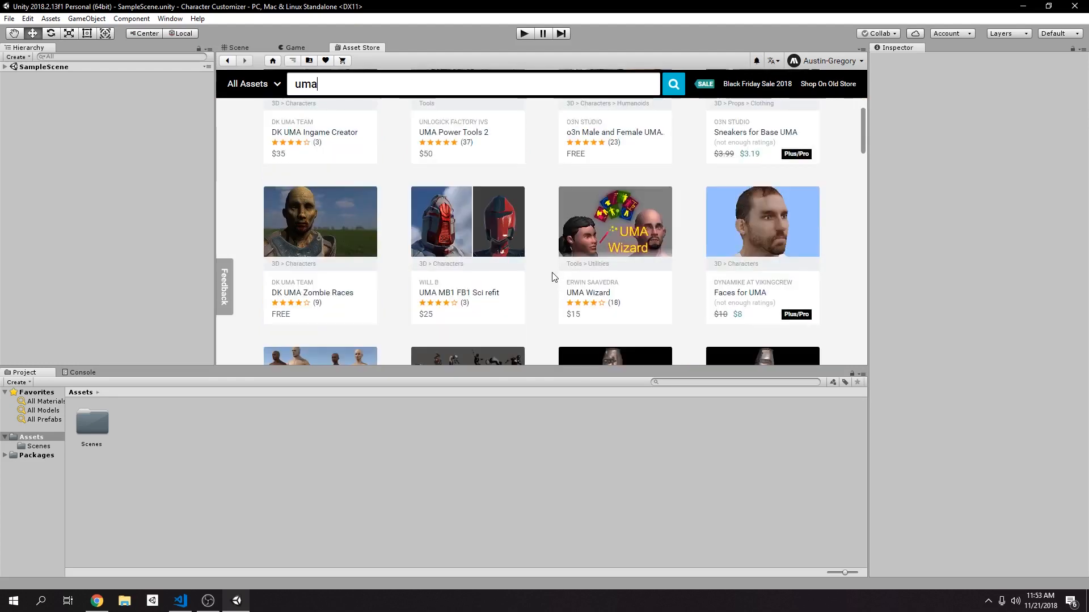
scroll("down", 3)
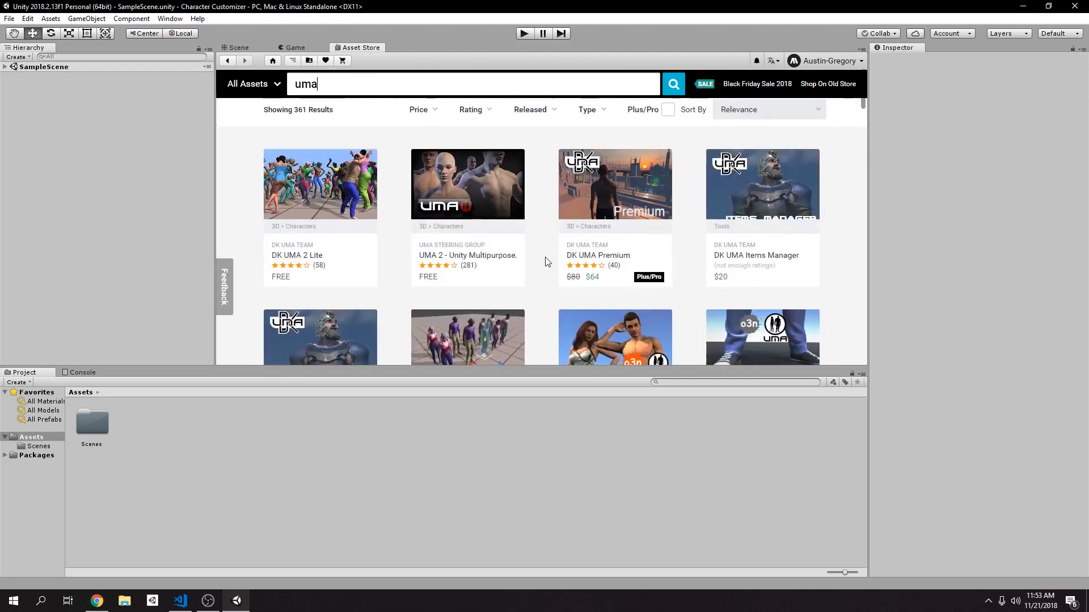
mouse_move(476, 180)
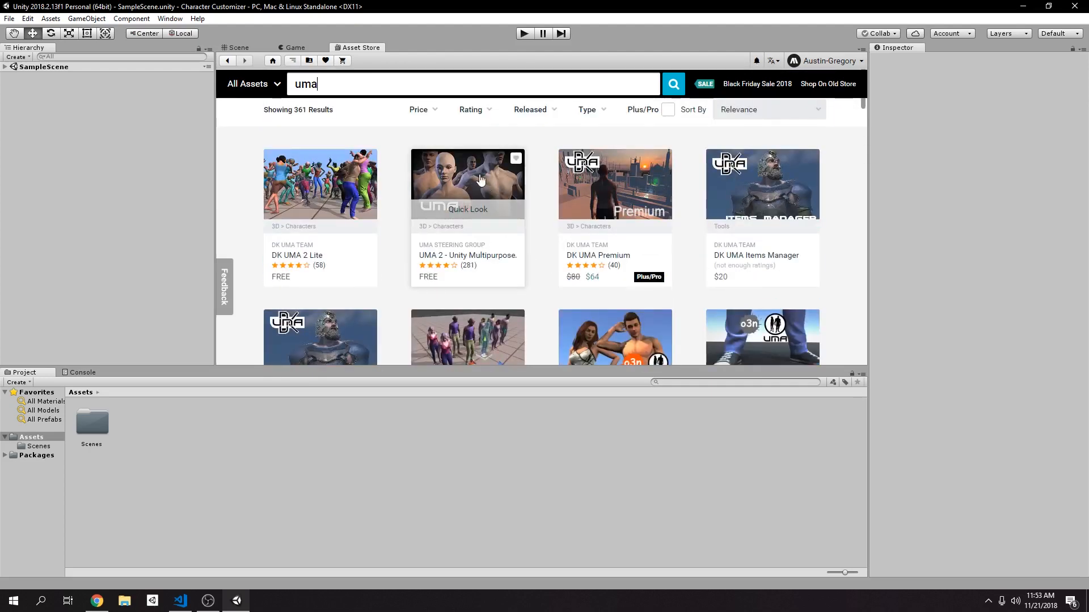
mouse_move(479, 179)
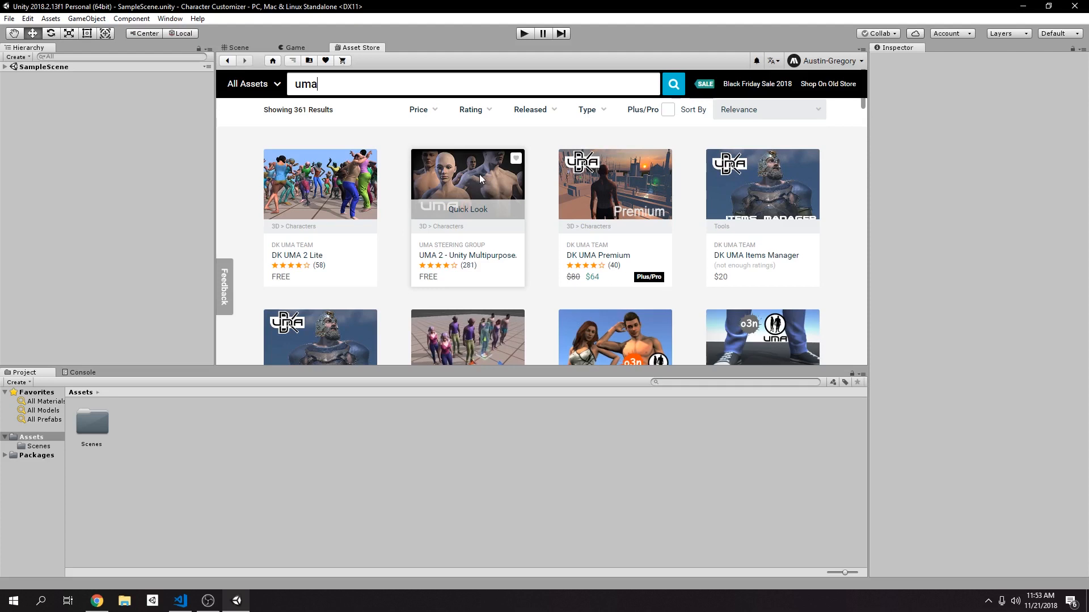
left_click(672, 83)
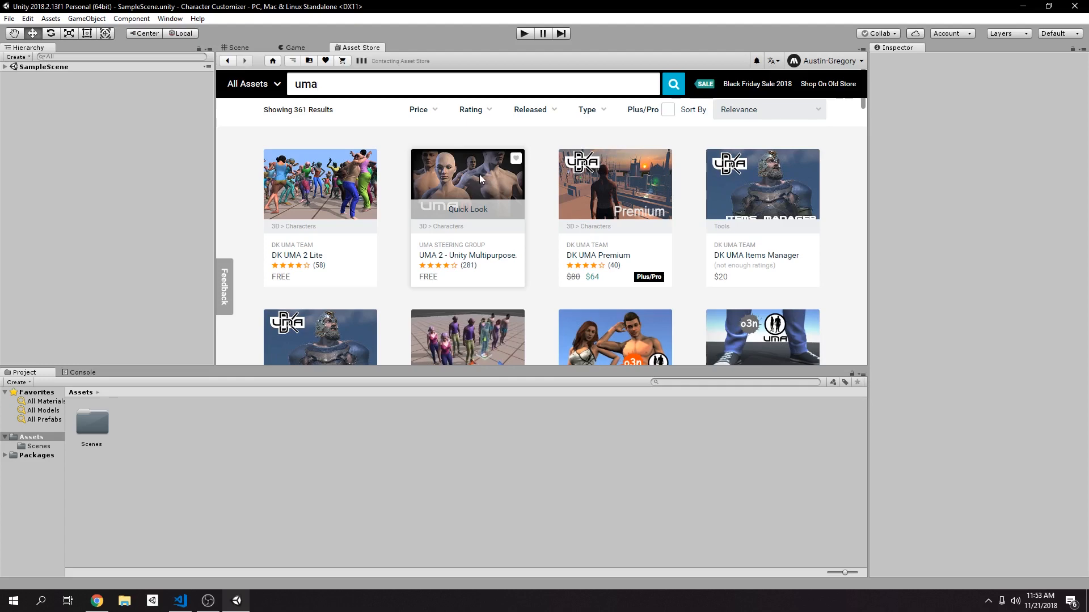
Import every file of the UMA 2 - Unity Multipurpose Avatar package.
left_click(467, 182)
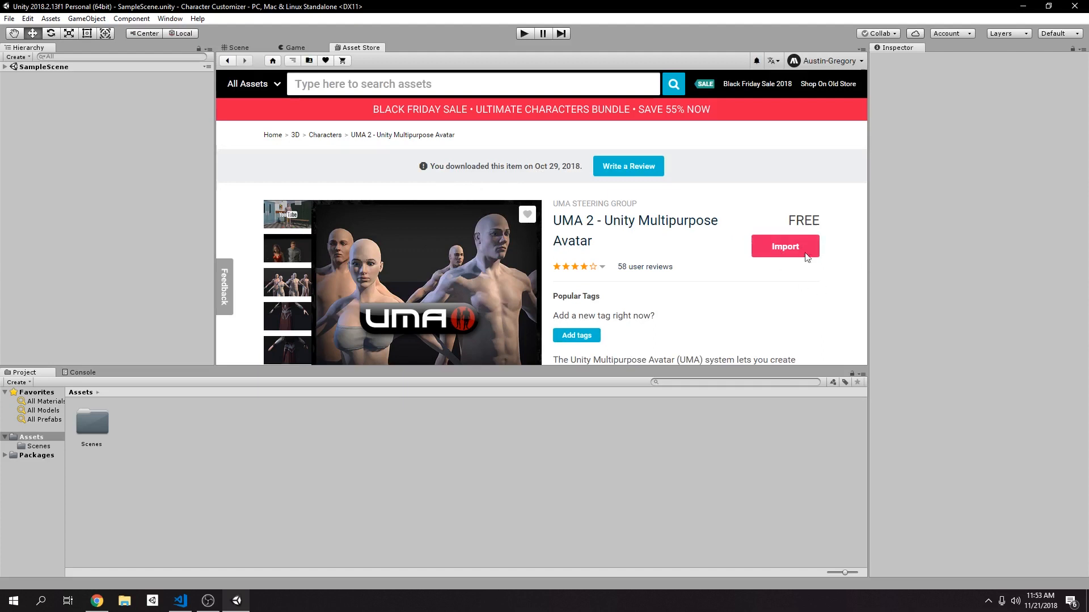
left_click(785, 246)
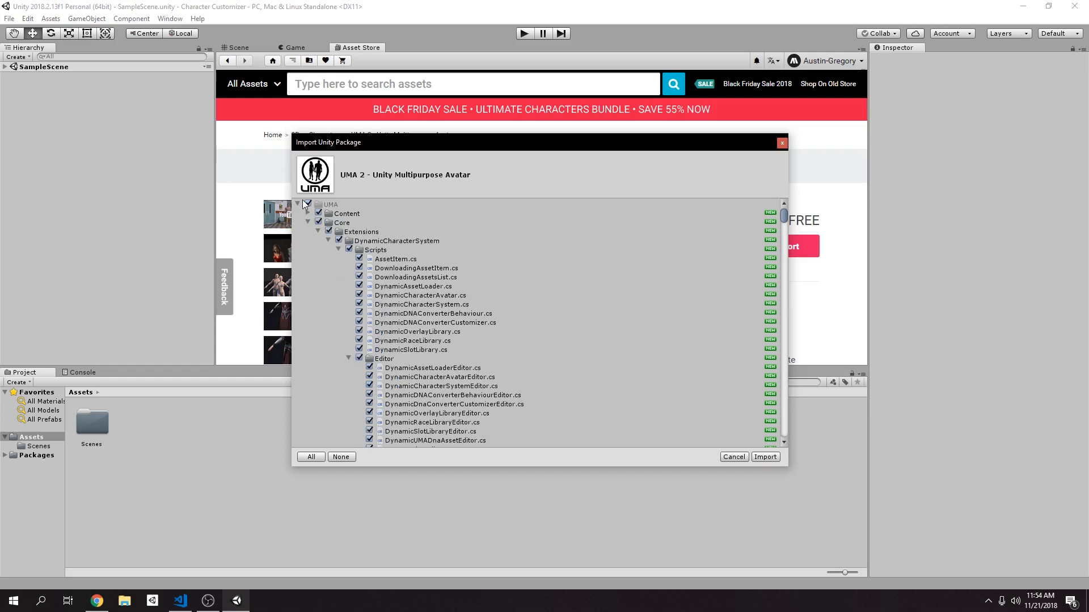
left_click(298, 203)
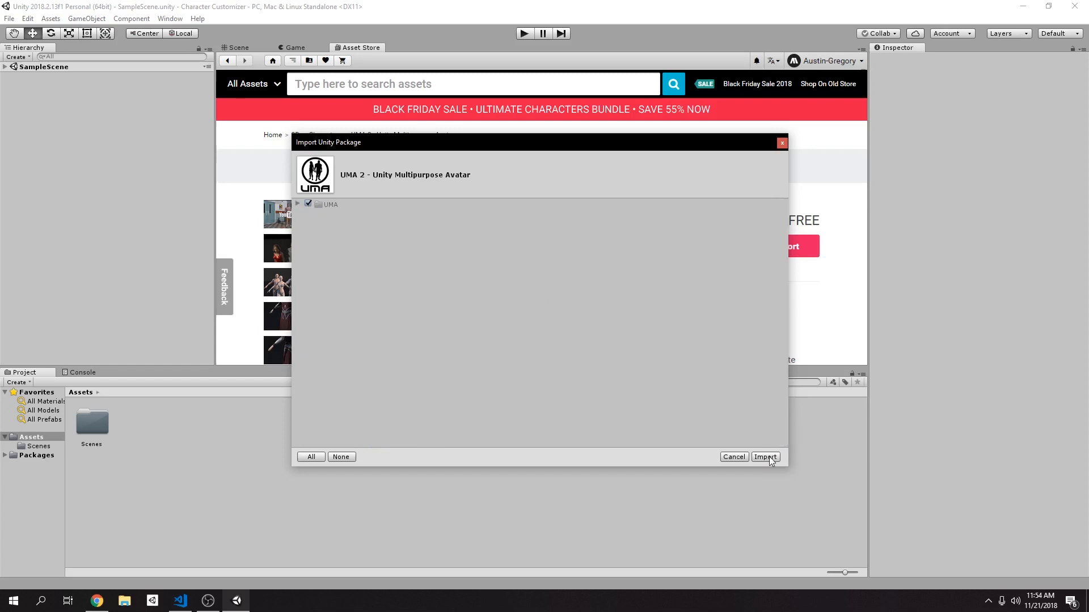
left_click(764, 457)
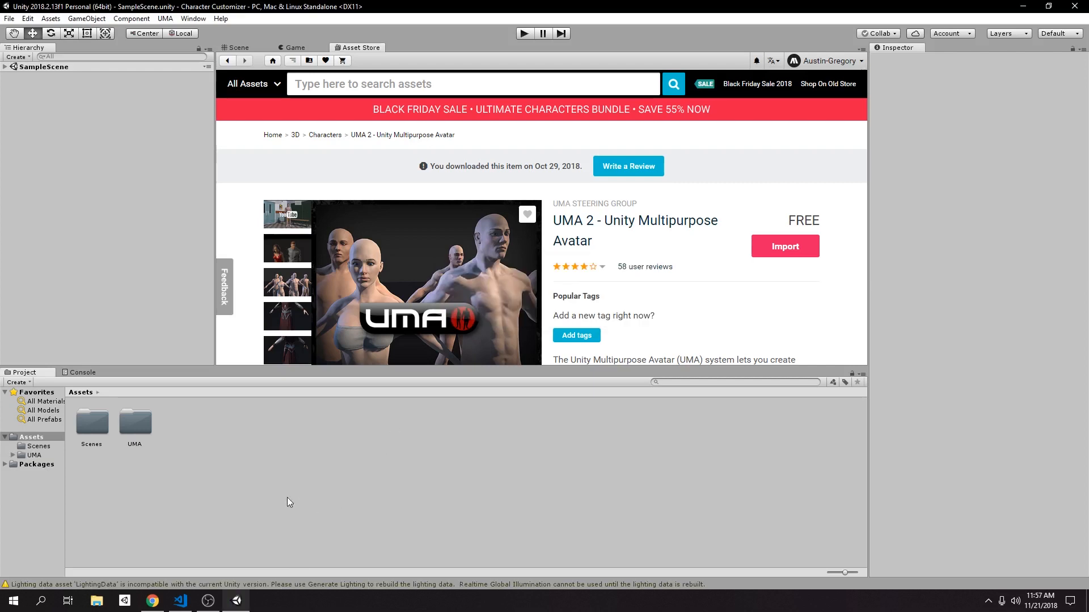
mouse_move(271, 499)
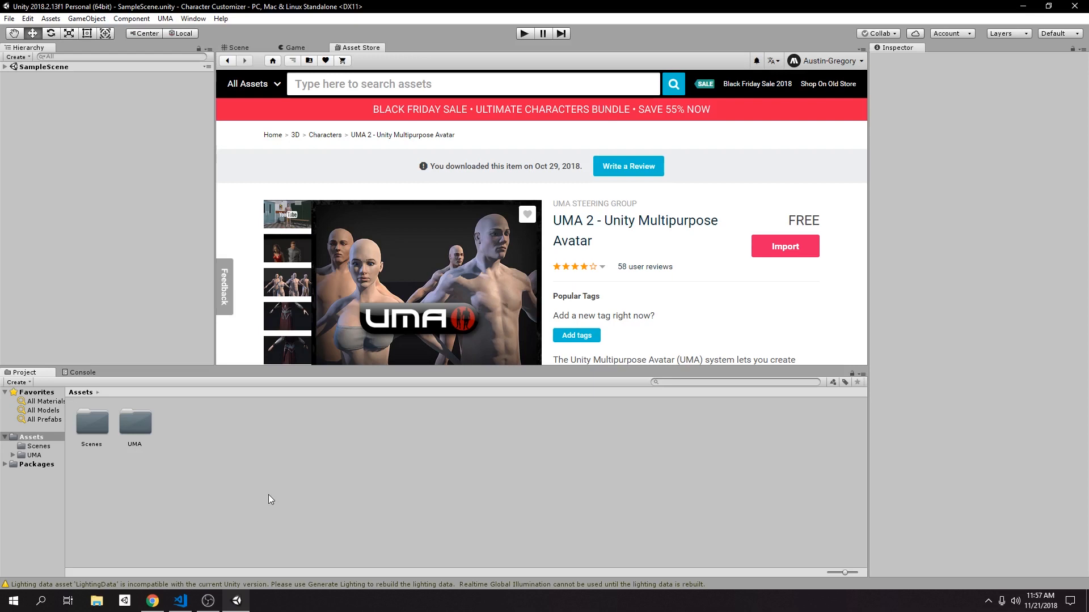
mouse_move(300, 327)
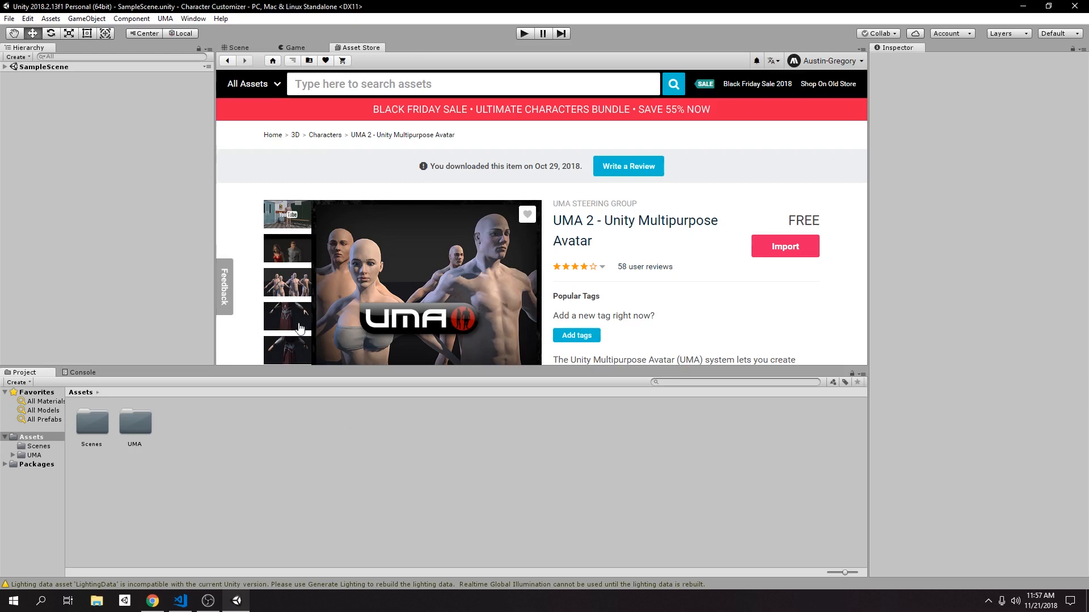
mouse_move(244, 47)
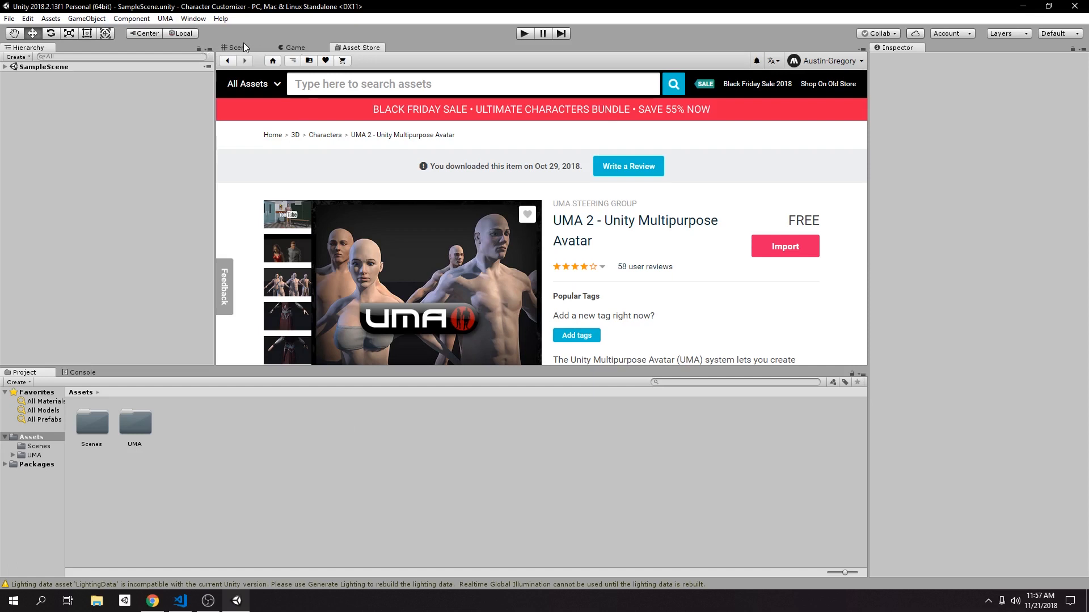
Add a plane named Ground scaled 10 on X and Z, previewing it in Game view.
right_click(40, 101)
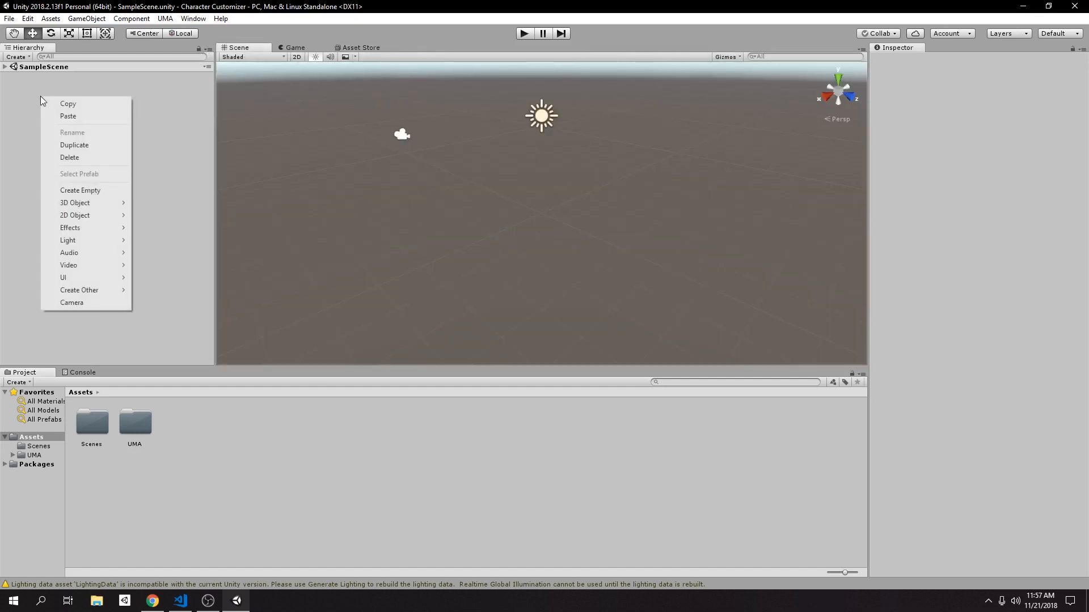
mouse_move(68, 265)
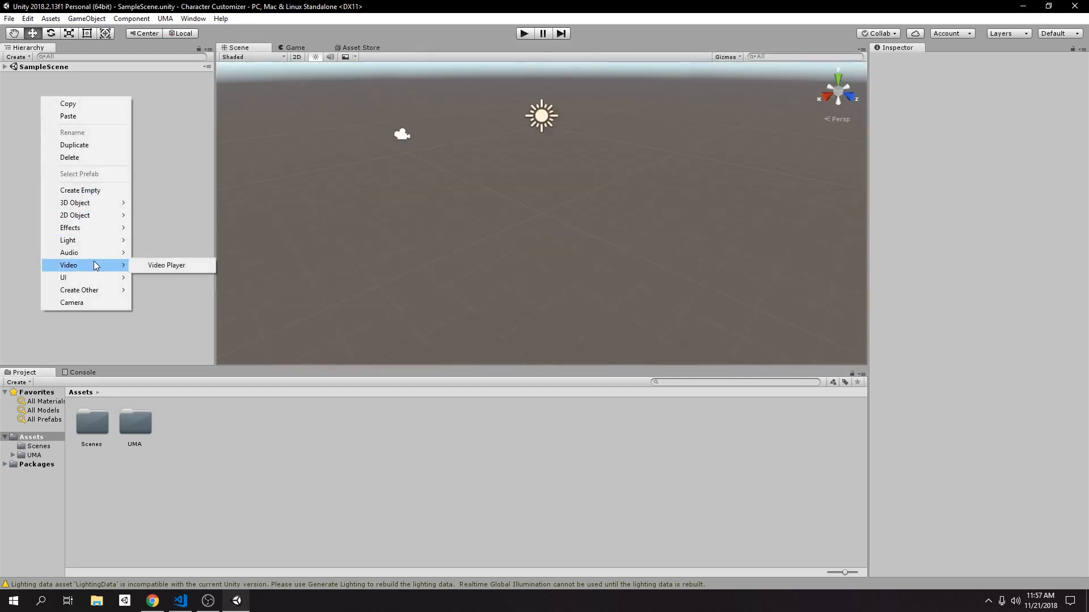
mouse_move(69, 252)
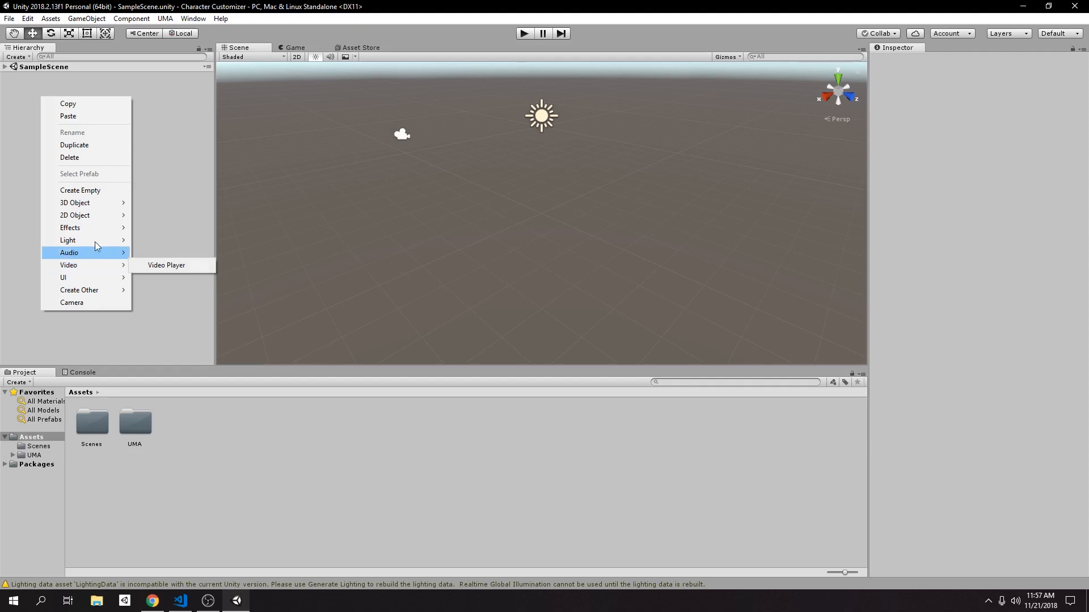
mouse_move(74, 203)
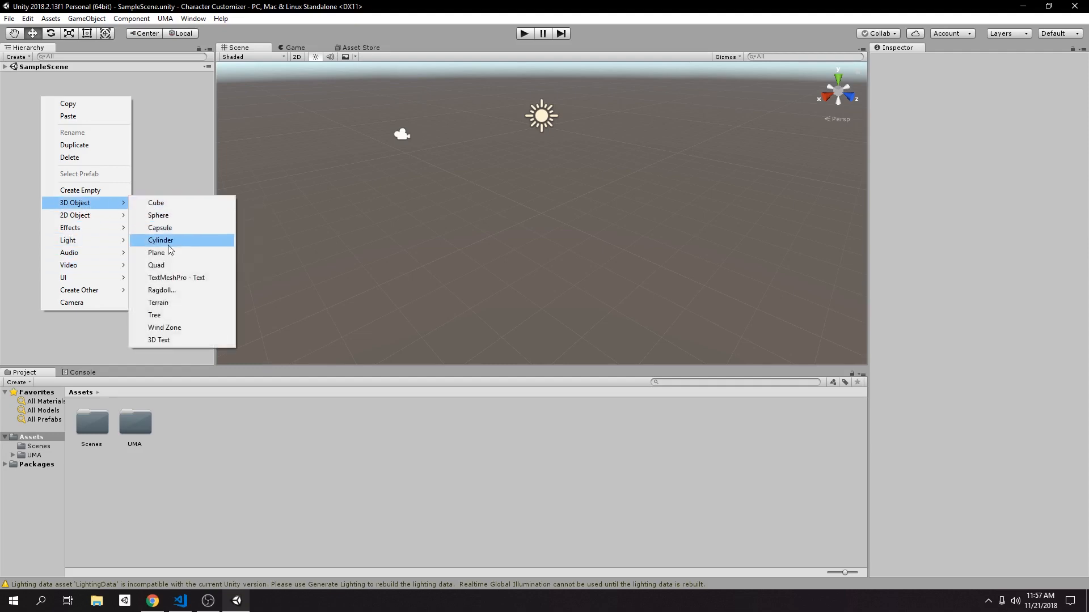
left_click(157, 252)
type("10")
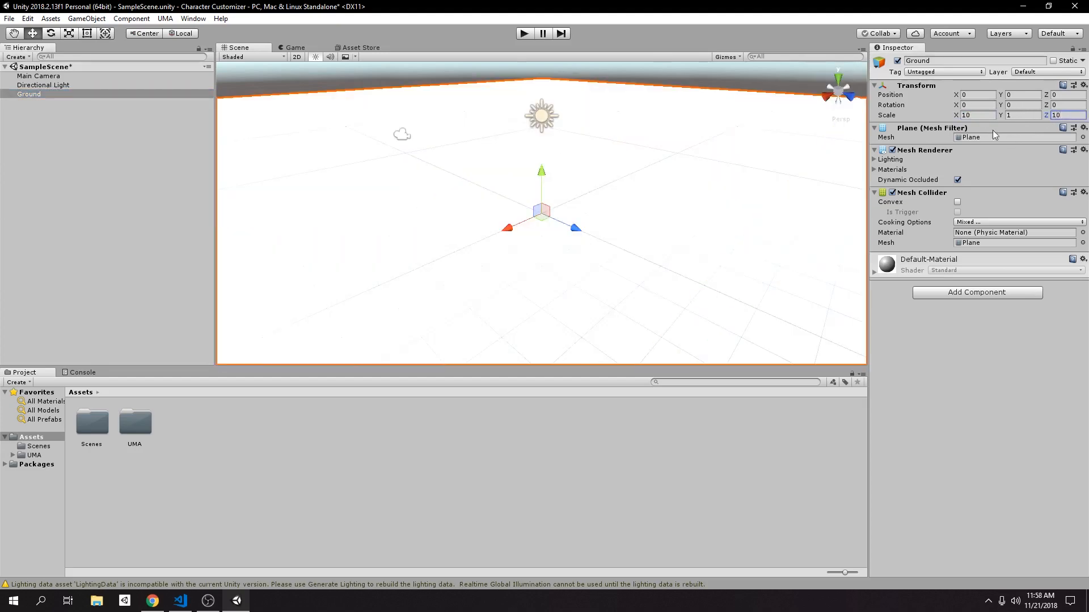
mouse_move(501, 219)
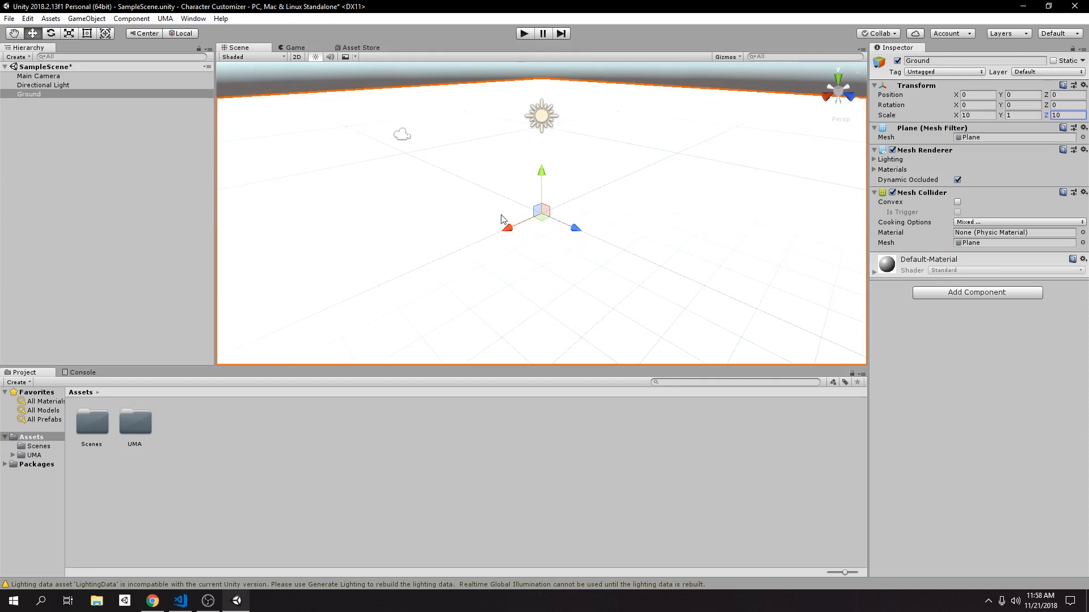
left_click(295, 47)
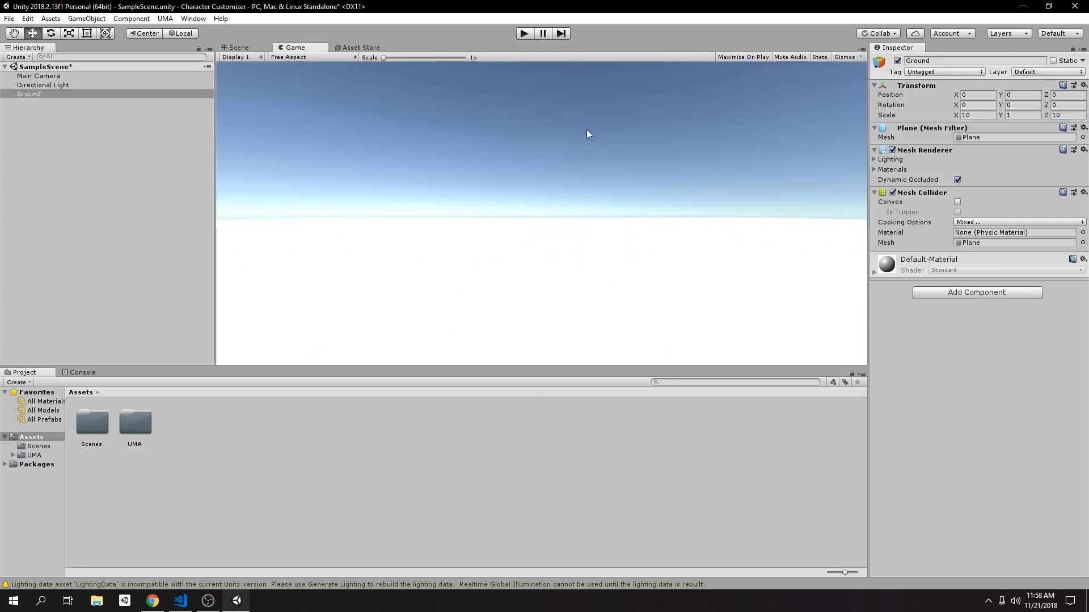
left_click(237, 47)
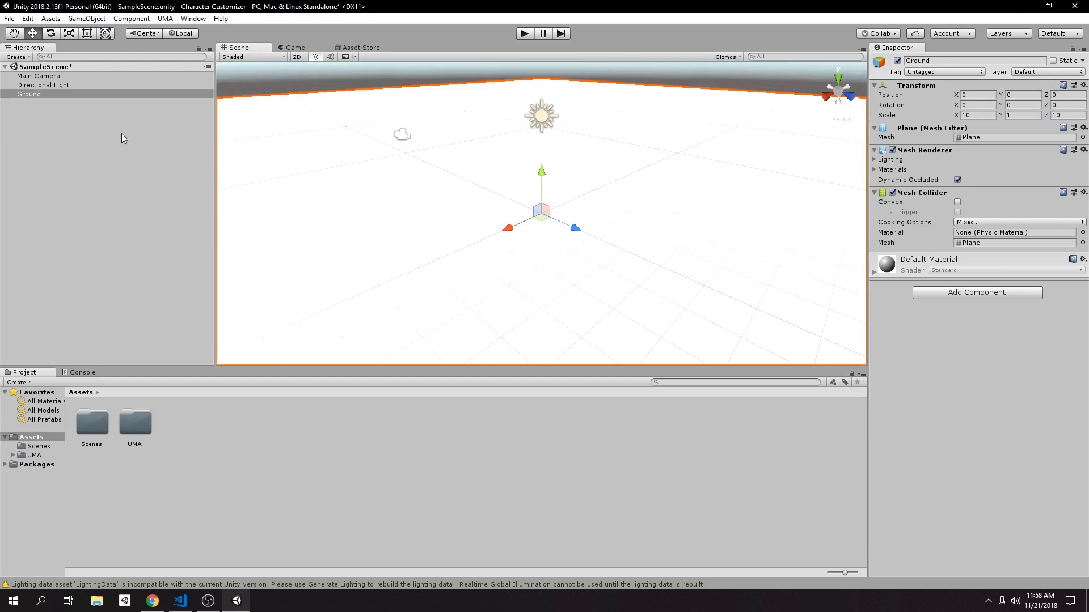
Drag UMA_DCS from Assets/UMA/Getting Started into the Hierarchy and expand its libraries.
left_click(104, 174)
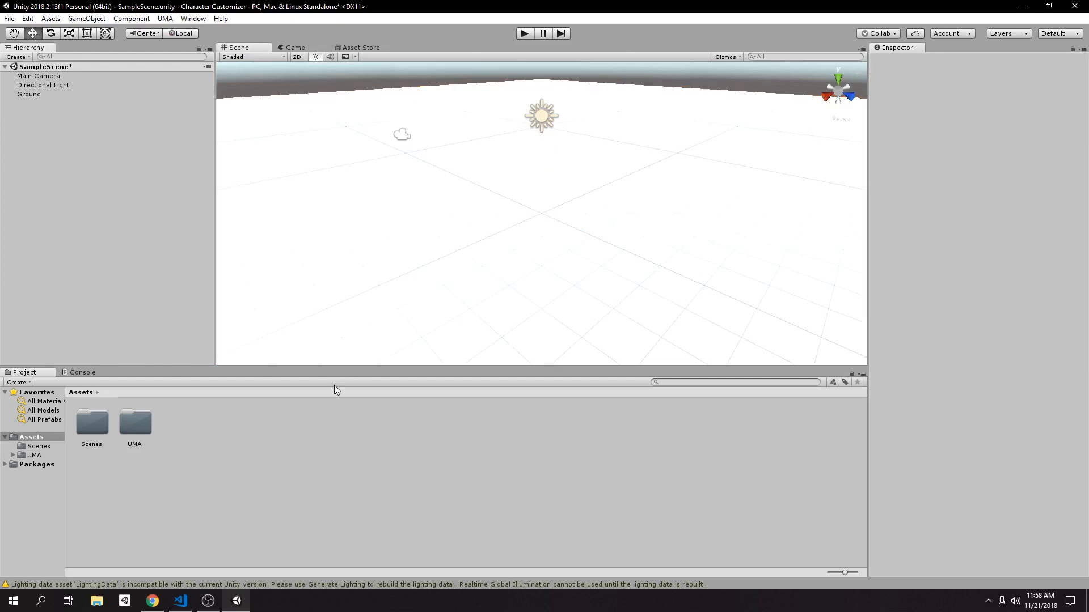
mouse_move(274, 397)
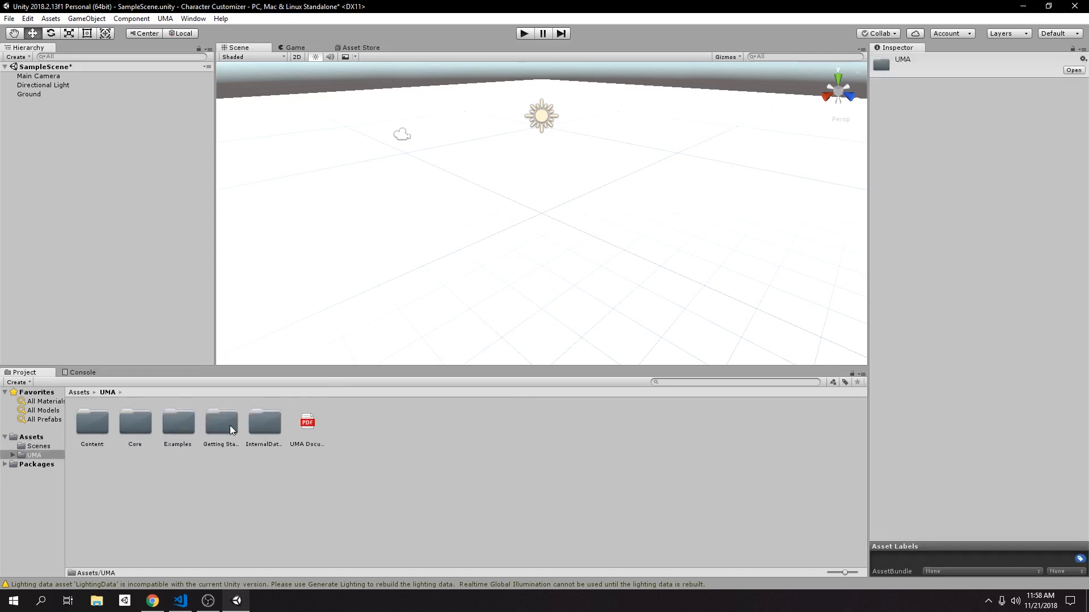
double_click(221, 422)
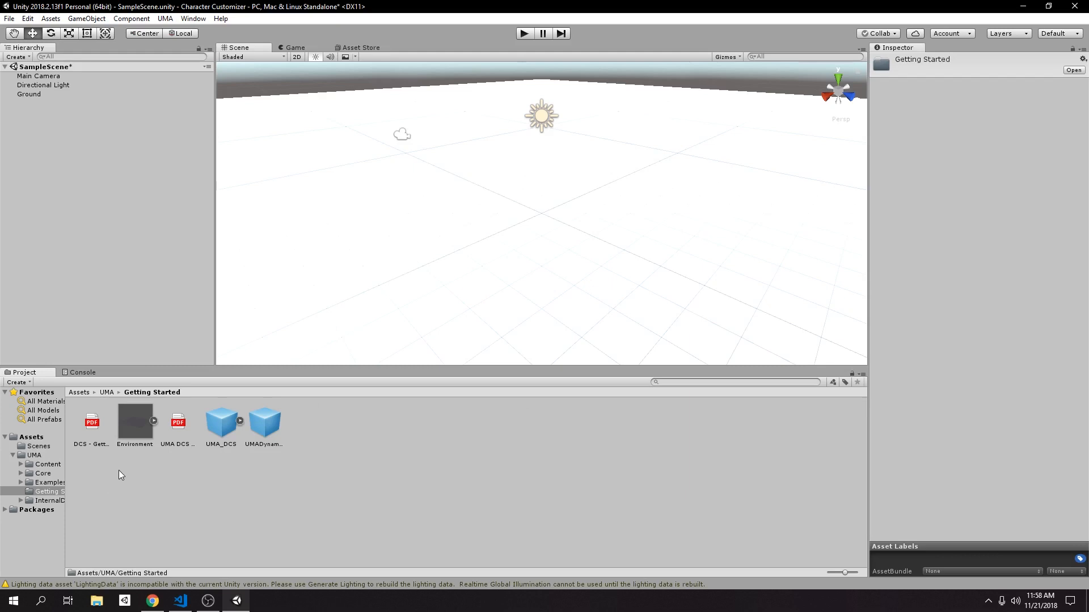
mouse_move(232, 448)
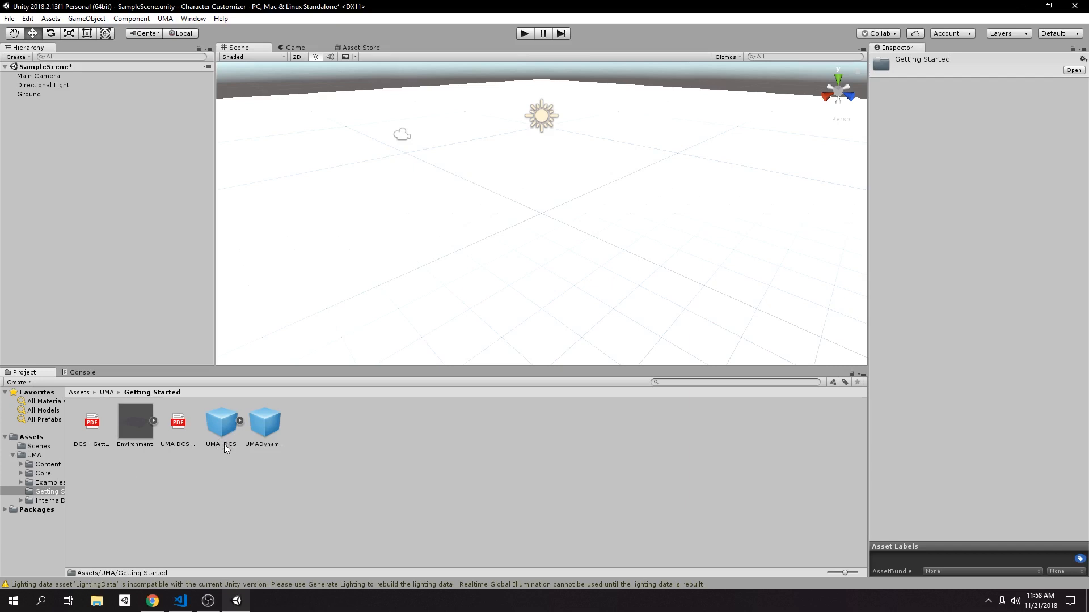
mouse_move(218, 448)
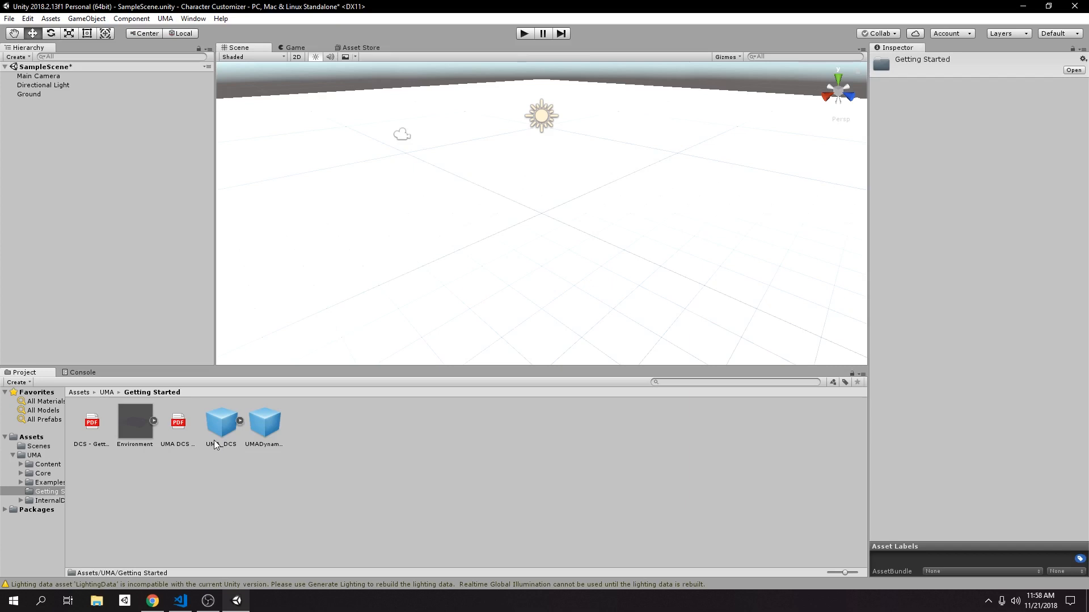
mouse_move(217, 444)
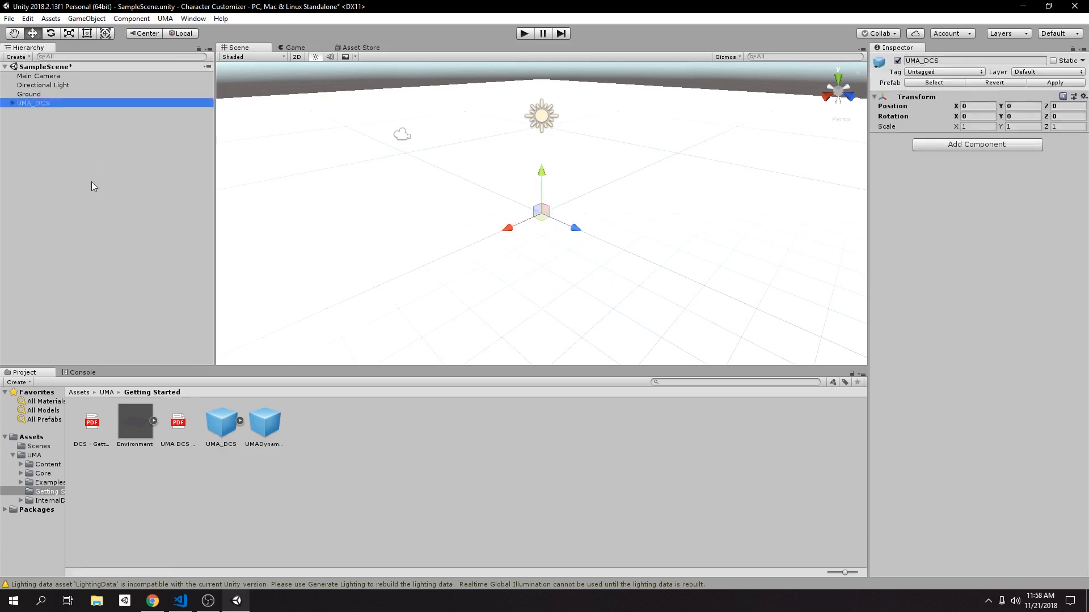
left_click(6, 103)
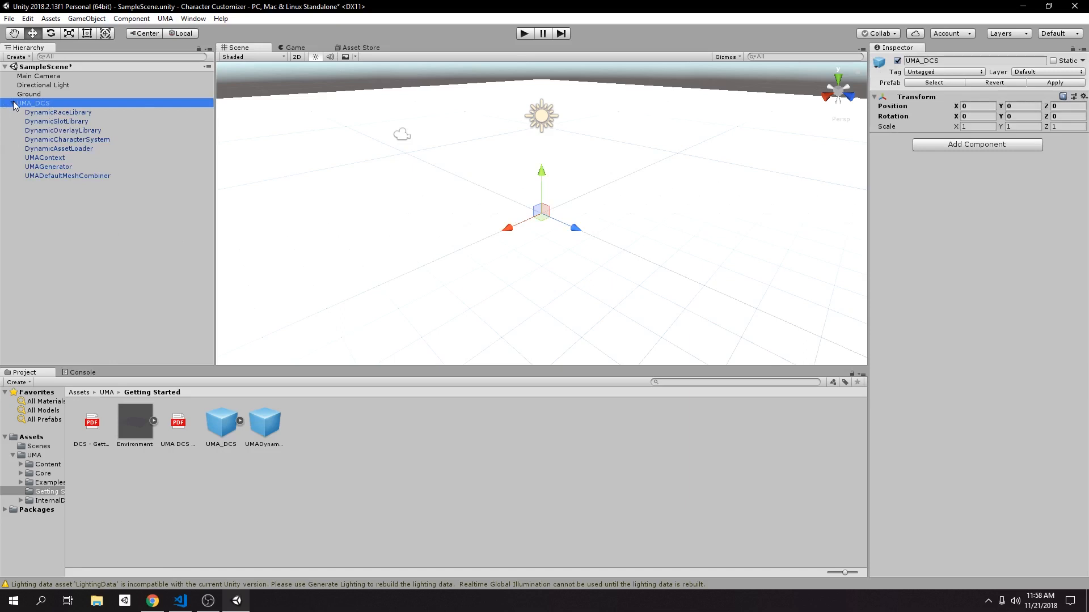
Drag the UMADynamicCharacterAvatar prefab into the scene and check it in Game view.
left_click(12, 102)
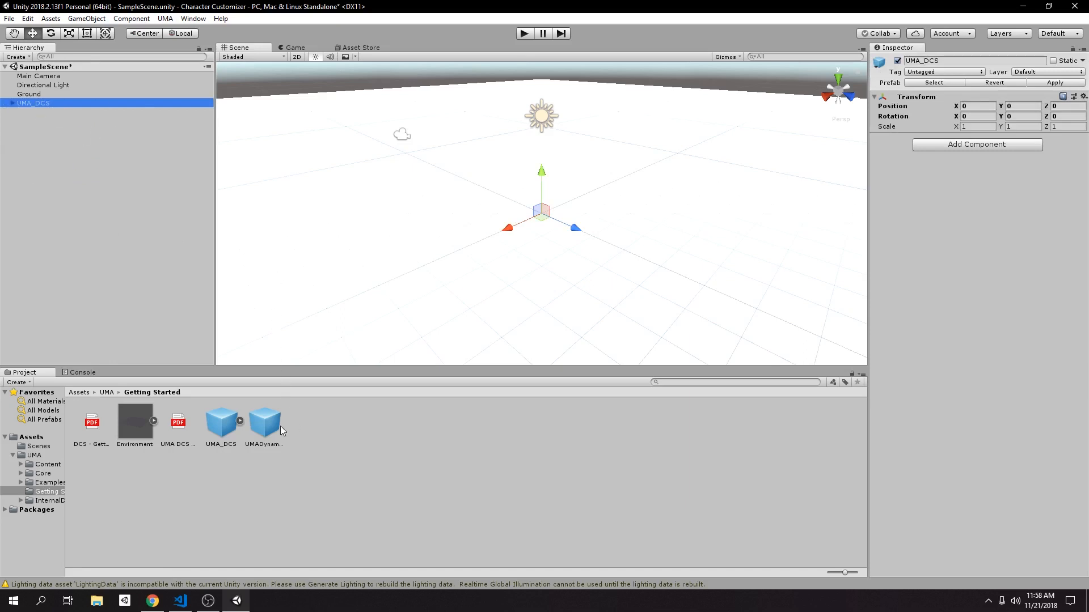
left_click(263, 421)
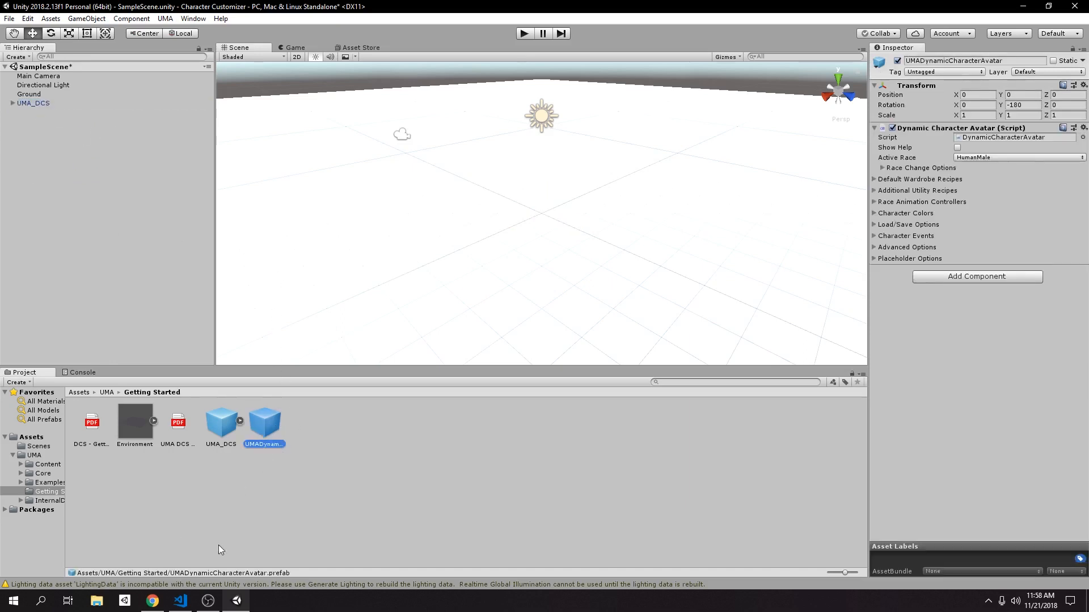
mouse_move(312, 485)
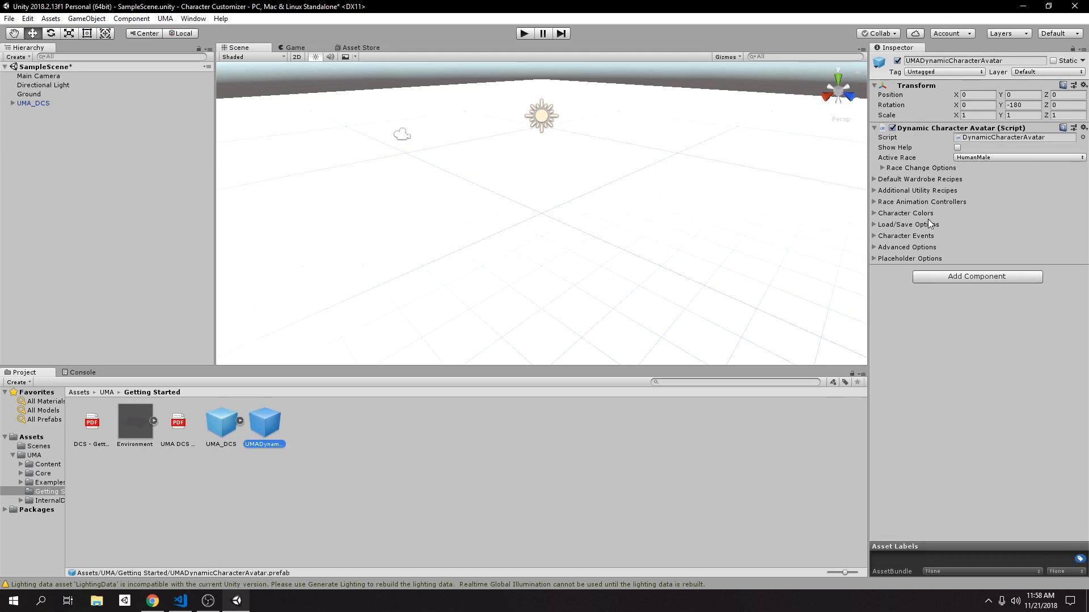
mouse_move(283, 432)
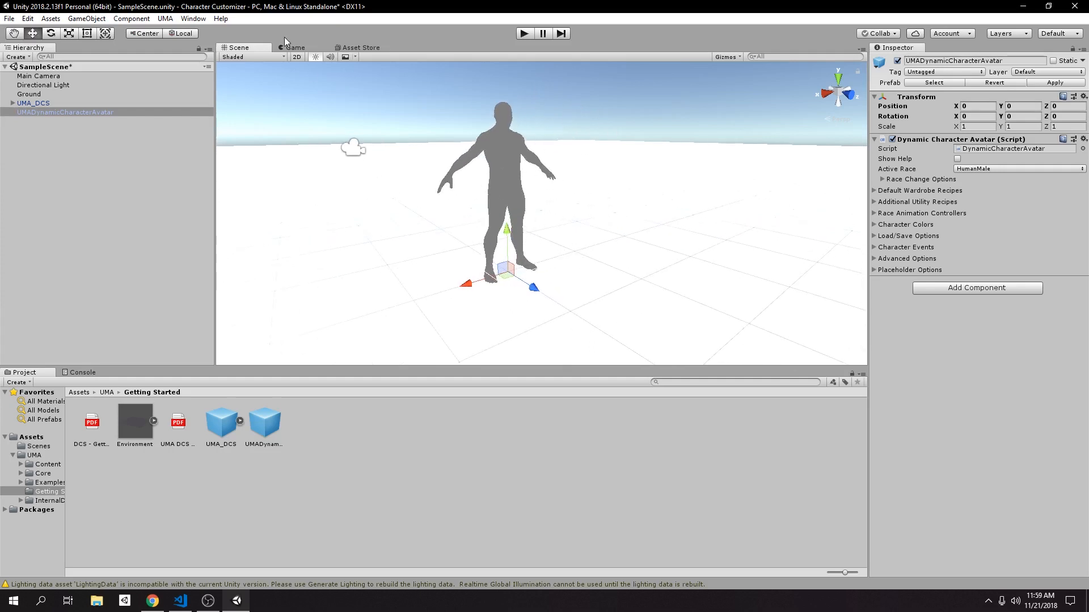
left_click(294, 47)
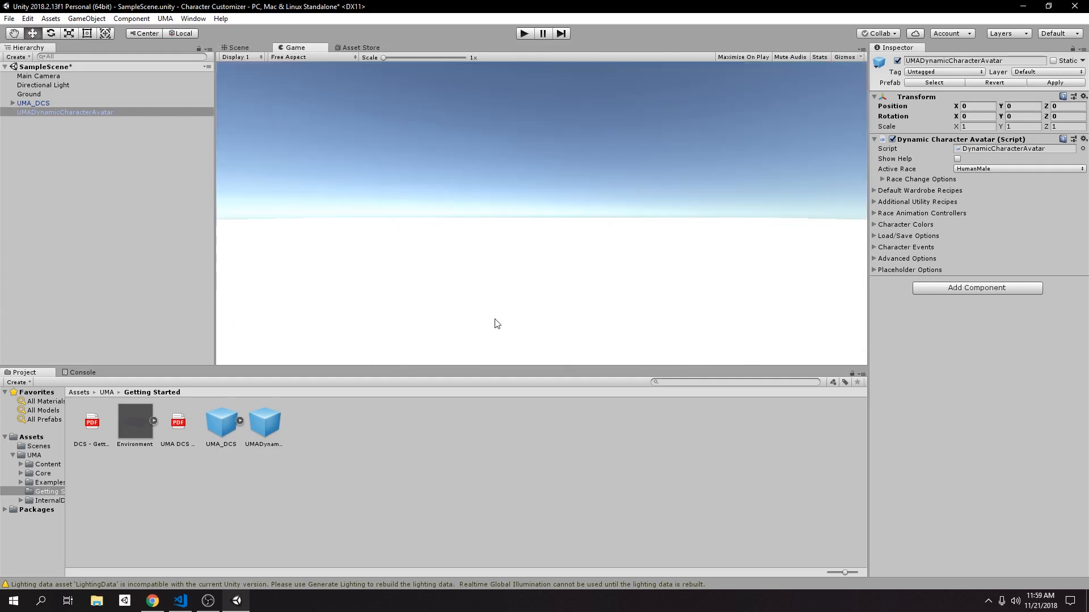
mouse_move(502, 310)
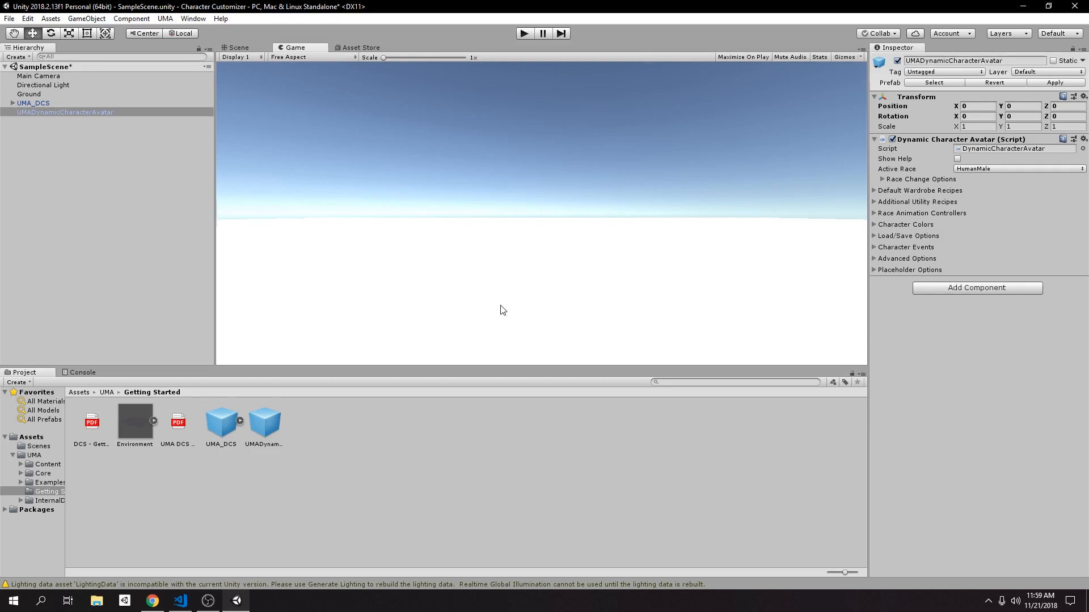
mouse_move(59, 111)
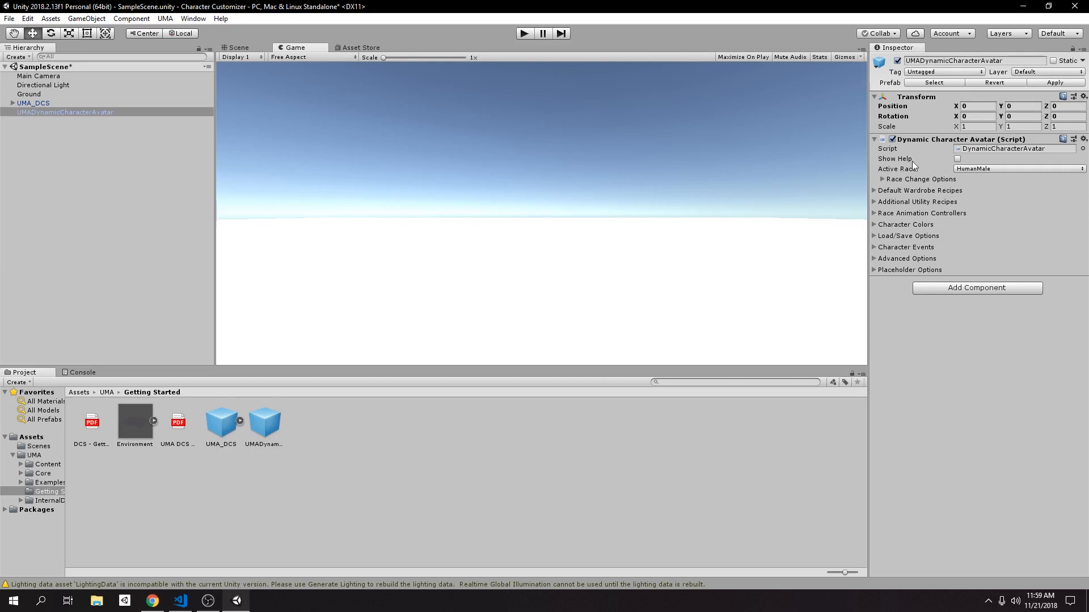
mouse_move(446, 160)
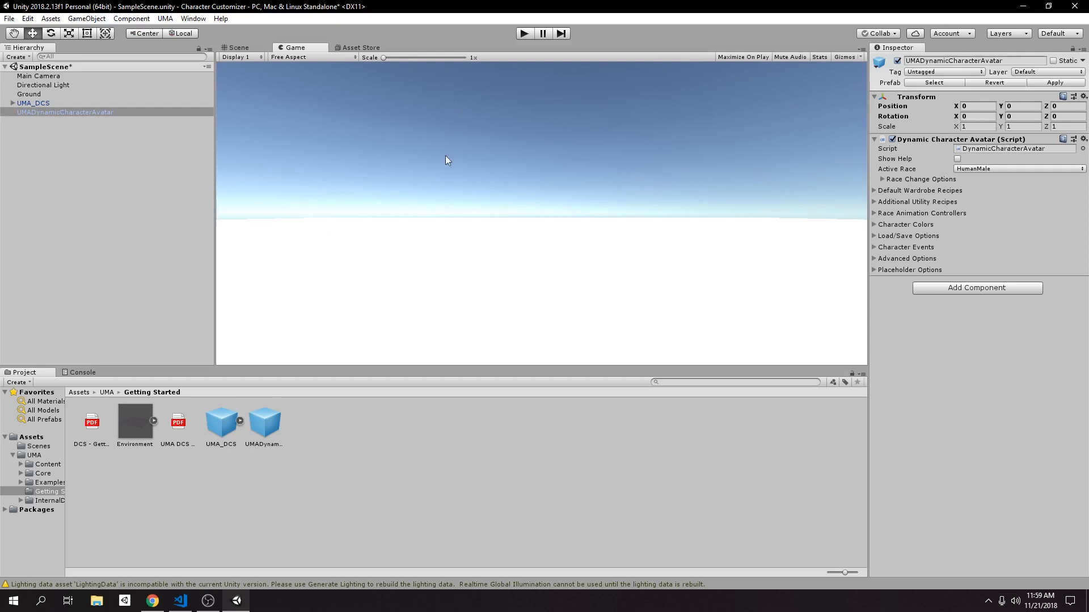
mouse_move(66, 119)
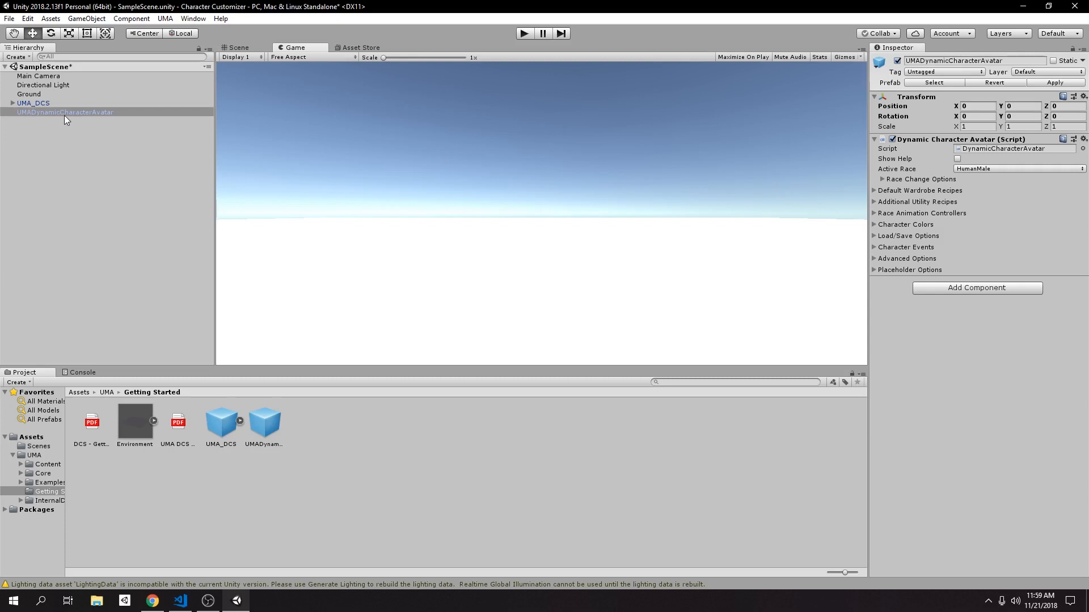
mouse_move(901, 179)
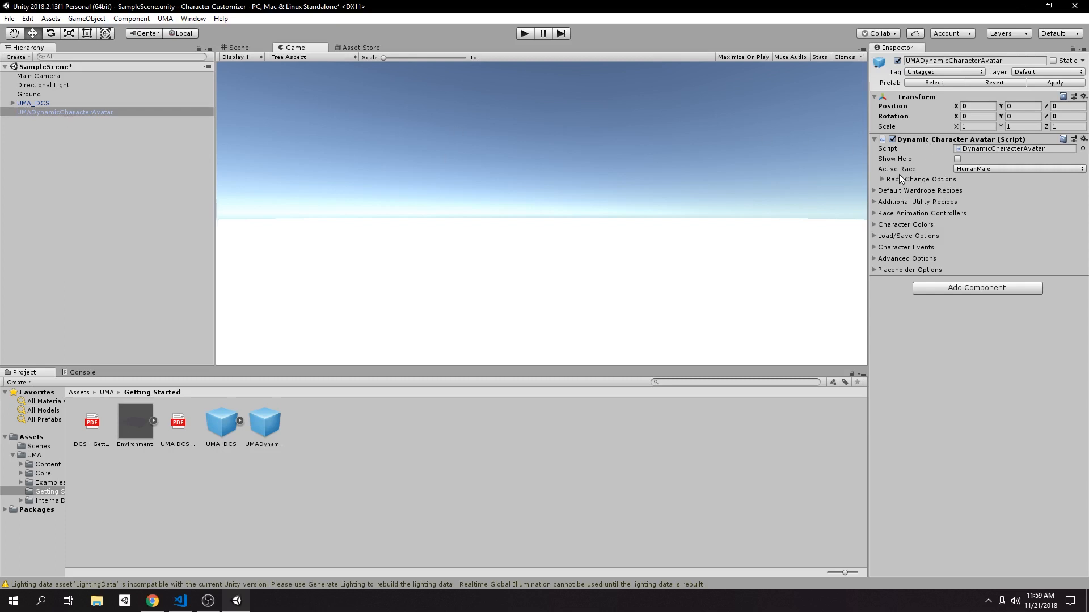
Keep HumanMale as Active Race, review the avatar option foldouts, and enter Play mode.
left_click(1017, 169)
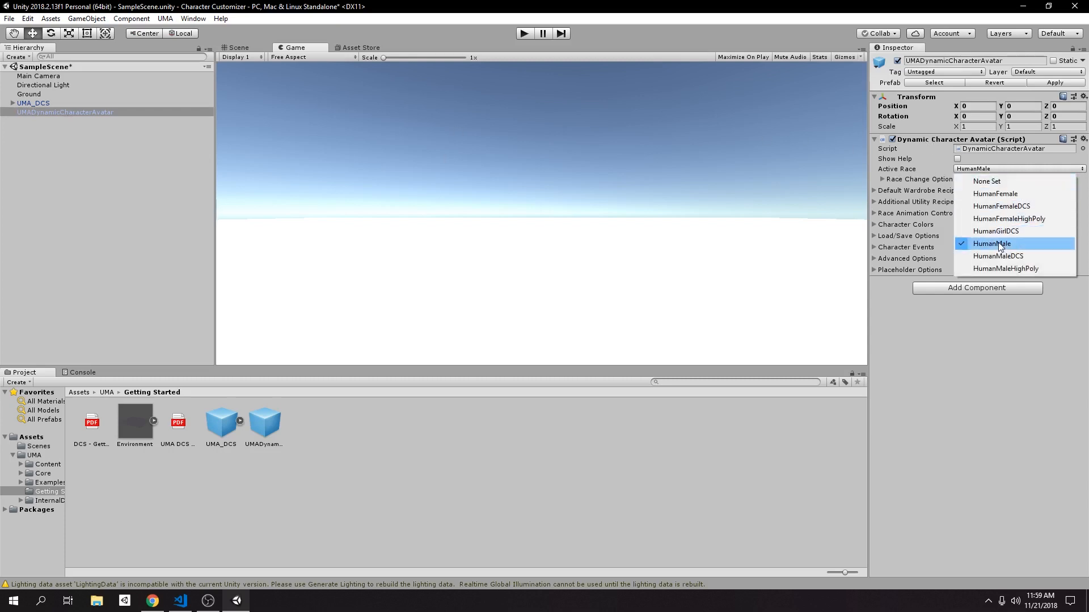
left_click(991, 243)
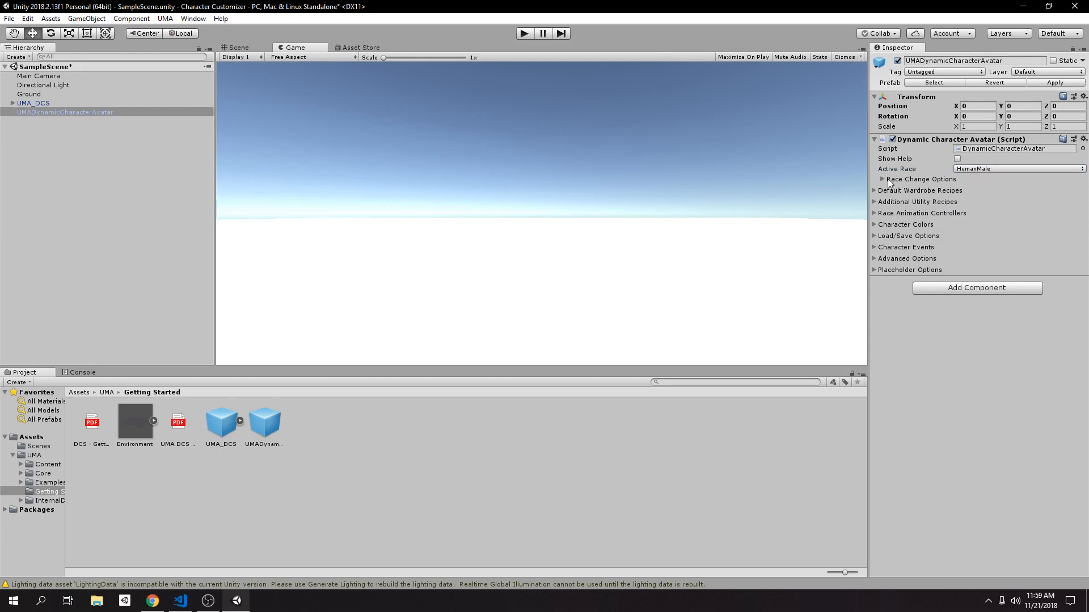
left_click(882, 179)
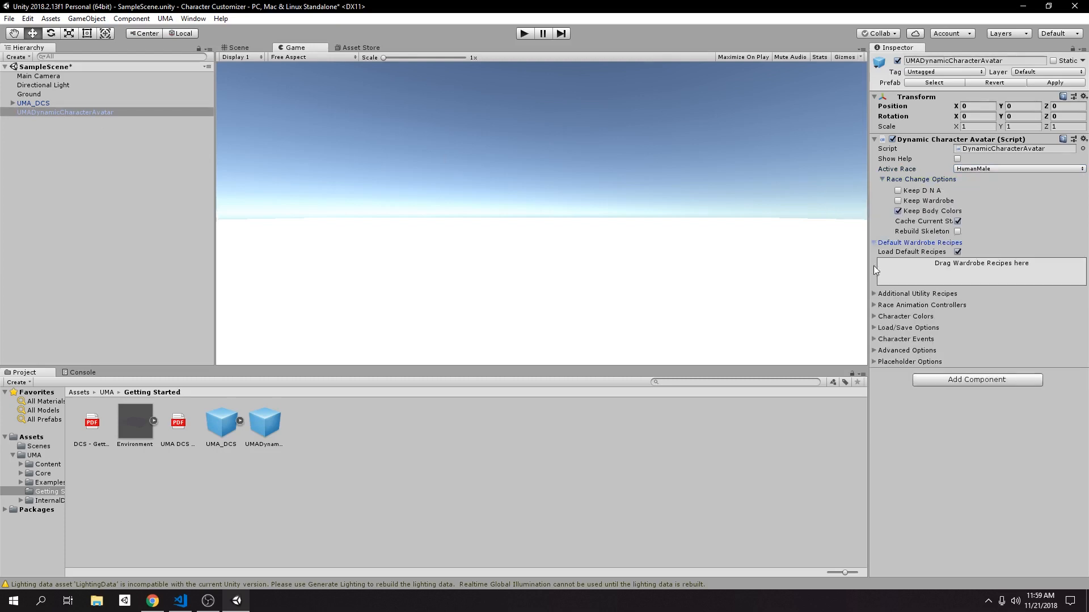
left_click(875, 293)
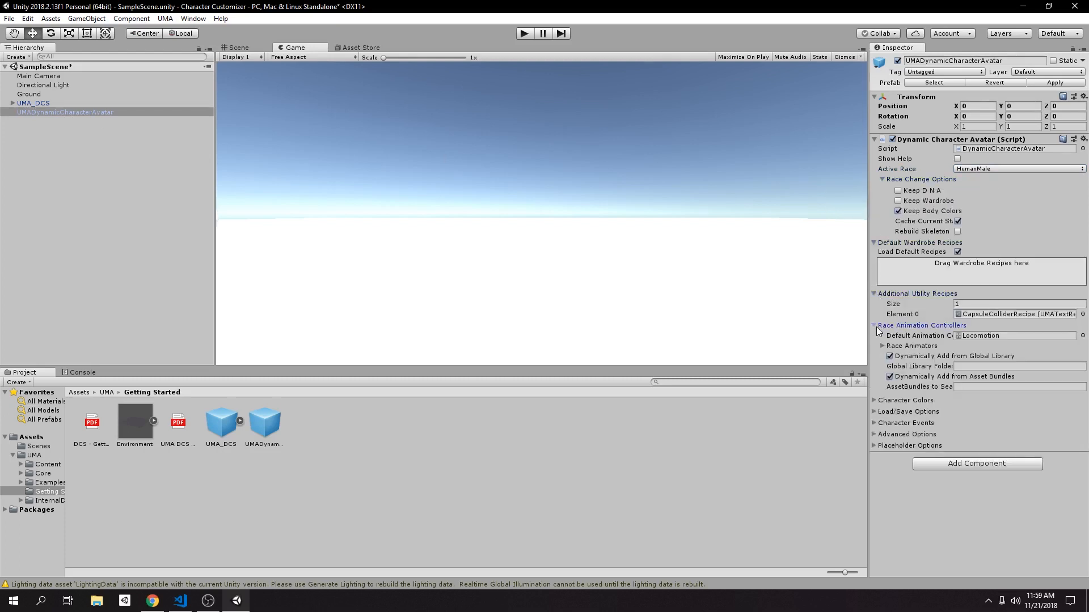
left_click(876, 293)
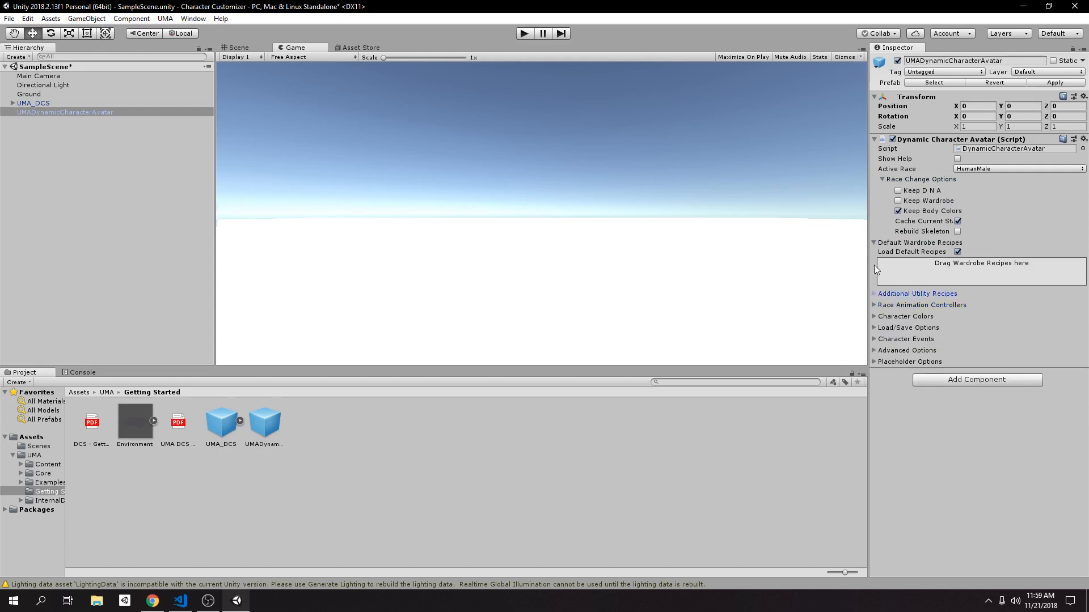
left_click(876, 179)
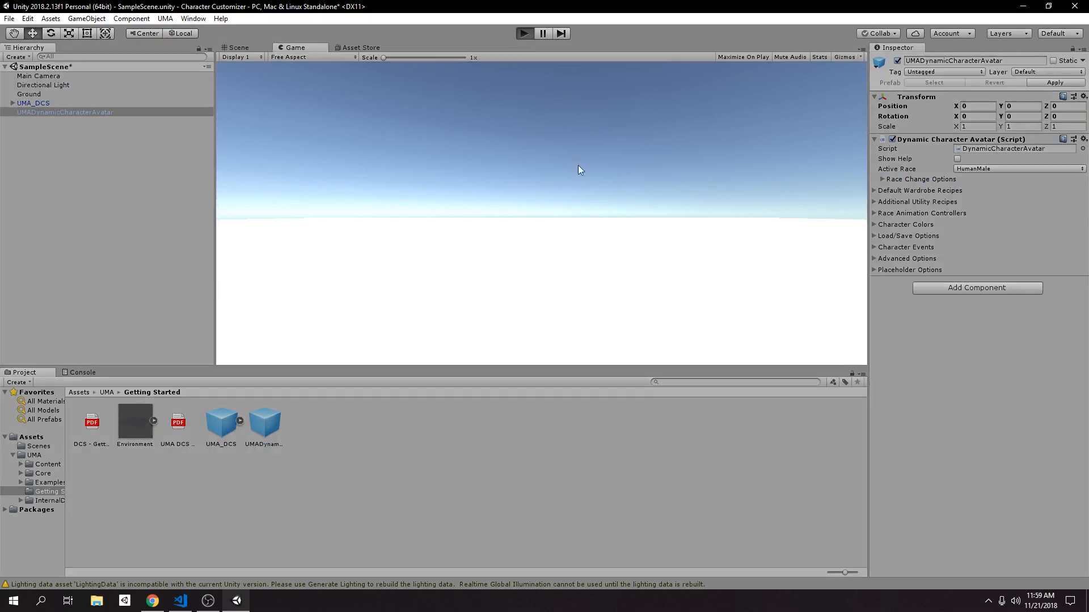
left_click(523, 33)
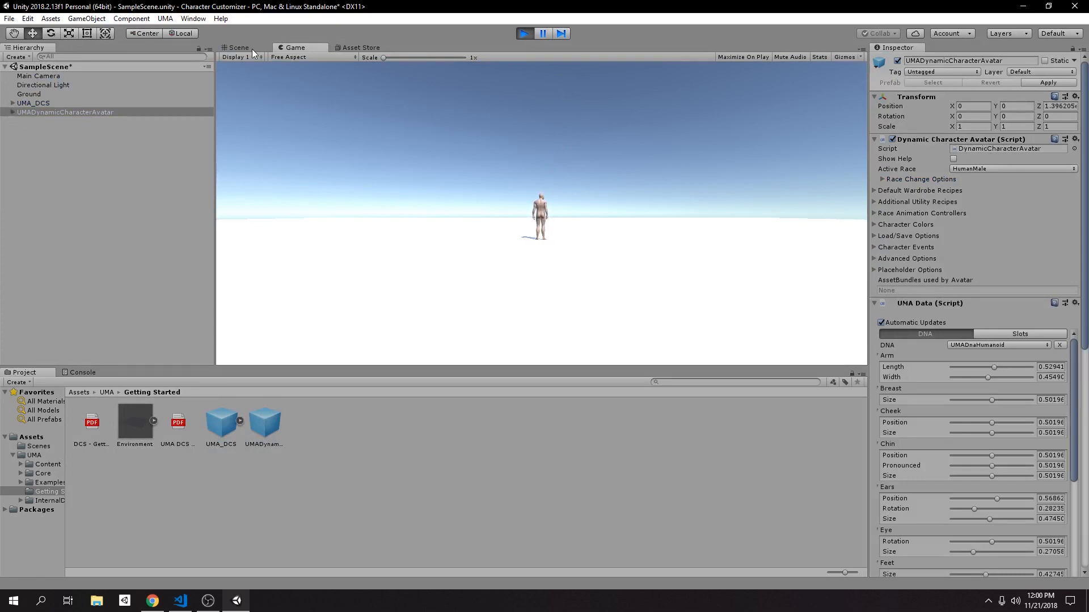
Check the running avatar in Scene view, then select UMADynamicCharacterAvatar to show its settings.
left_click(237, 47)
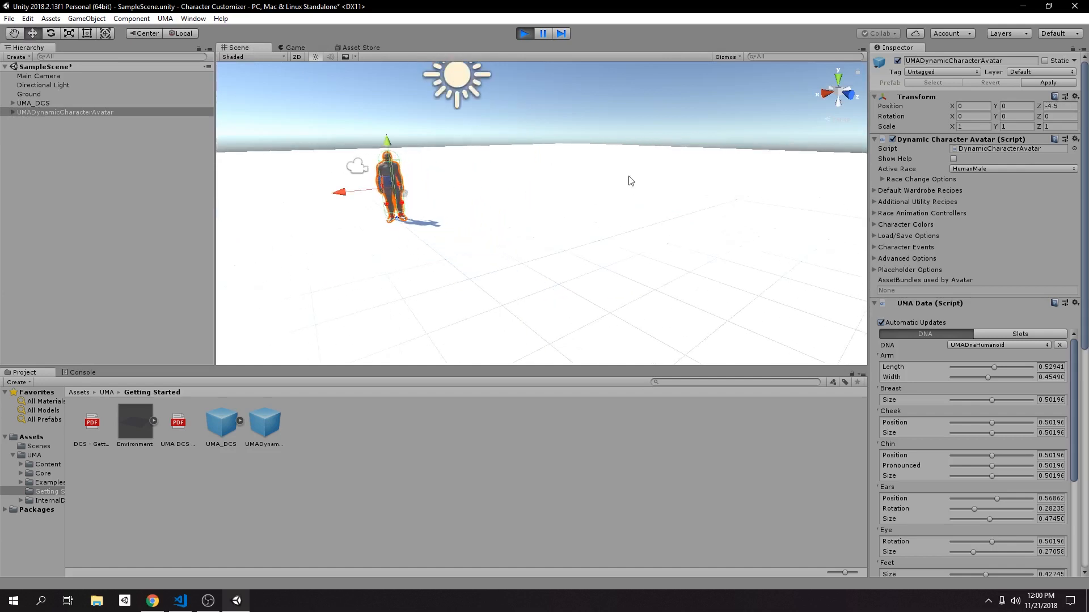
left_click(38, 76)
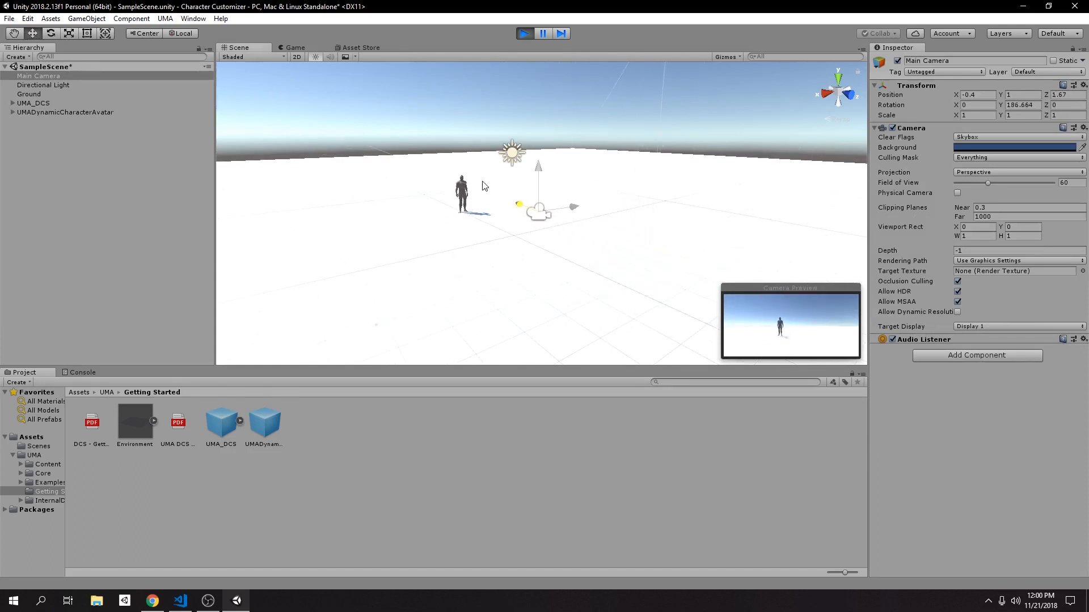
left_click(294, 47)
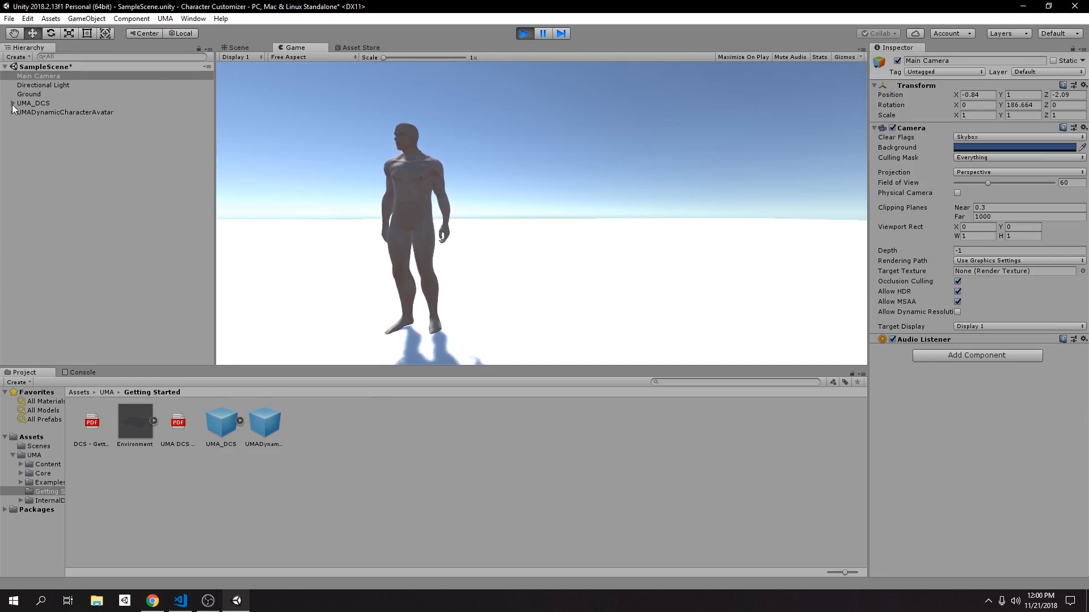
left_click(66, 111)
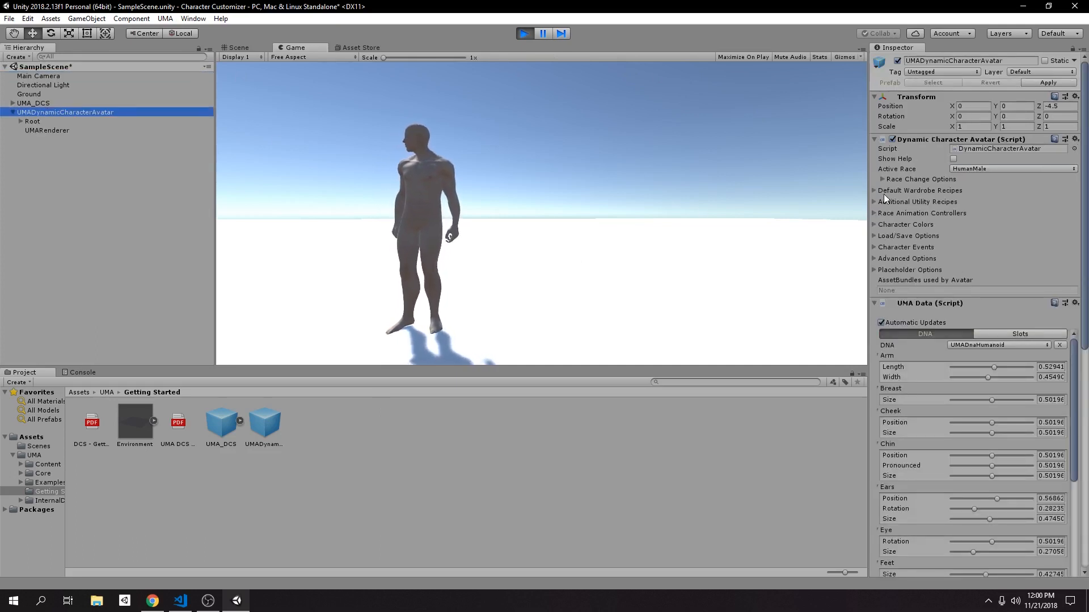
left_click(920, 191)
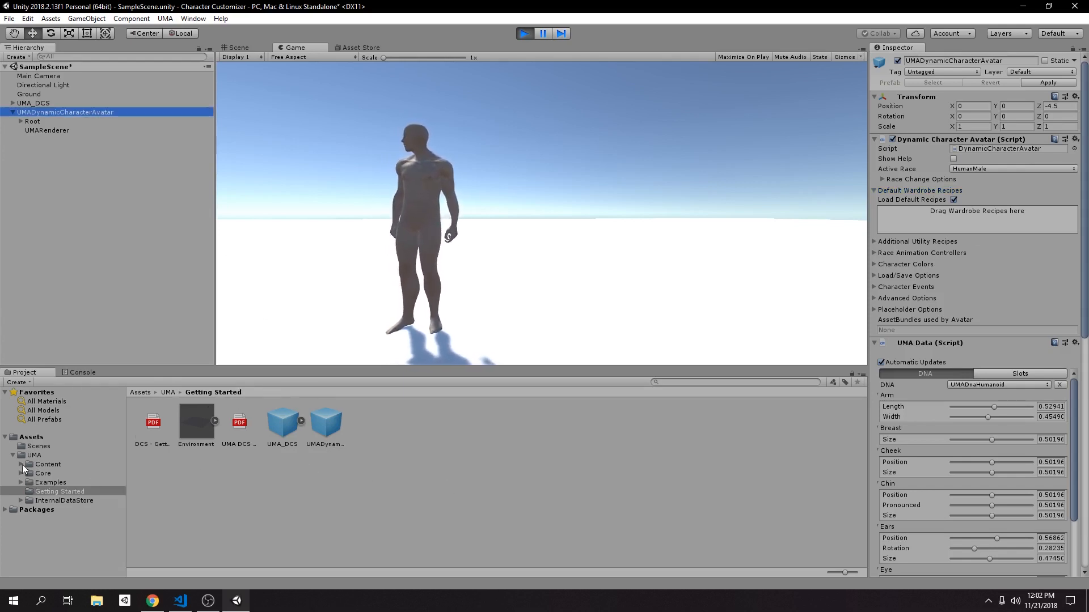
Browse Content > UMA_Examples > HumanMale > Recipes and open the WardrobeRecipes folder.
left_click(22, 464)
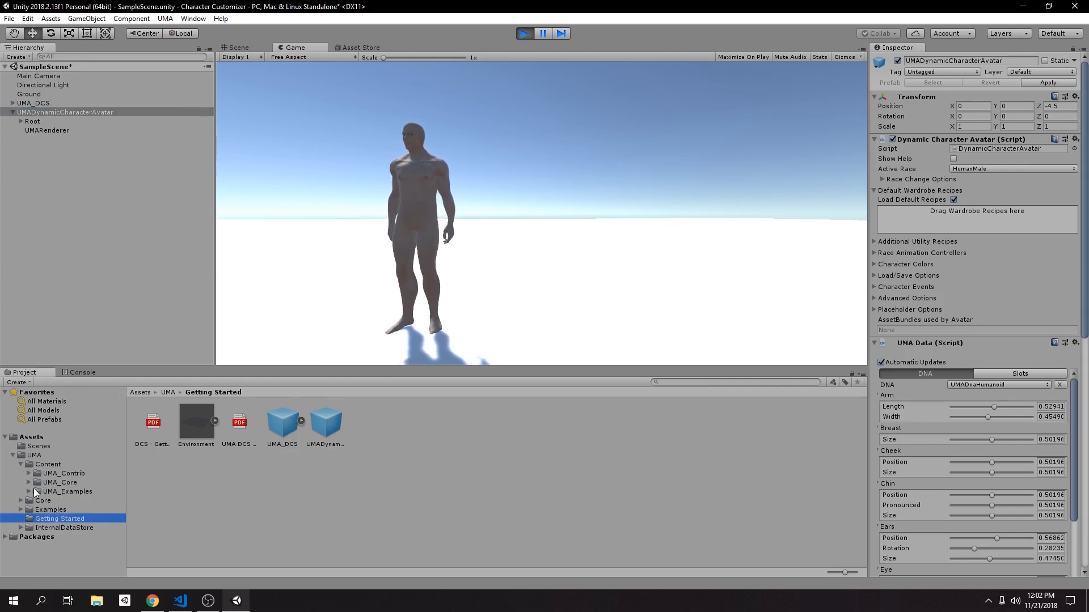
left_click(22, 492)
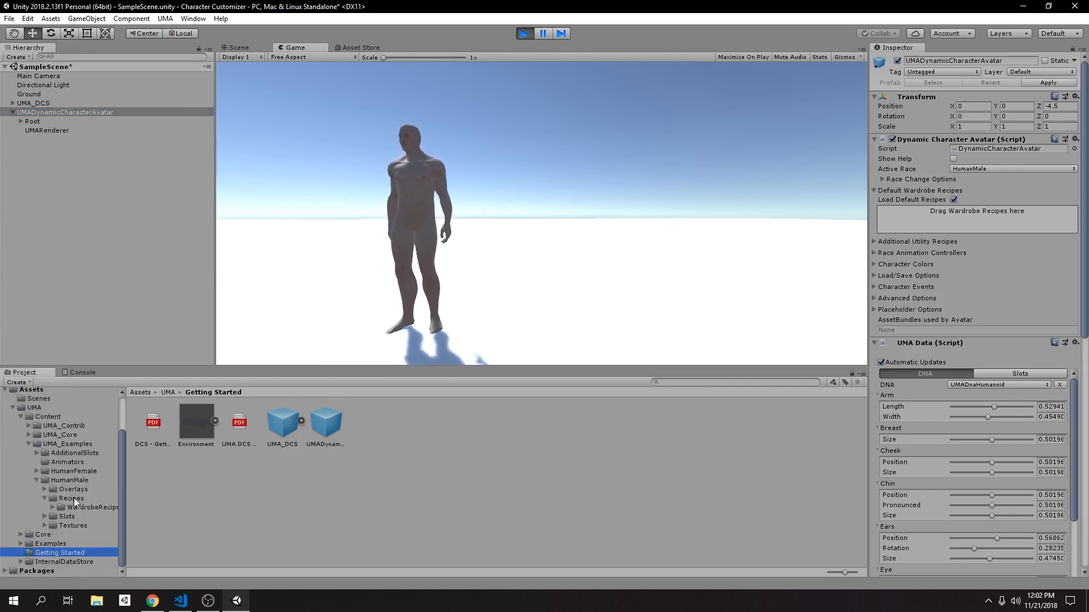
left_click(69, 480)
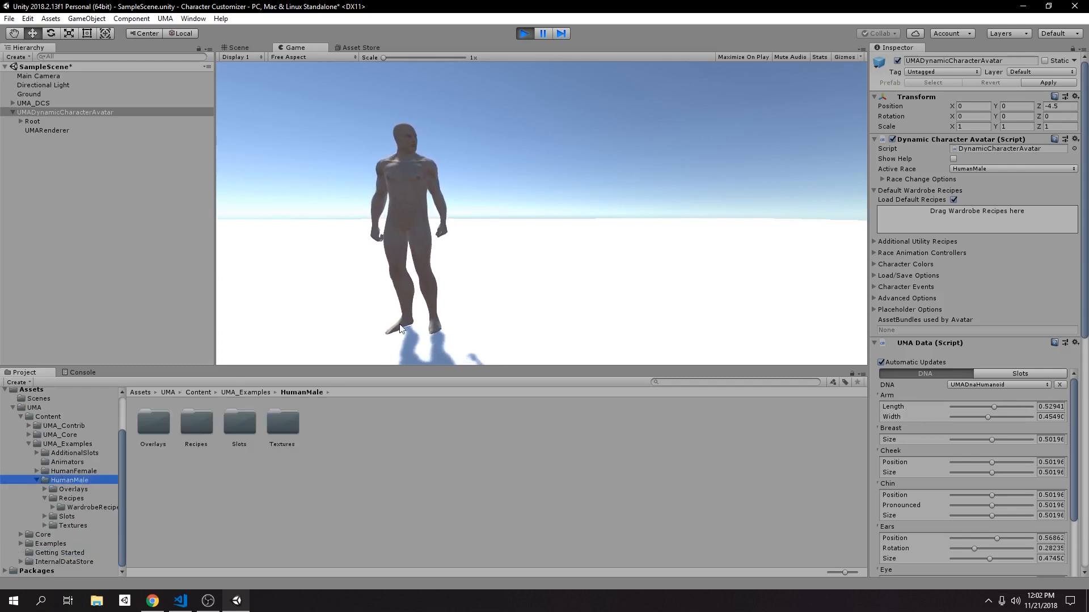
left_click(91, 507)
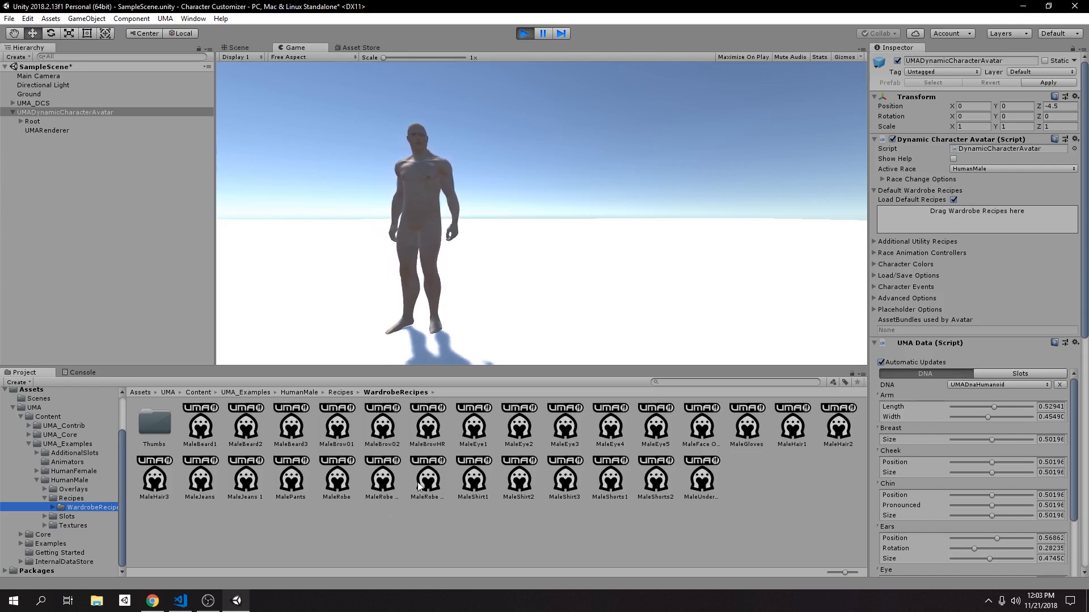
Remove the robe and robe shoes, leaving MaleUnderwear, MaleShorts2 and MaleShirt2 as wardrobe.
left_click(381, 479)
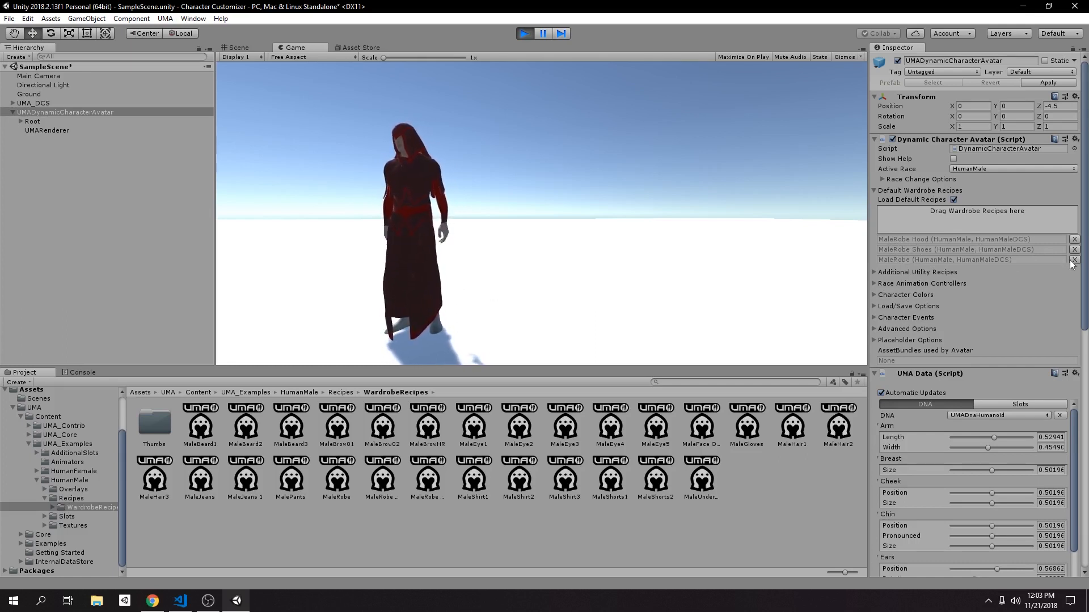
left_click(1074, 259)
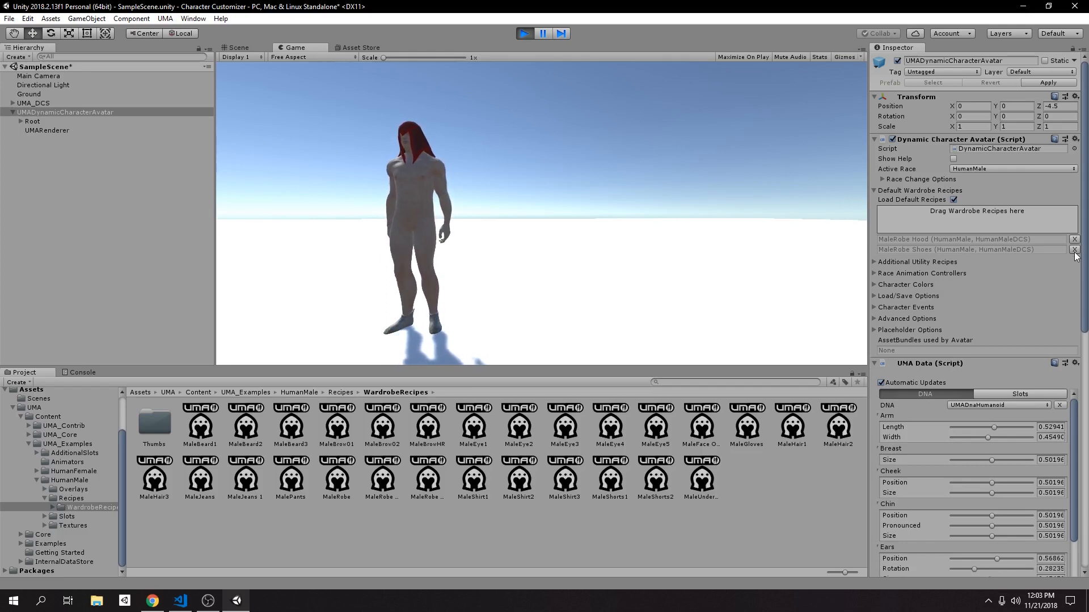
left_click(1074, 249)
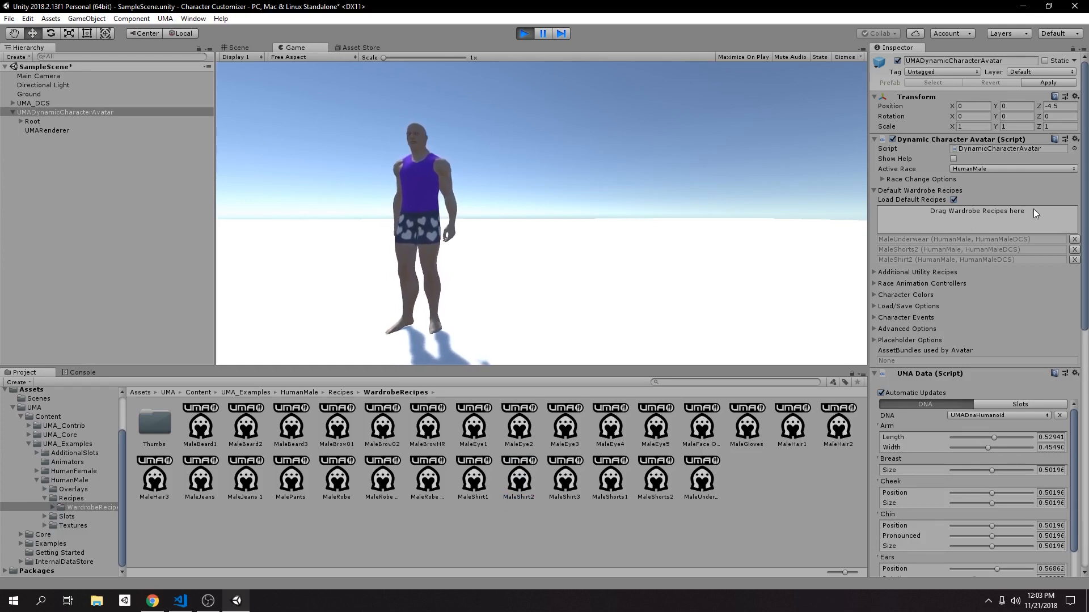
left_click(524, 33)
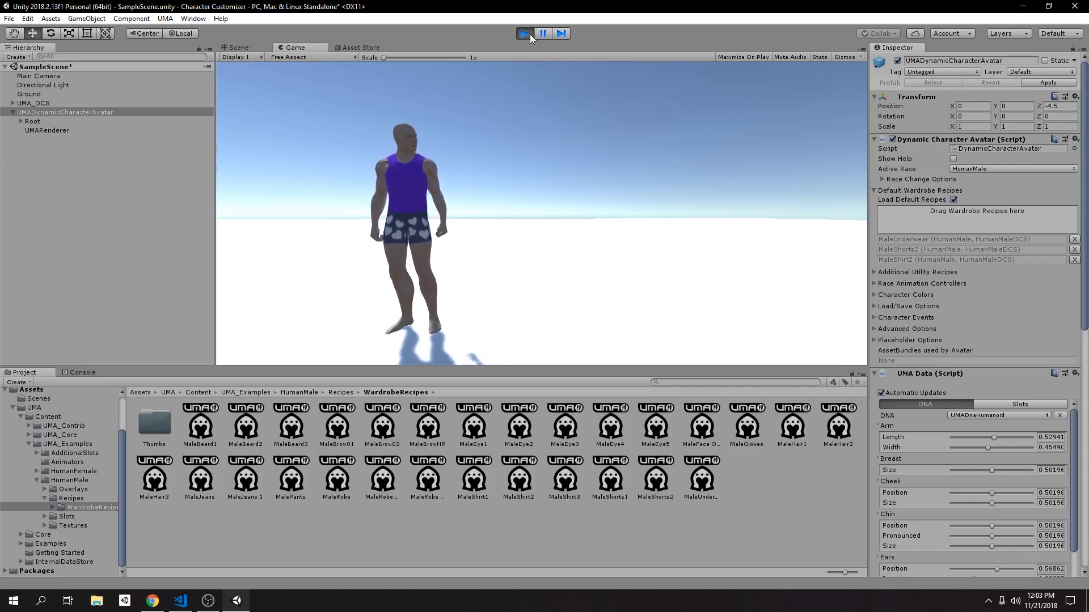
Stop play mode so the avatar's default wardrobe can be edited.
left_click(524, 33)
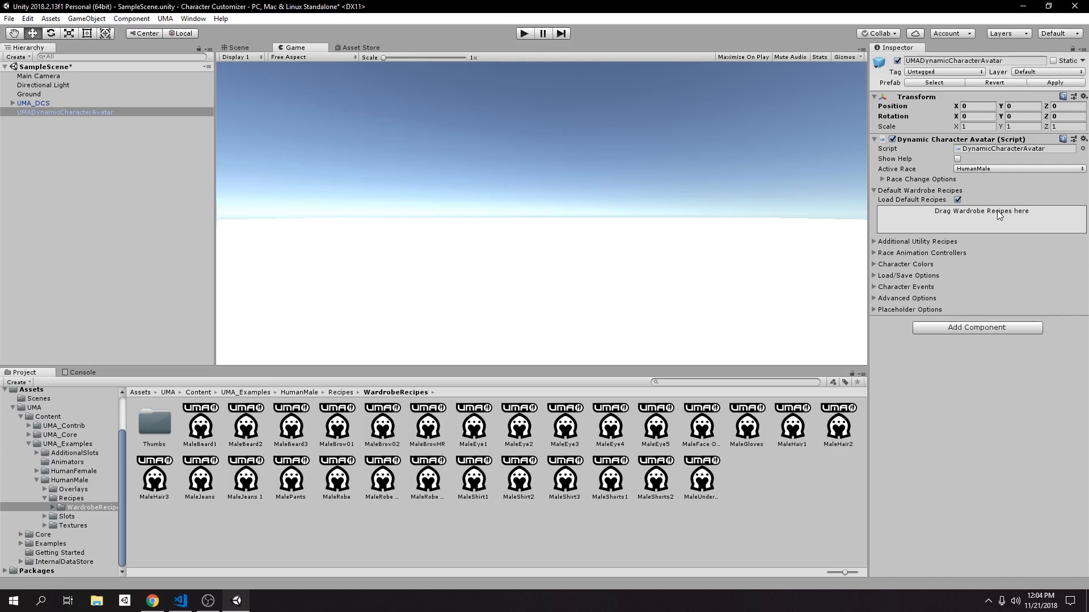
mouse_move(705, 503)
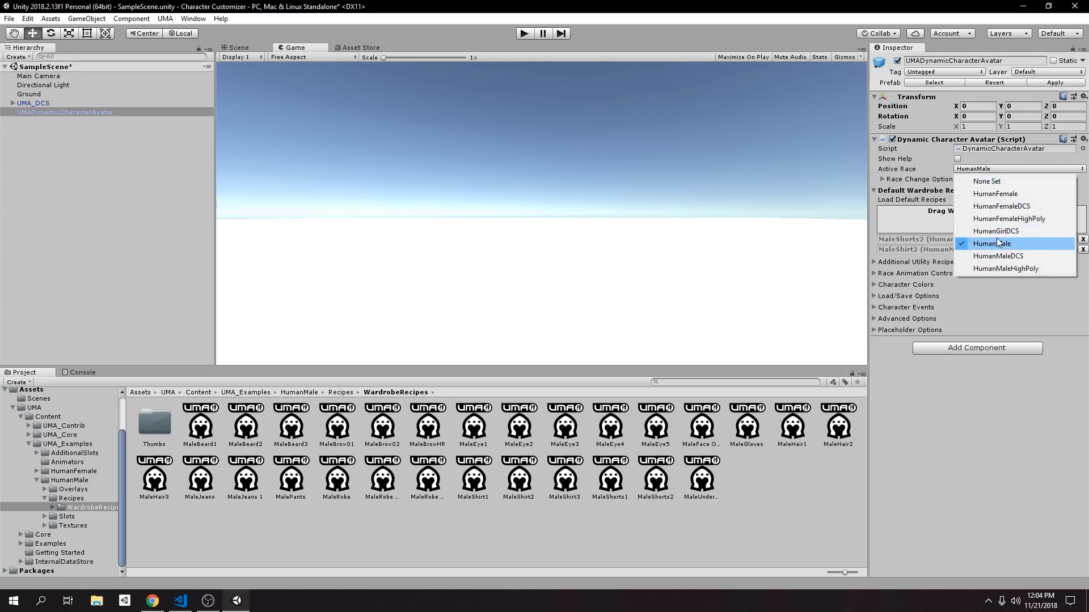
mouse_move(998, 256)
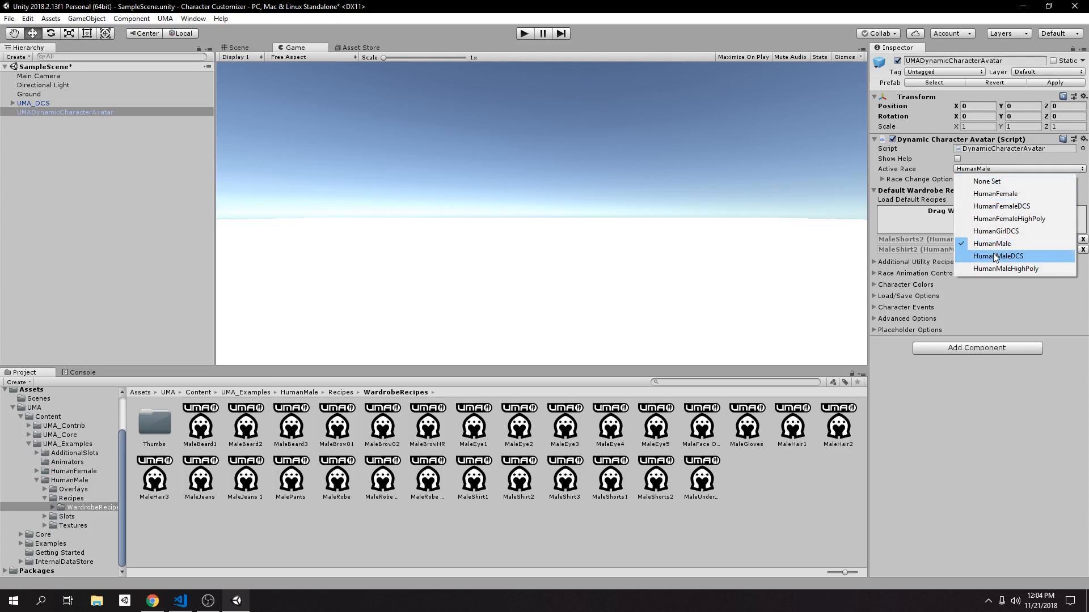
Switch the Active Race to HumanFemaleDCS and briefly run the scene to preview her.
left_click(999, 256)
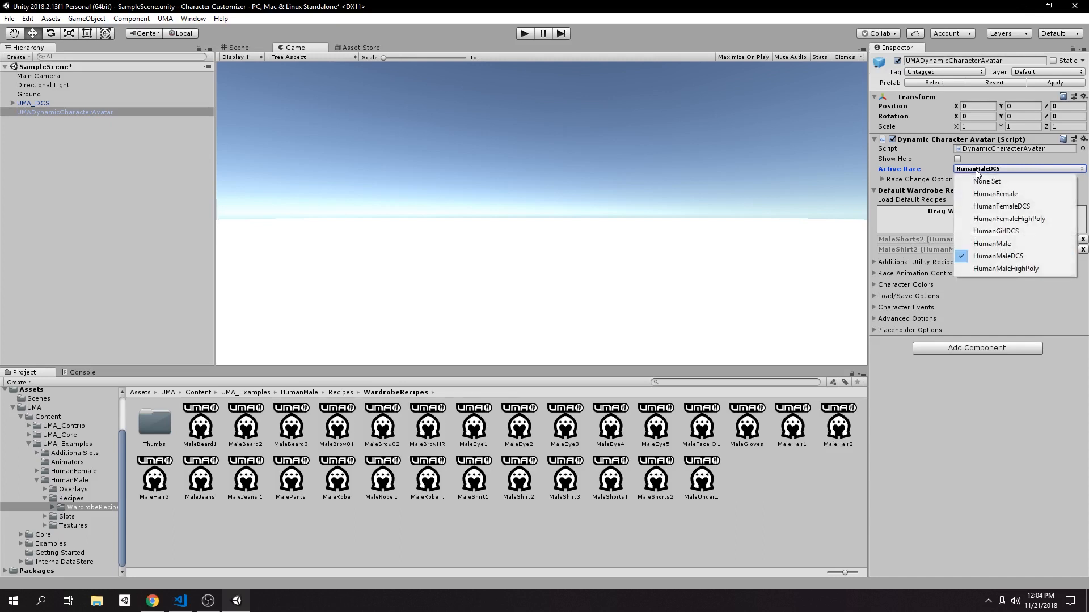
mouse_move(1012, 206)
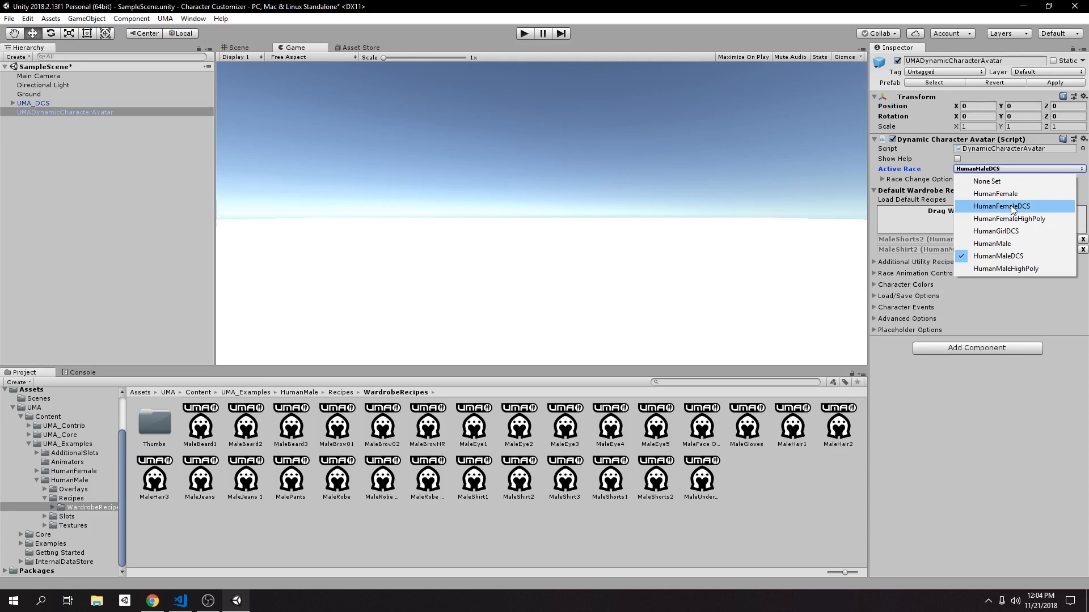
left_click(1002, 207)
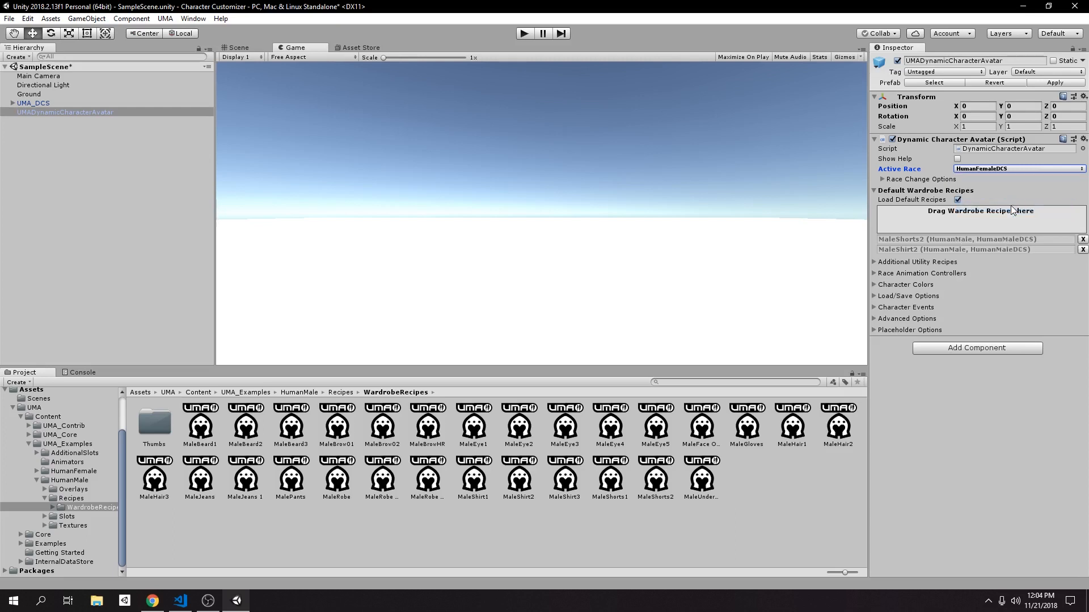
mouse_move(964, 230)
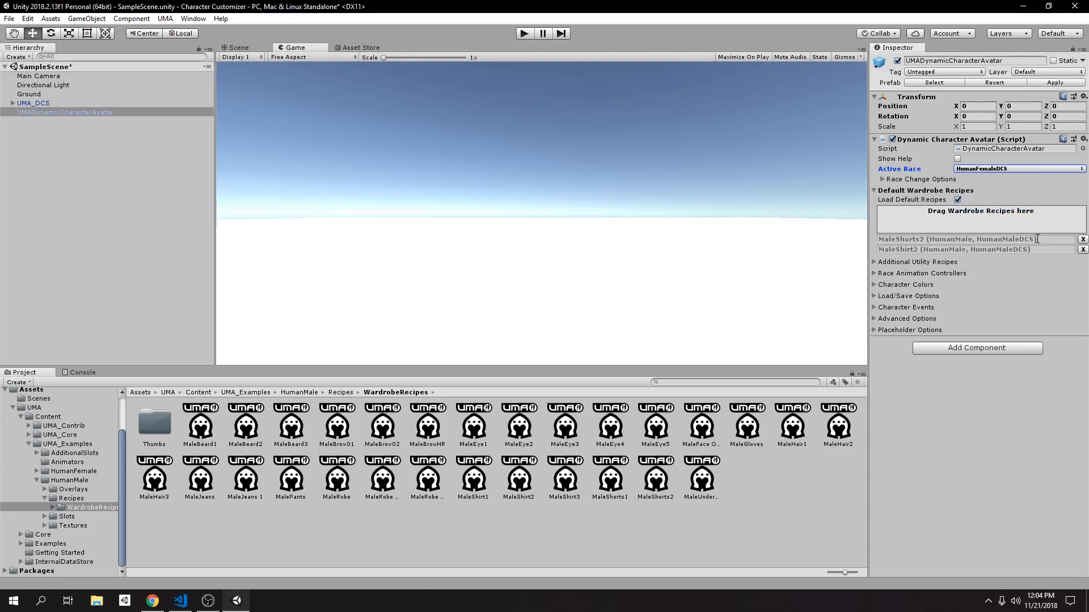
left_click(524, 33)
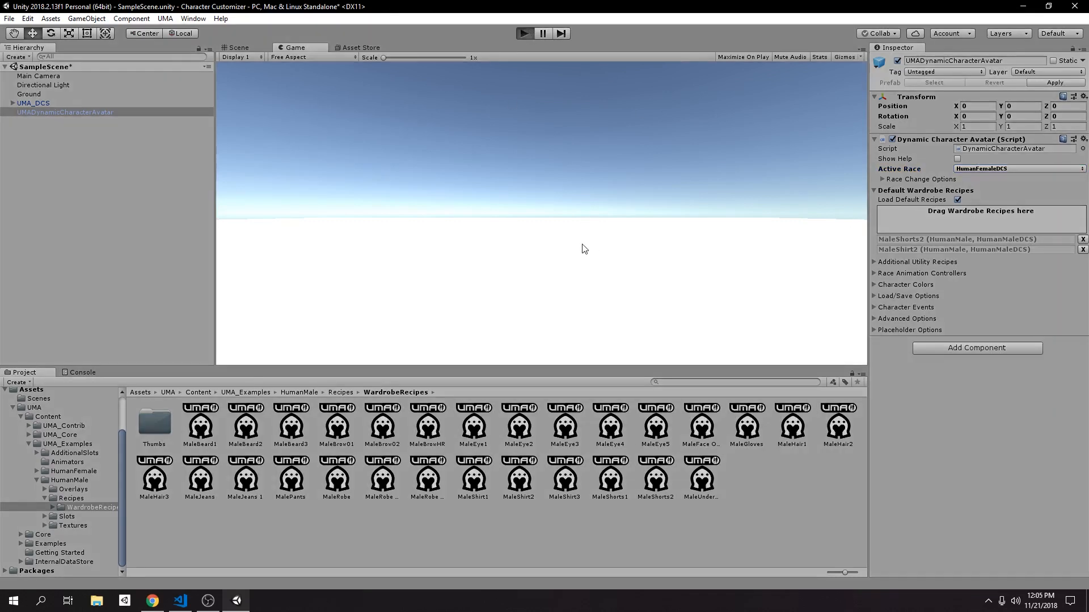
left_click(522, 33)
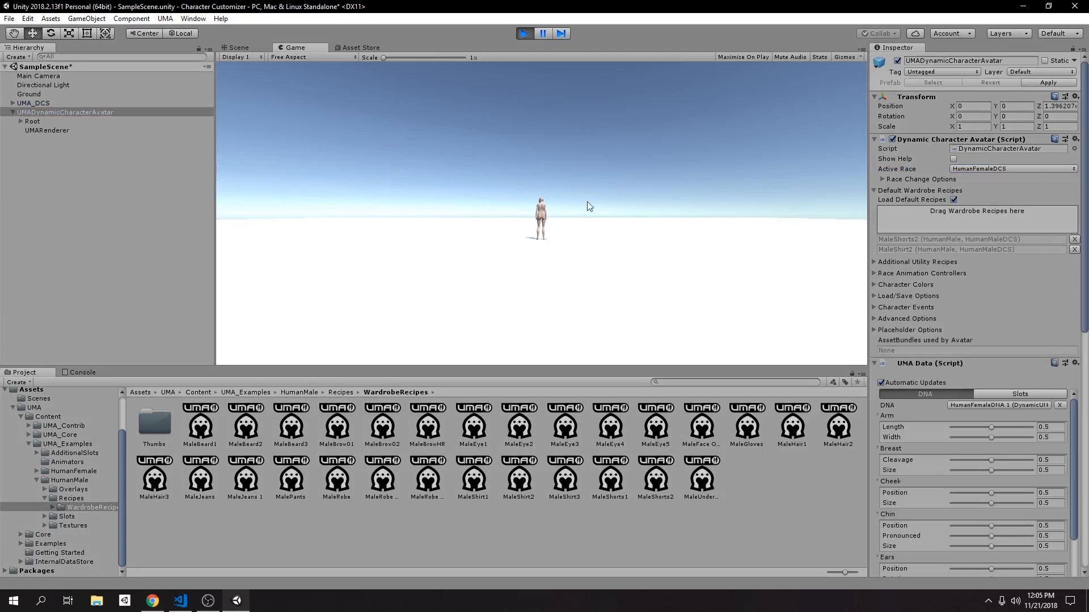
mouse_move(547, 103)
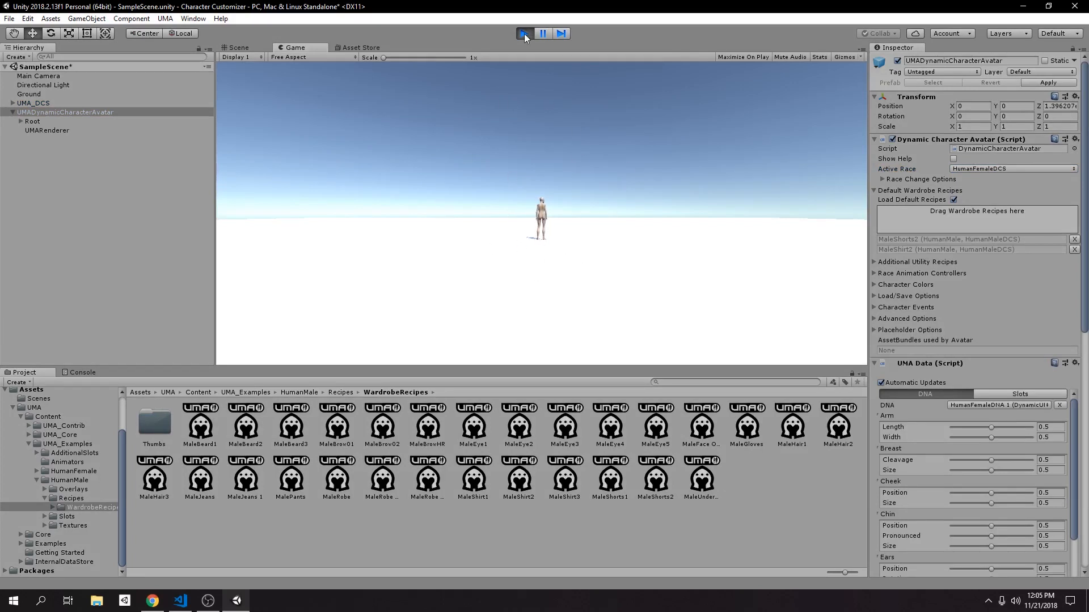
left_click(524, 33)
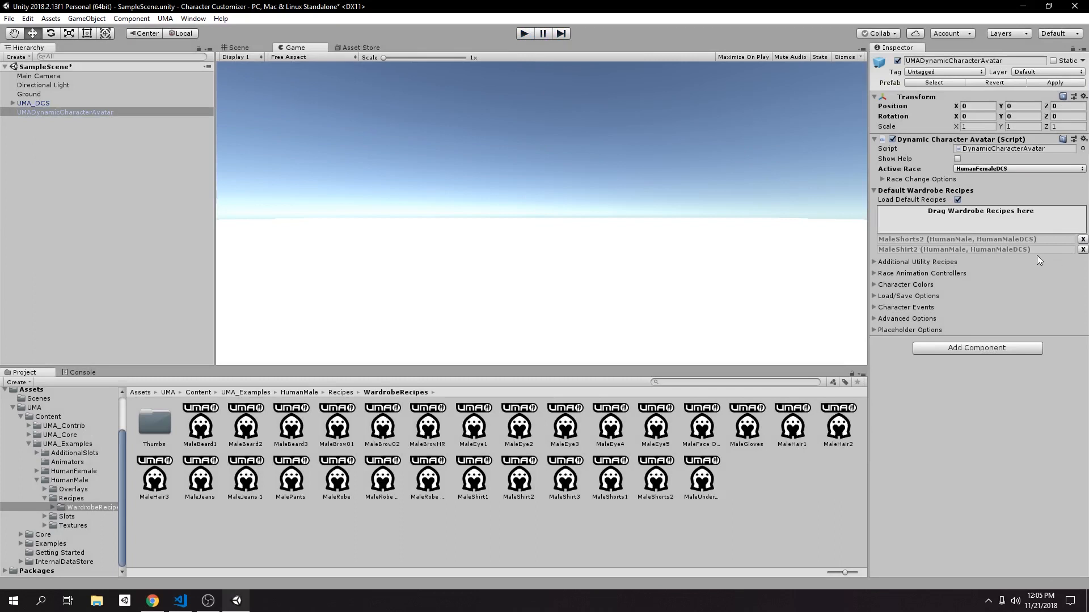
mouse_move(1066, 229)
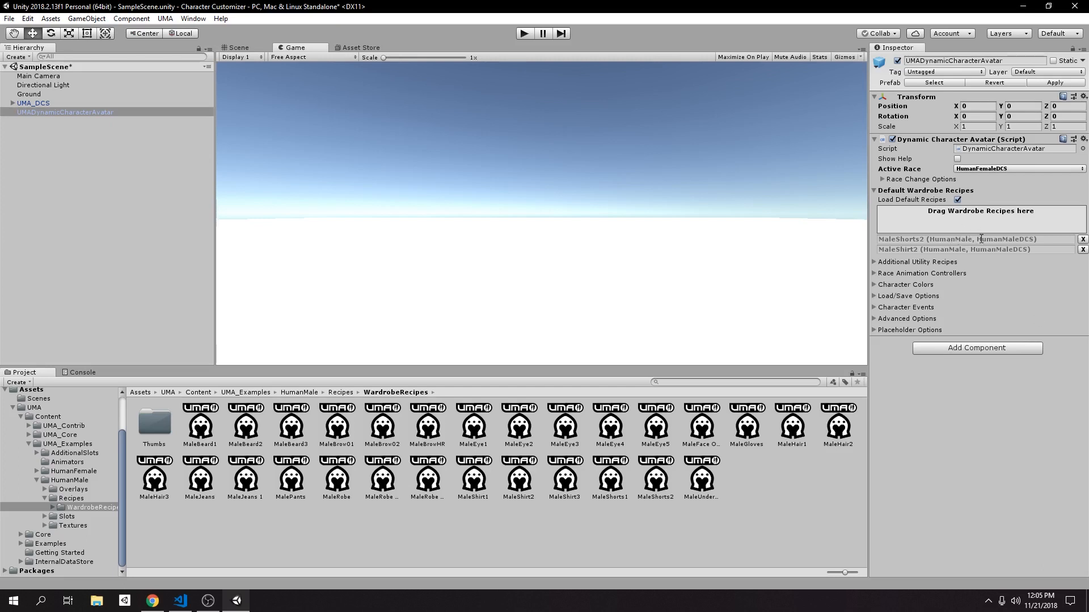
mouse_move(786, 541)
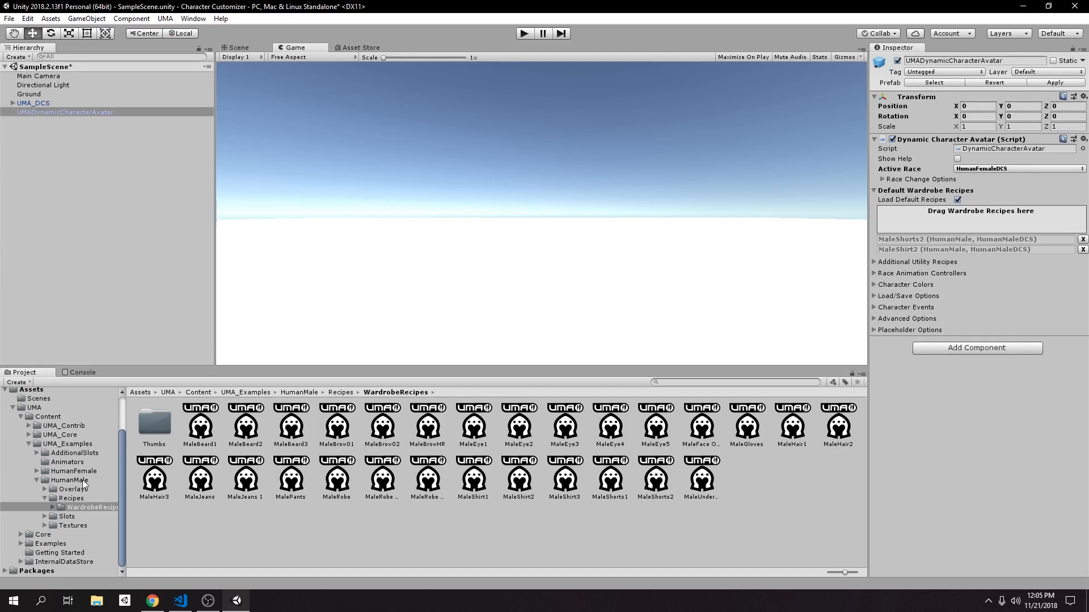
Open the HumanFemale wardrobe recipes and add FemaleShirt3 and FemalePants2 to the avatar's wardrobe.
left_click(72, 471)
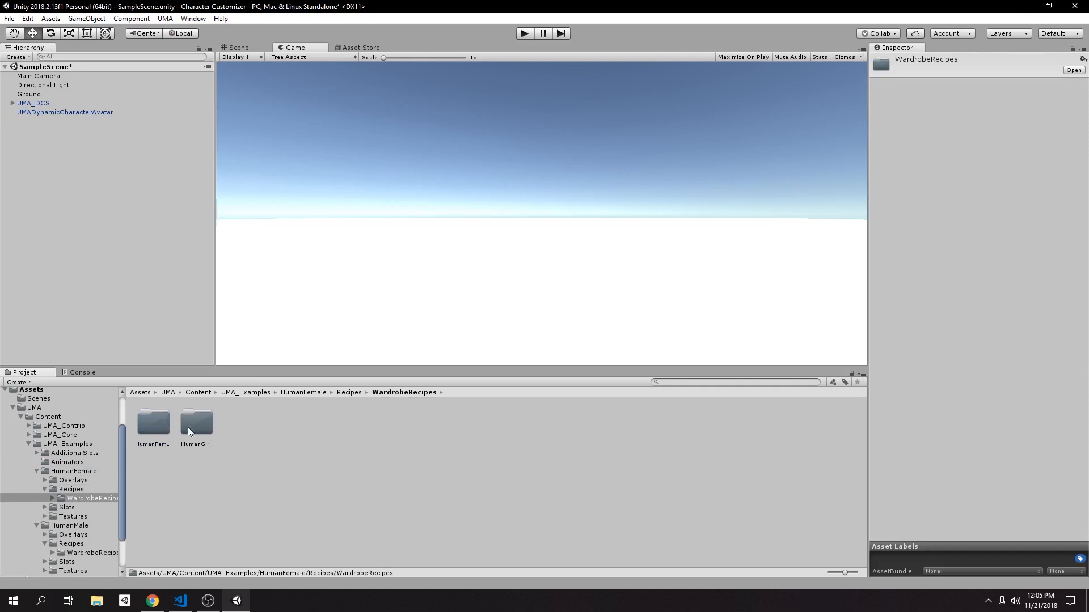
double_click(152, 422)
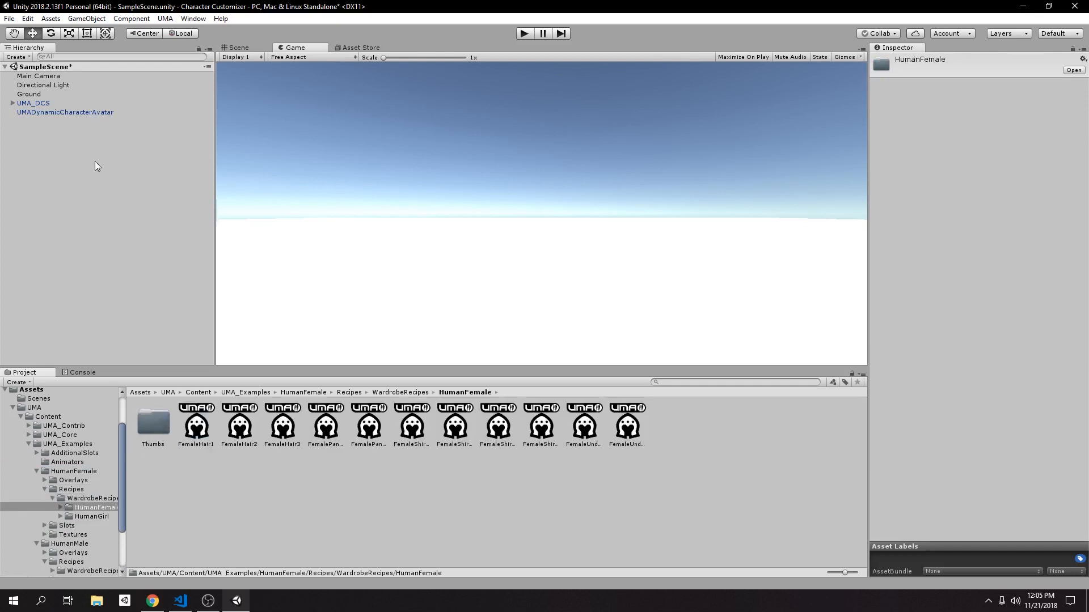
left_click(33, 102)
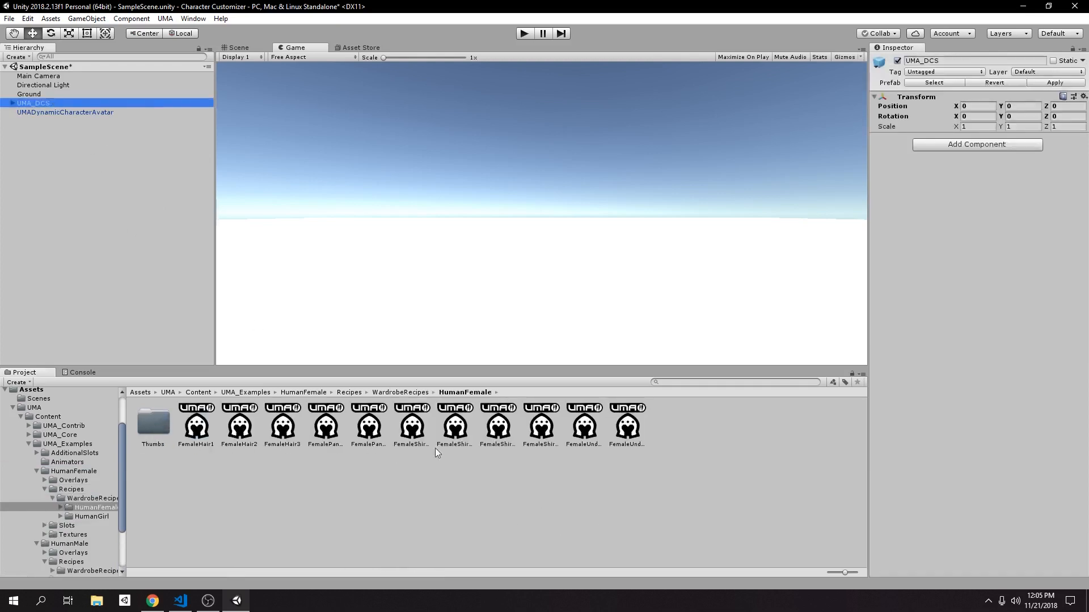
mouse_move(408, 463)
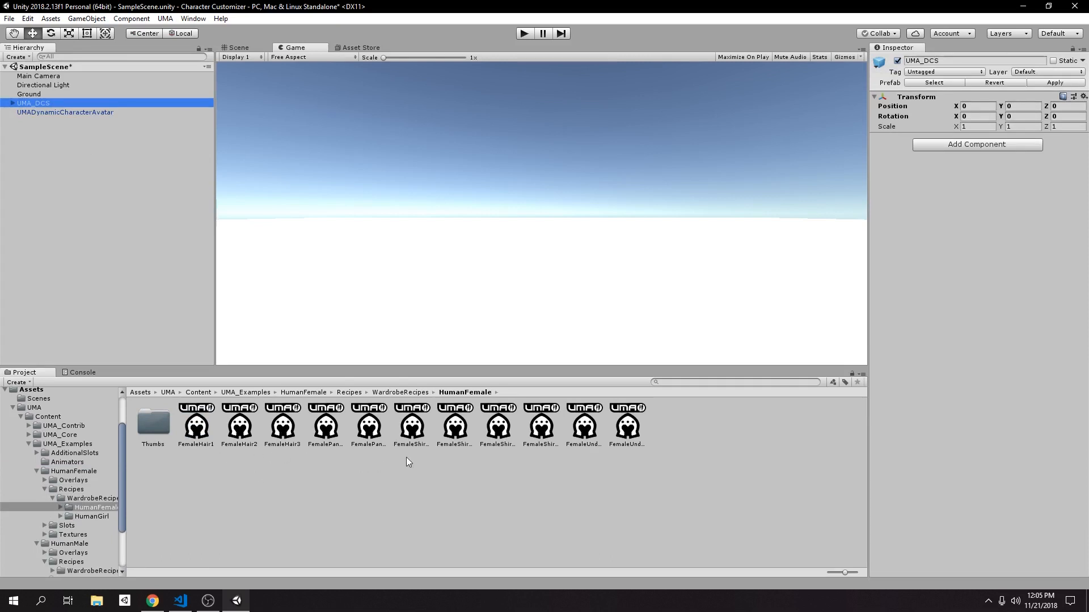
mouse_move(539, 444)
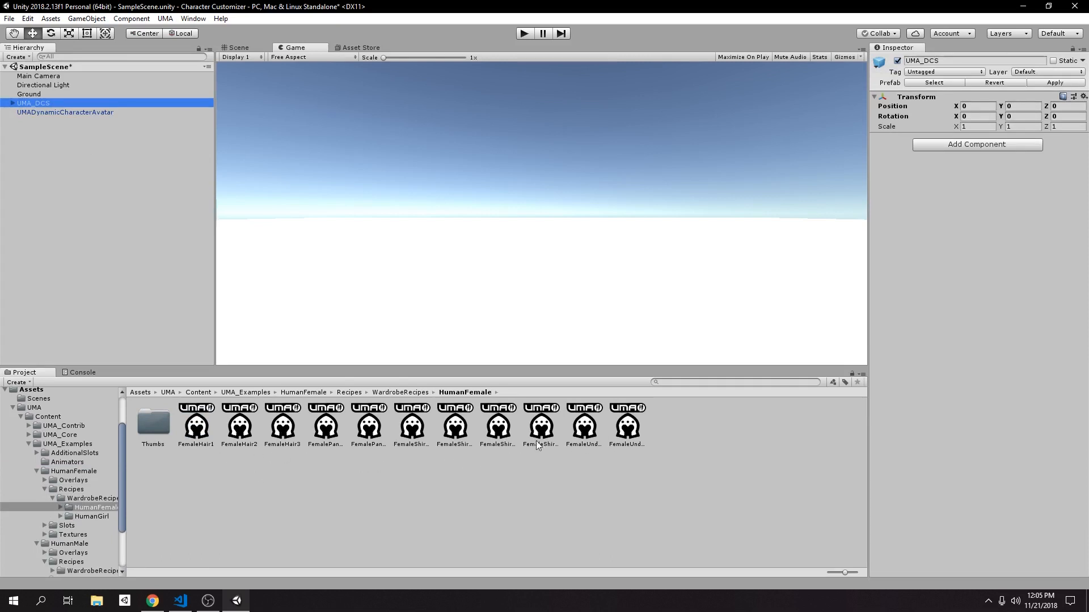
left_click(65, 112)
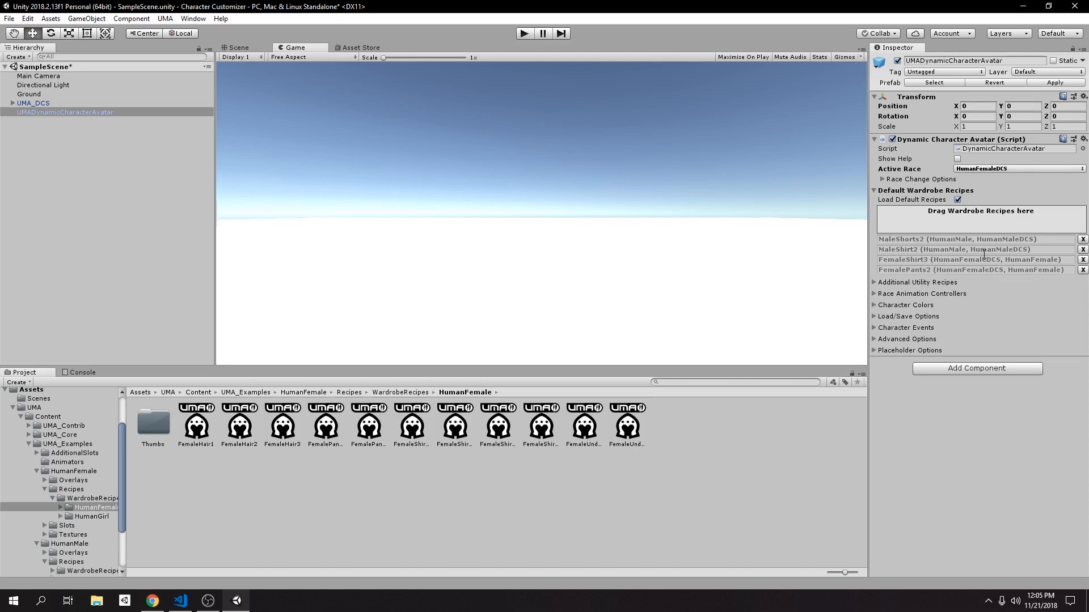
mouse_move(969, 176)
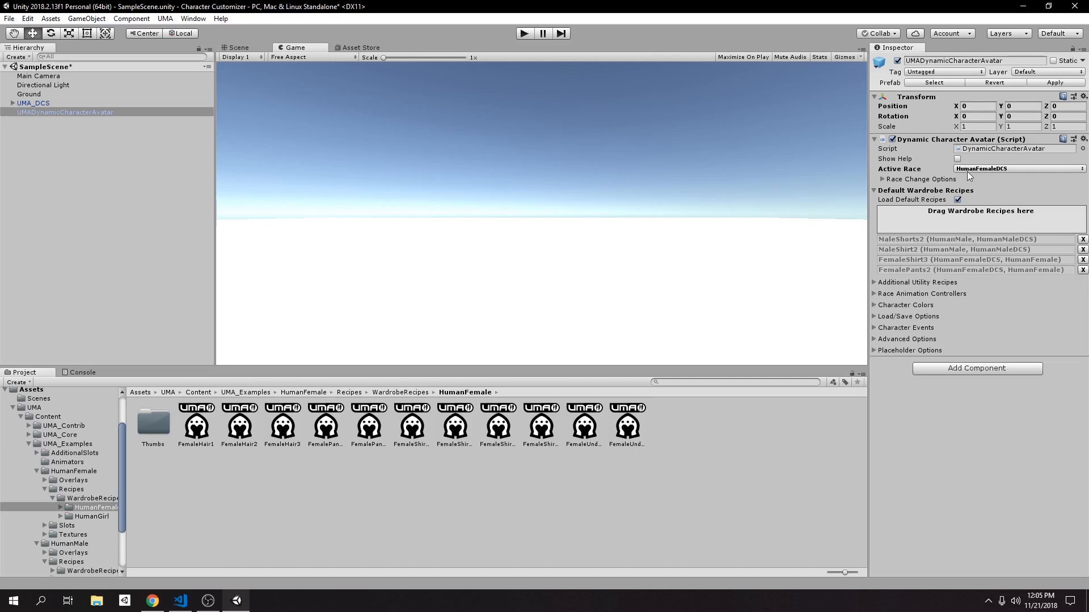
mouse_move(1011, 208)
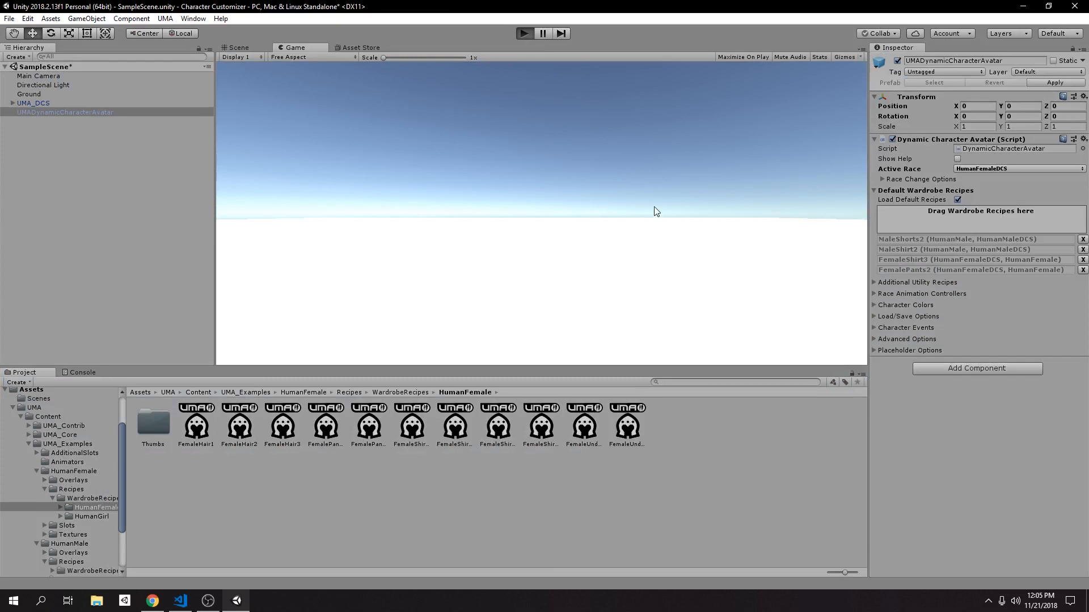
Set the avatar's Transform Rotation Y to -180 and run the scene from the Game view.
left_click(524, 33)
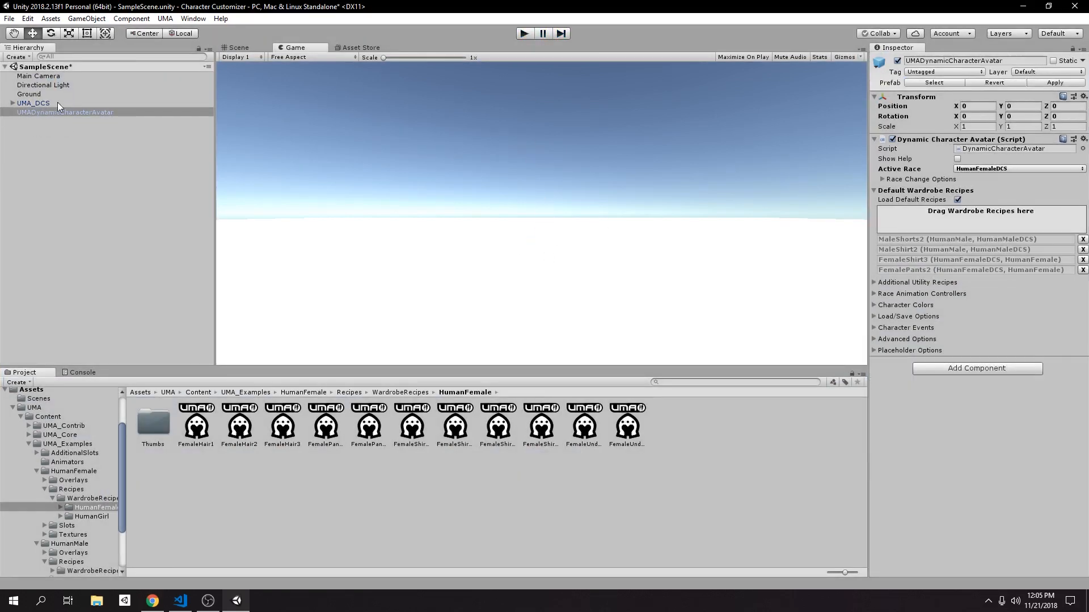
left_click(238, 47)
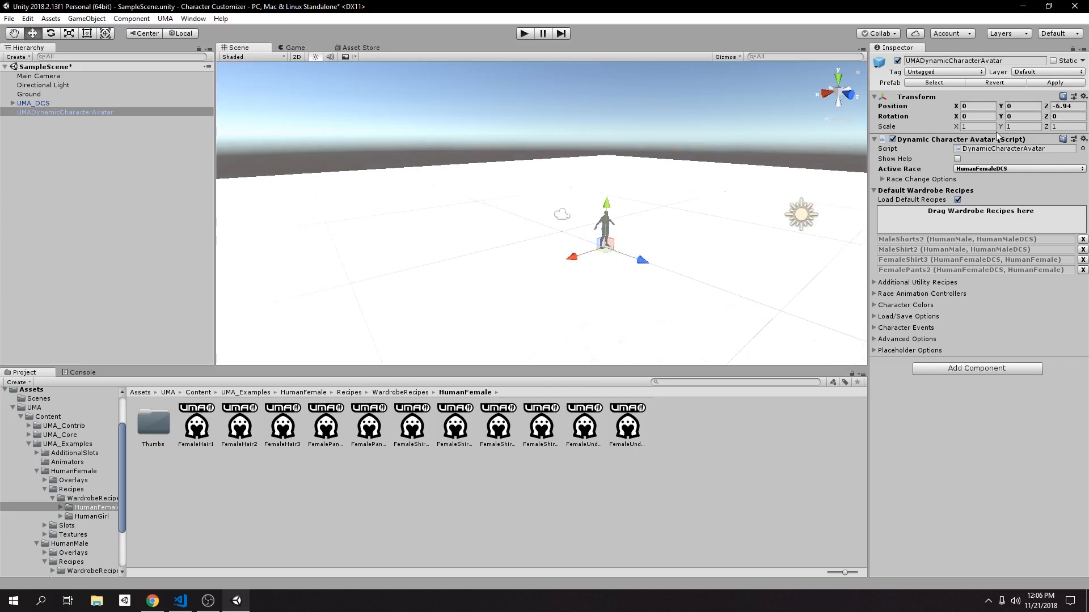
left_click(1021, 116)
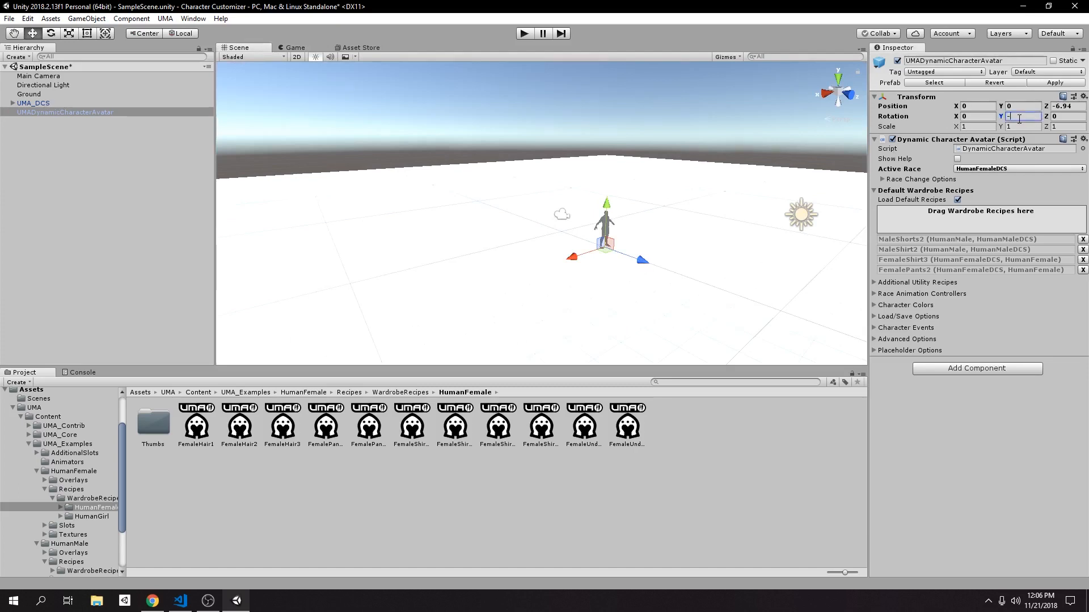
type("-180")
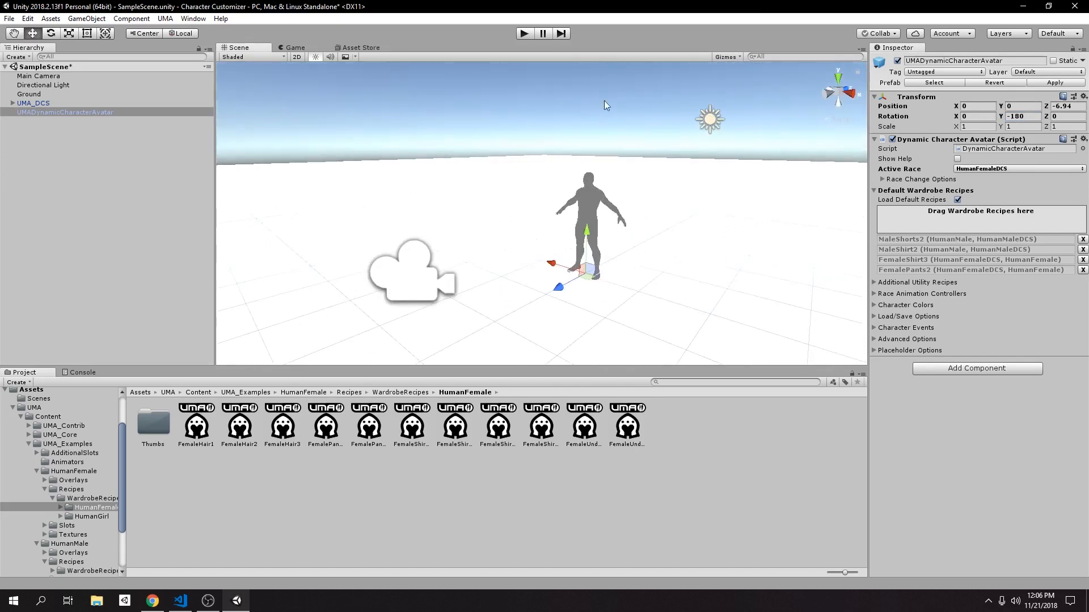
left_click(293, 47)
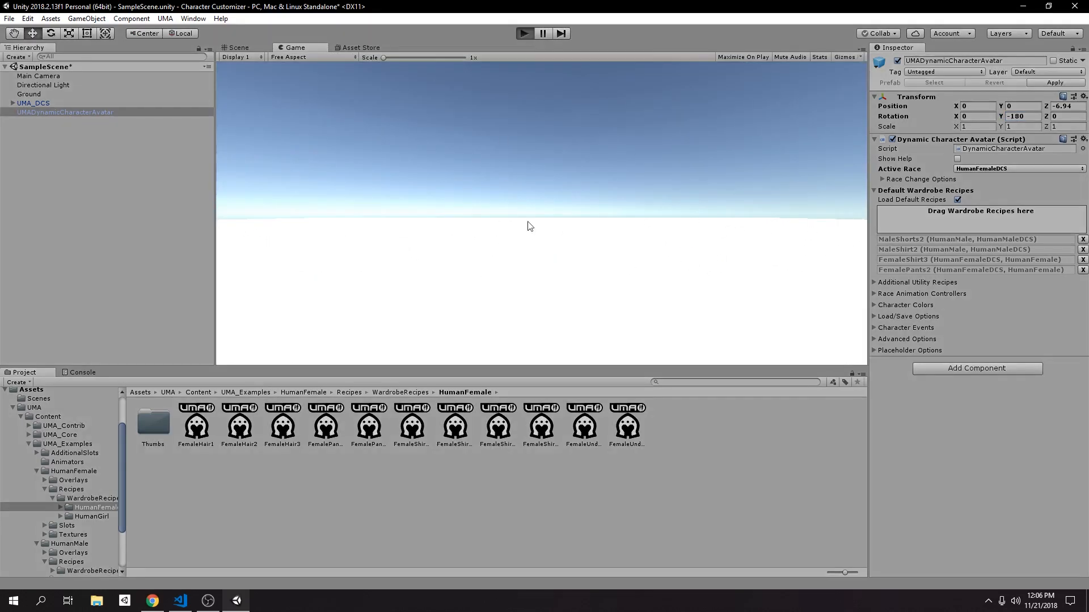
left_click(523, 33)
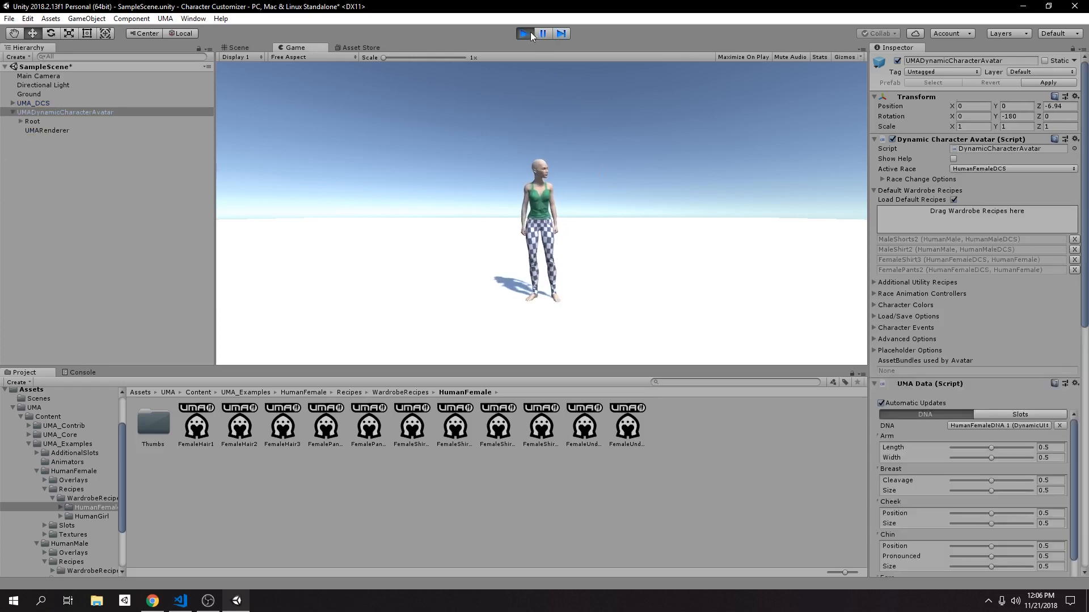
Add FemaleHair2 to the wardrobe and preview the hair in a short test run.
left_click(524, 33)
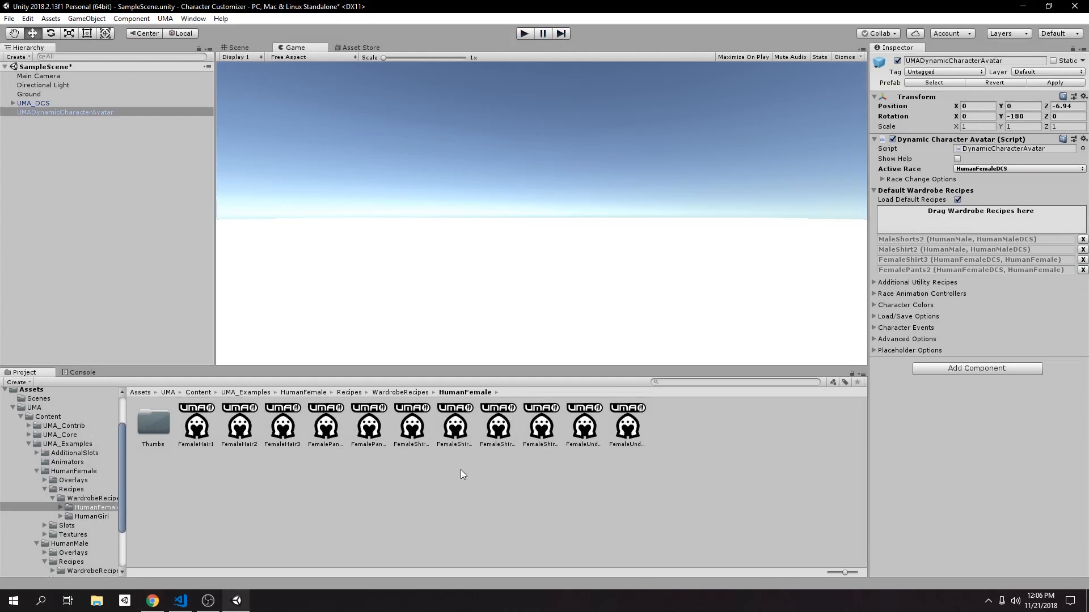
mouse_move(282, 476)
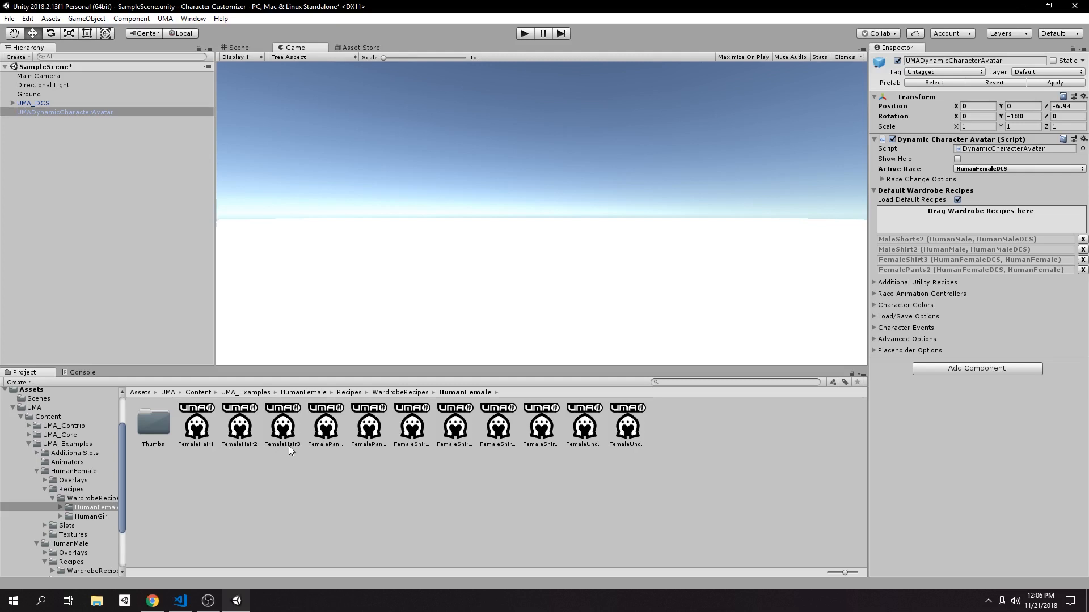
mouse_move(378, 436)
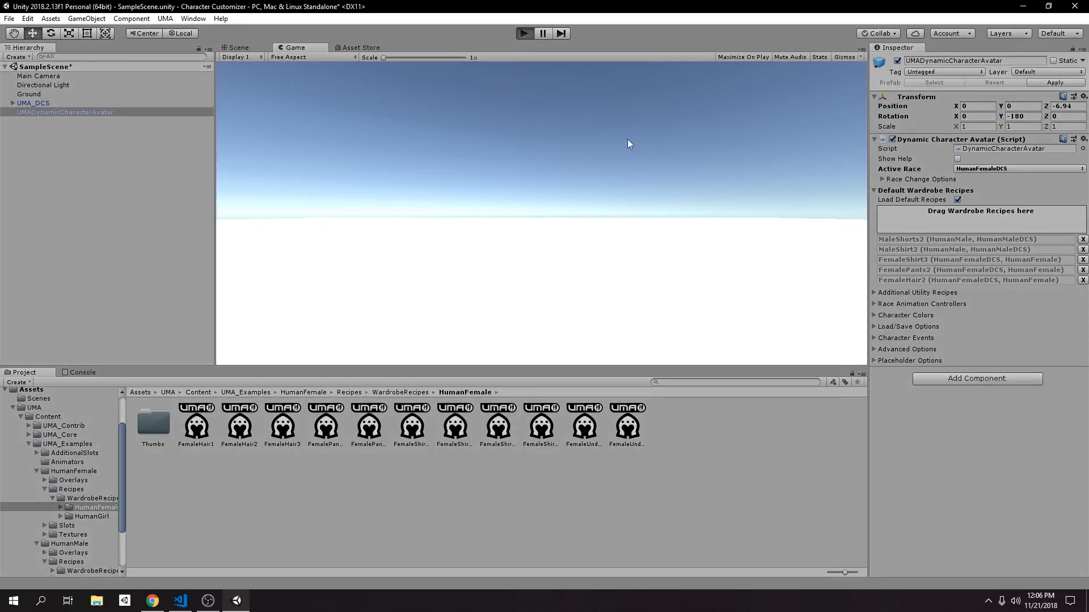
left_click(524, 33)
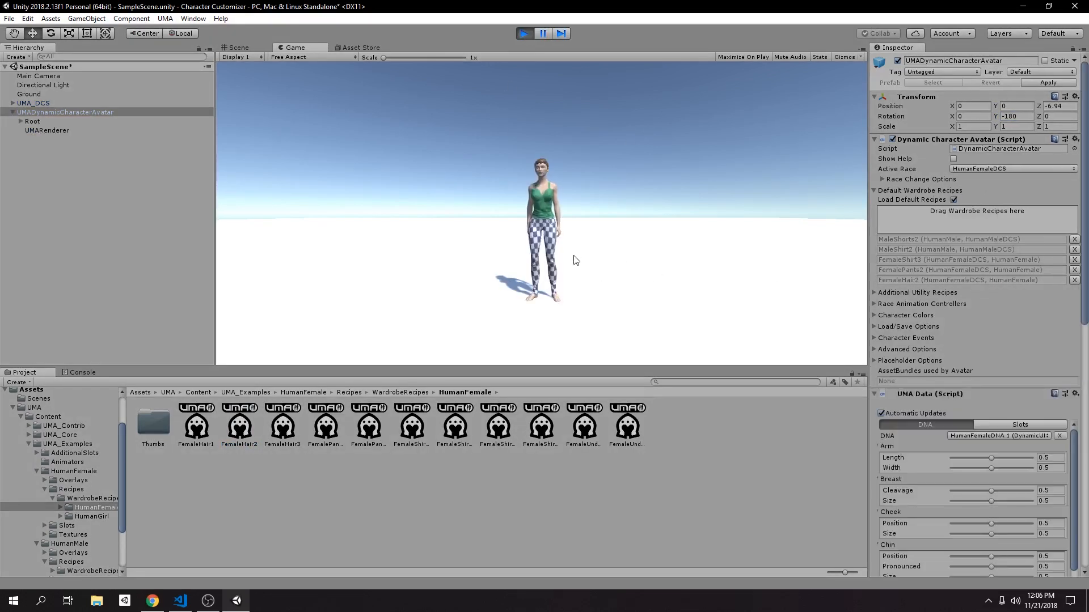
left_click(524, 33)
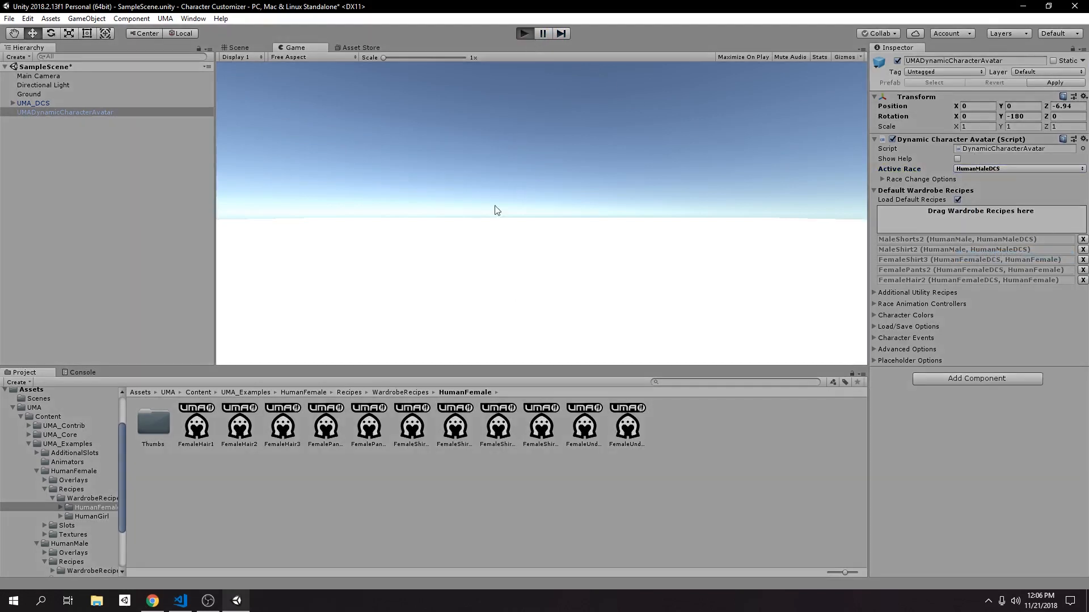
left_click(524, 33)
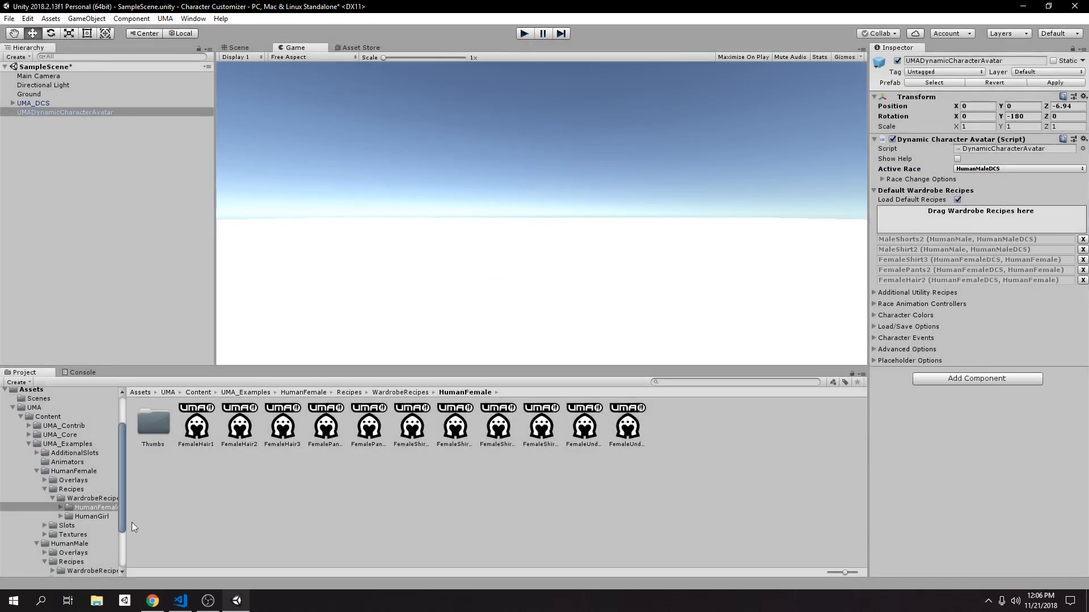
Add MaleBeard2 and MaleHair3, remove MaleHair1, and run the male avatar preview.
left_click(90, 508)
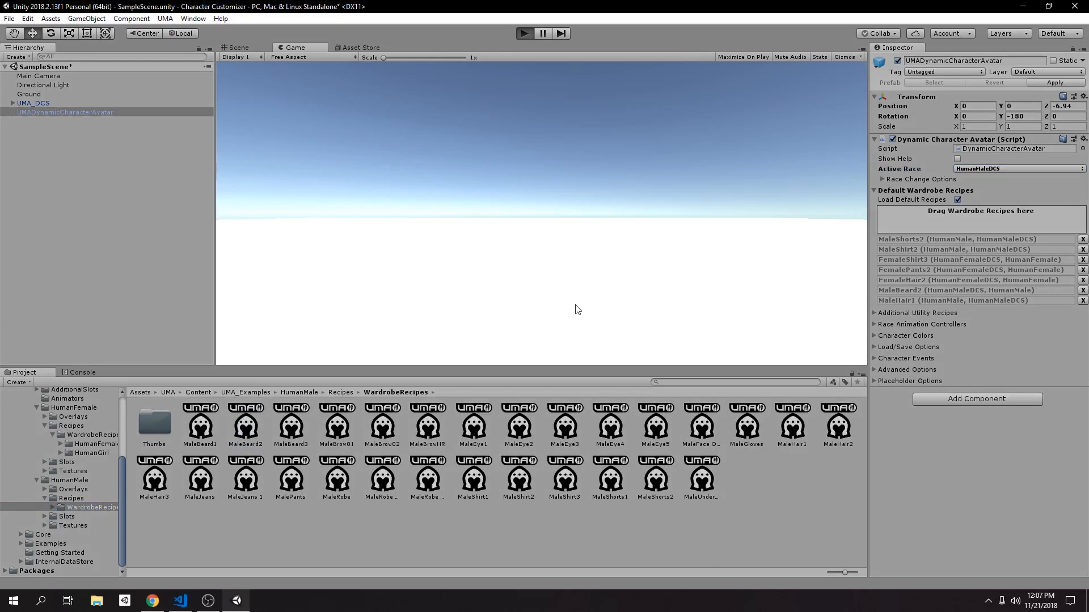
left_click(524, 33)
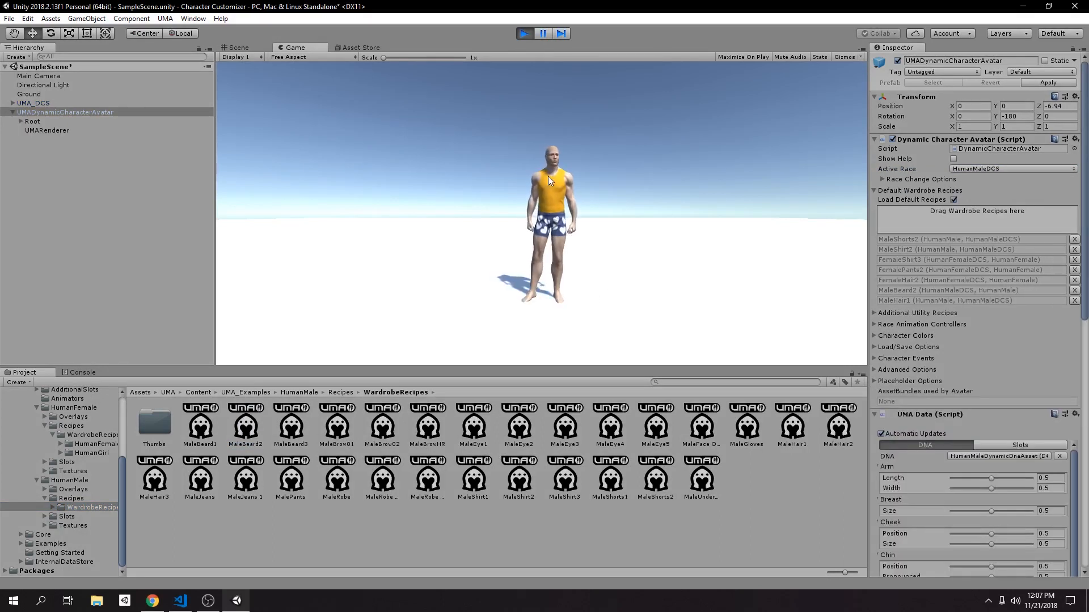
left_click(524, 33)
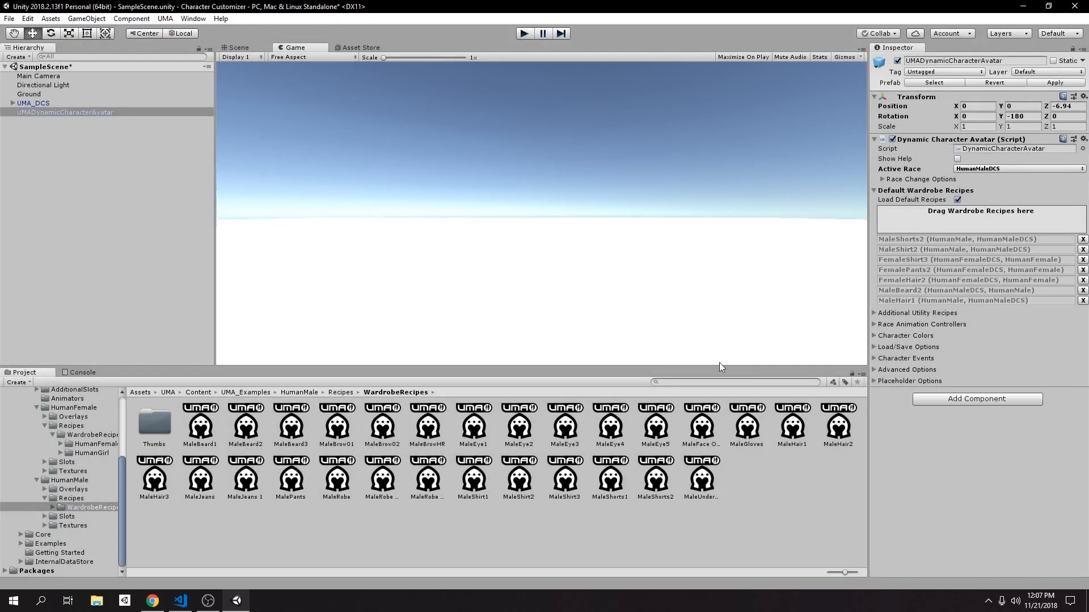
mouse_move(571, 437)
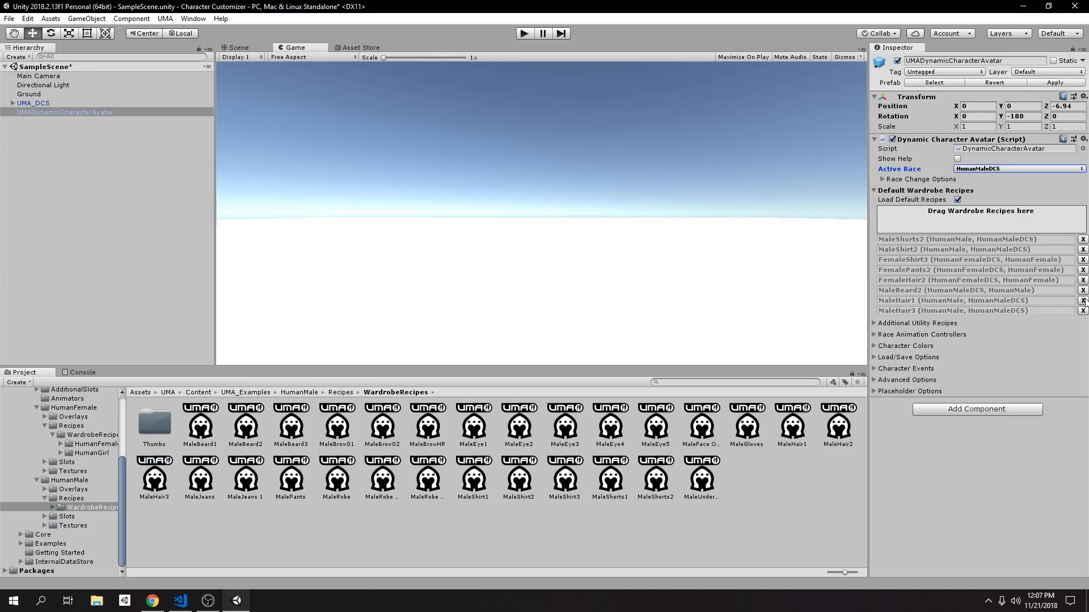
left_click(1082, 300)
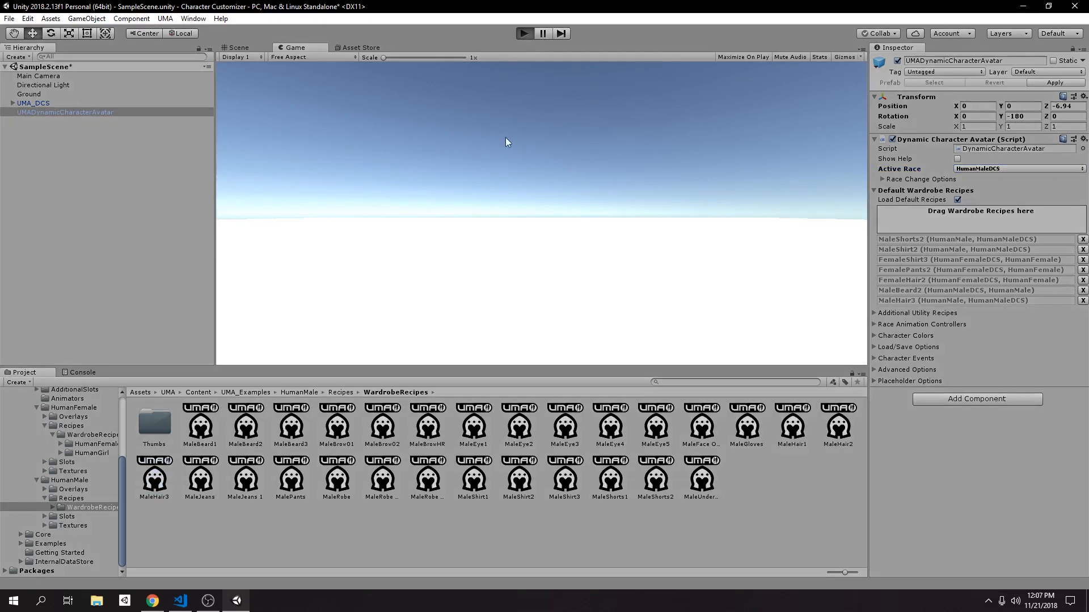
left_click(523, 33)
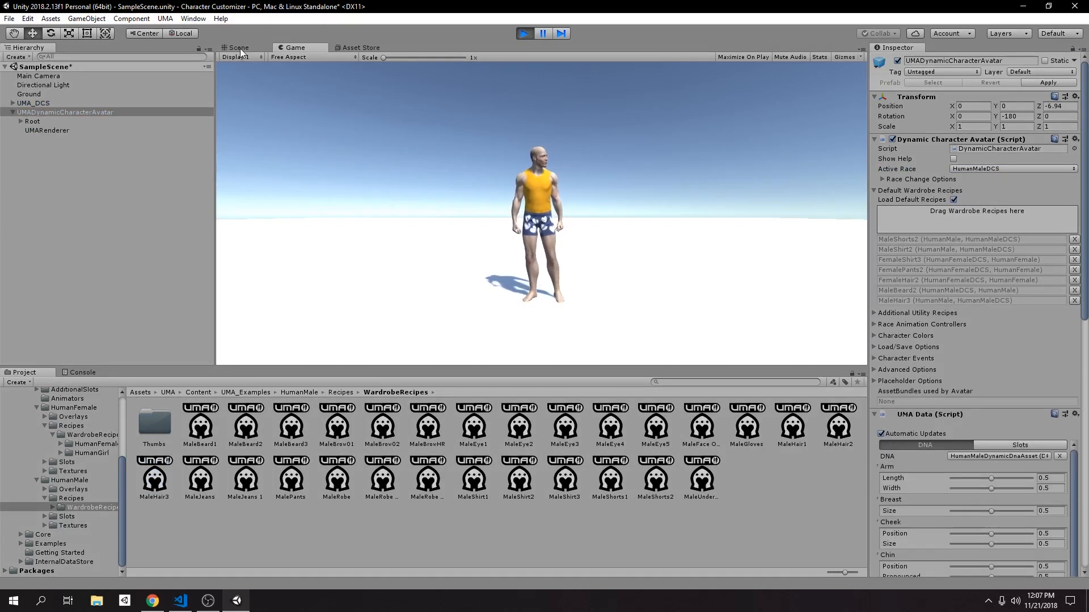
Move the Main Camera toward the avatar and check the close-up in the Game view.
left_click(38, 76)
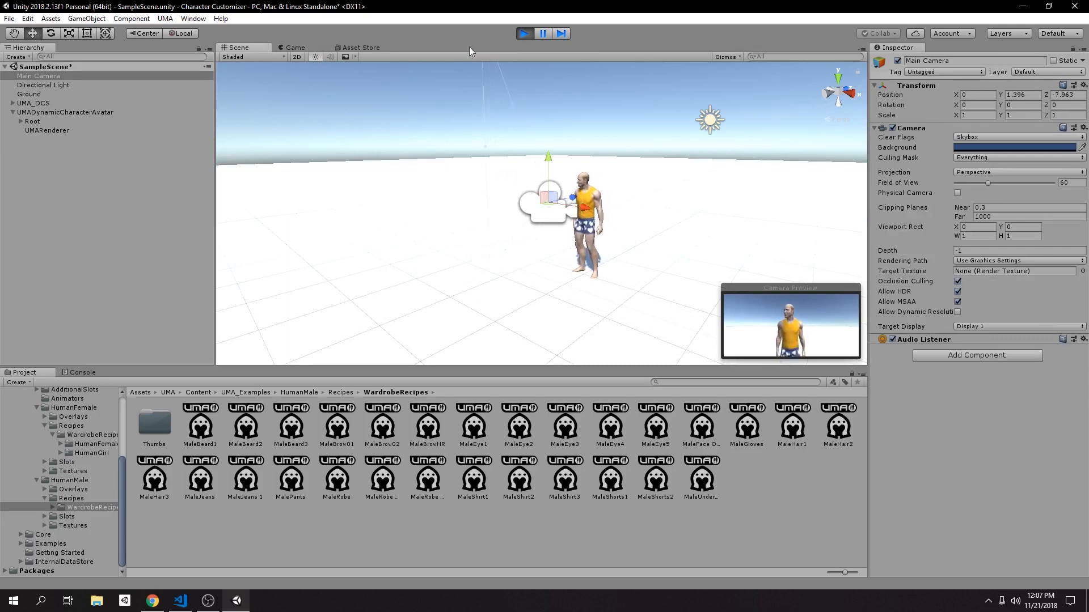
left_click(294, 48)
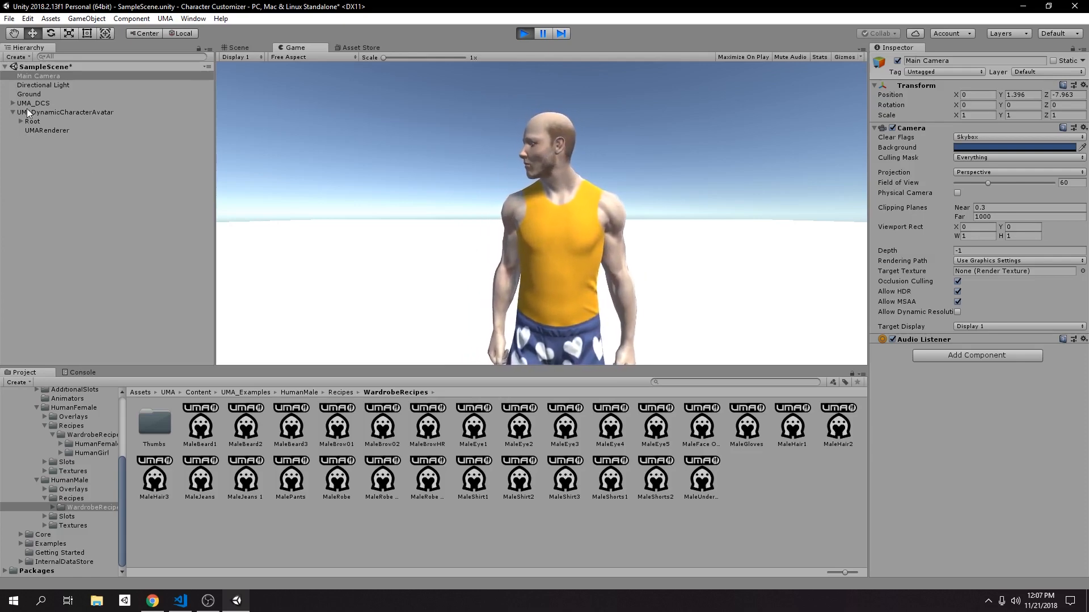
Select UMADynamicCharacterAvatar, scroll through its DNA list, and expand the Root and Global bones.
left_click(66, 112)
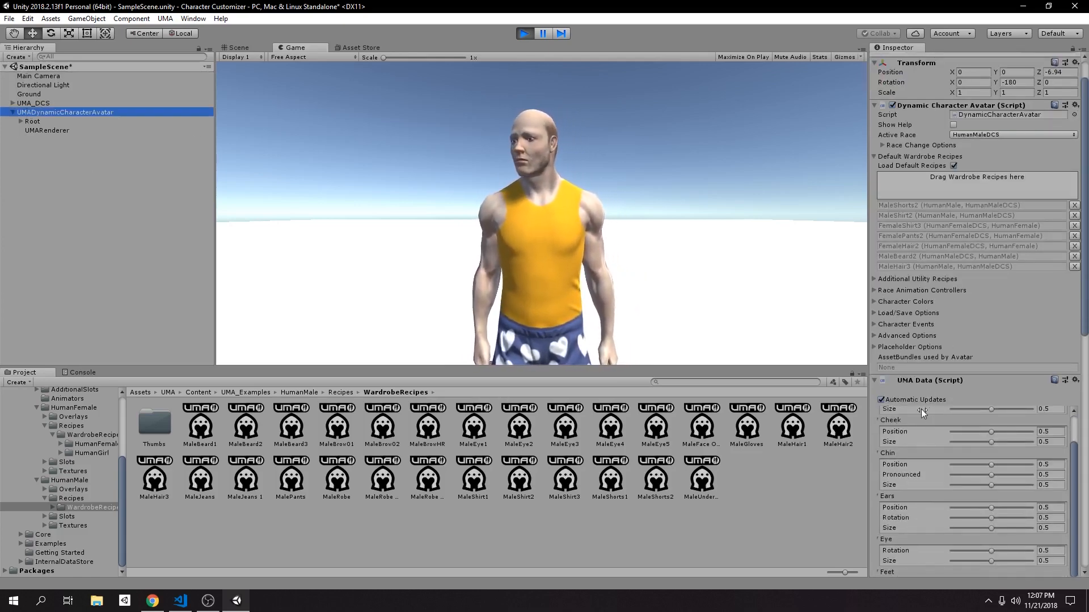
scroll("down", 3)
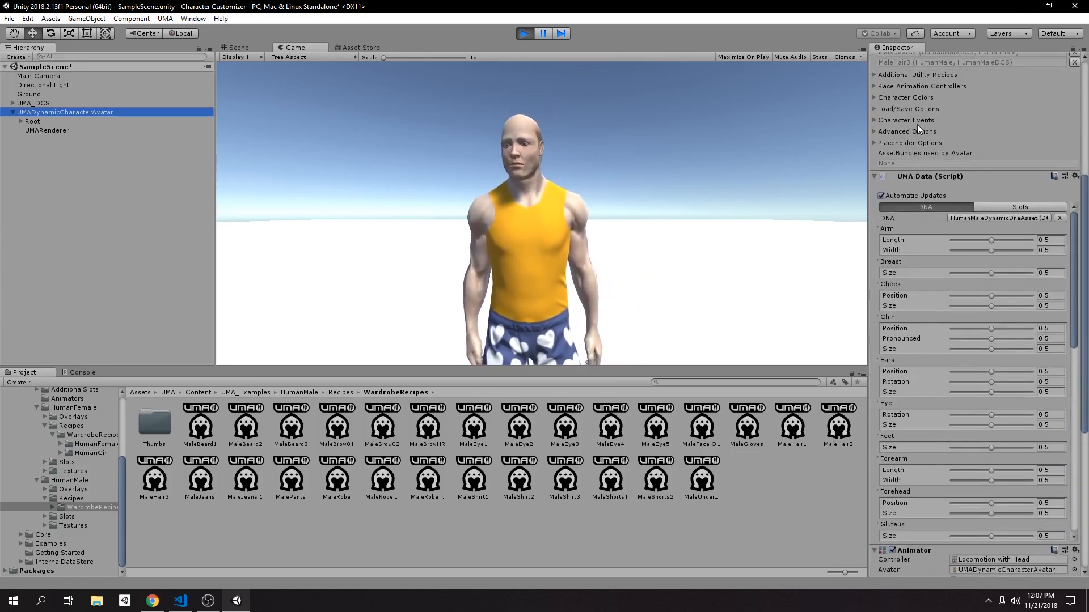
scroll("down", 3)
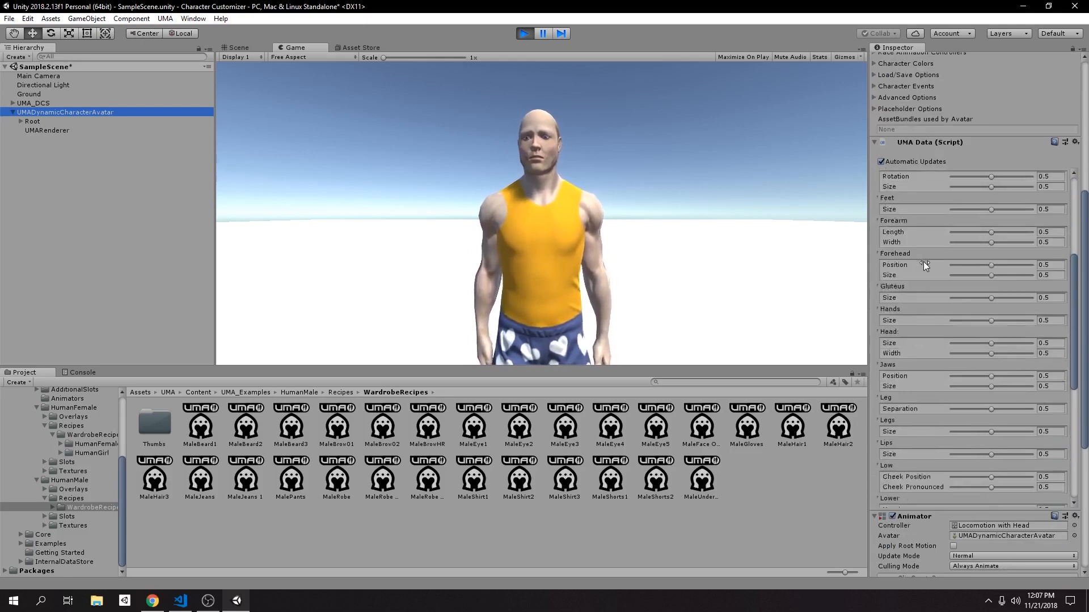
scroll("down", 3)
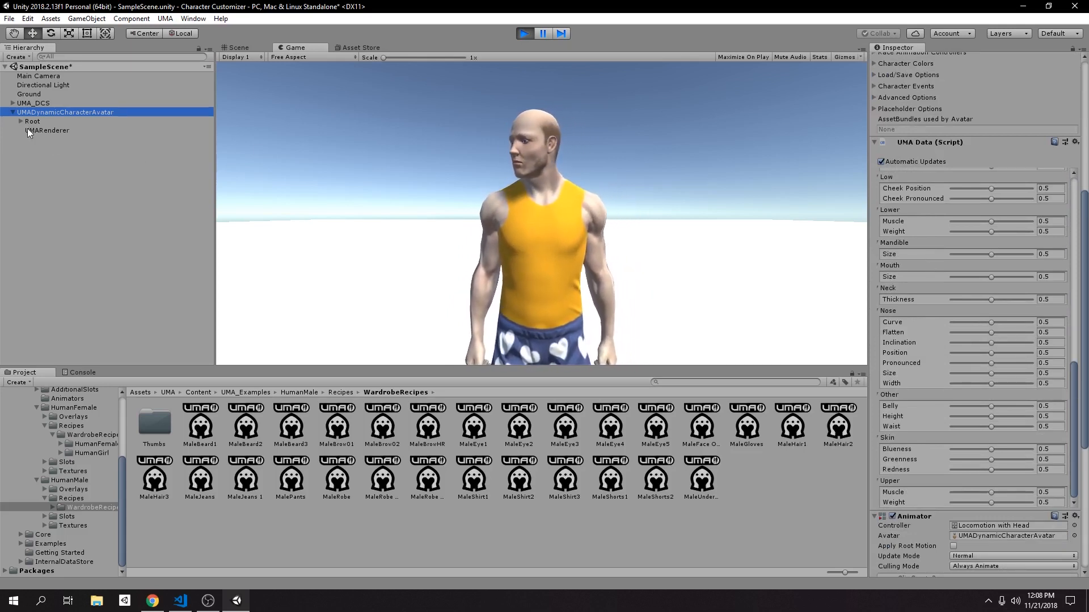
left_click(19, 122)
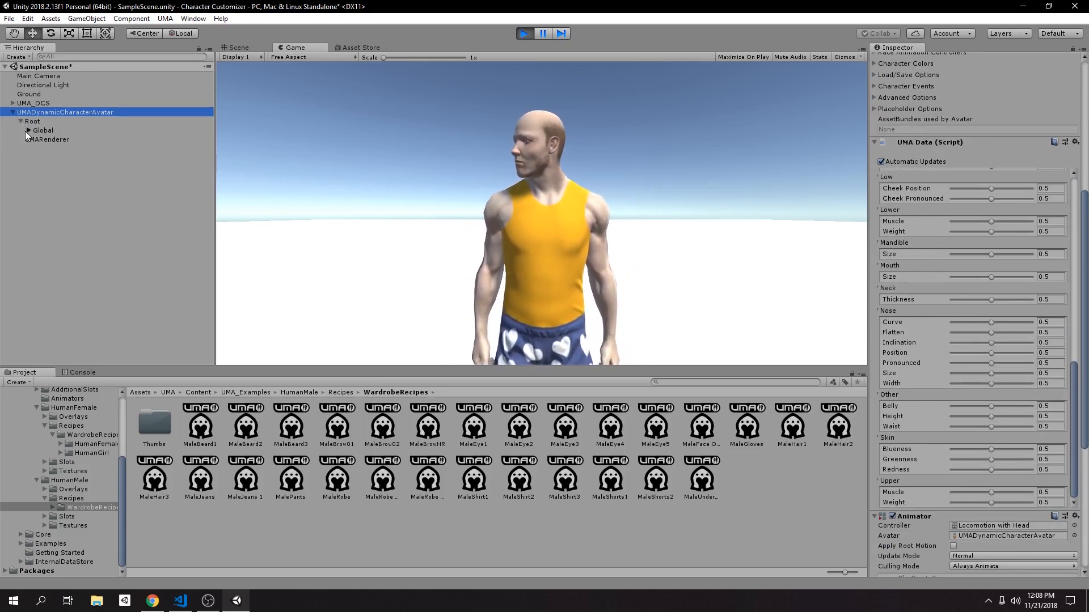
left_click(27, 130)
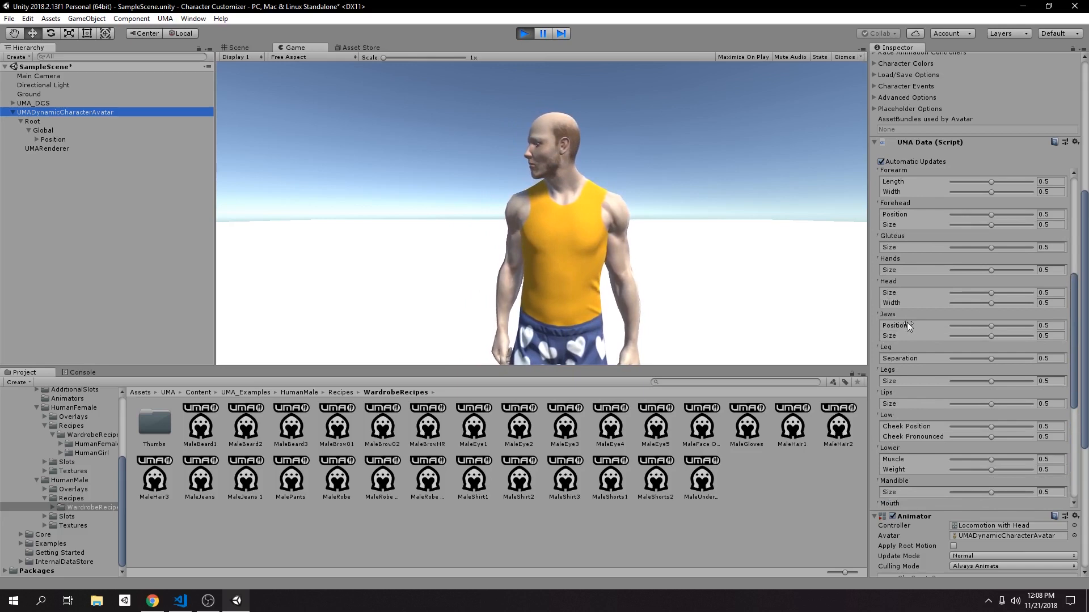
Adjust the Head Size, Neck Thickness, Belly, Height, Upper Muscle and Upper Weight sliders, then stop play.
scroll("up", 3)
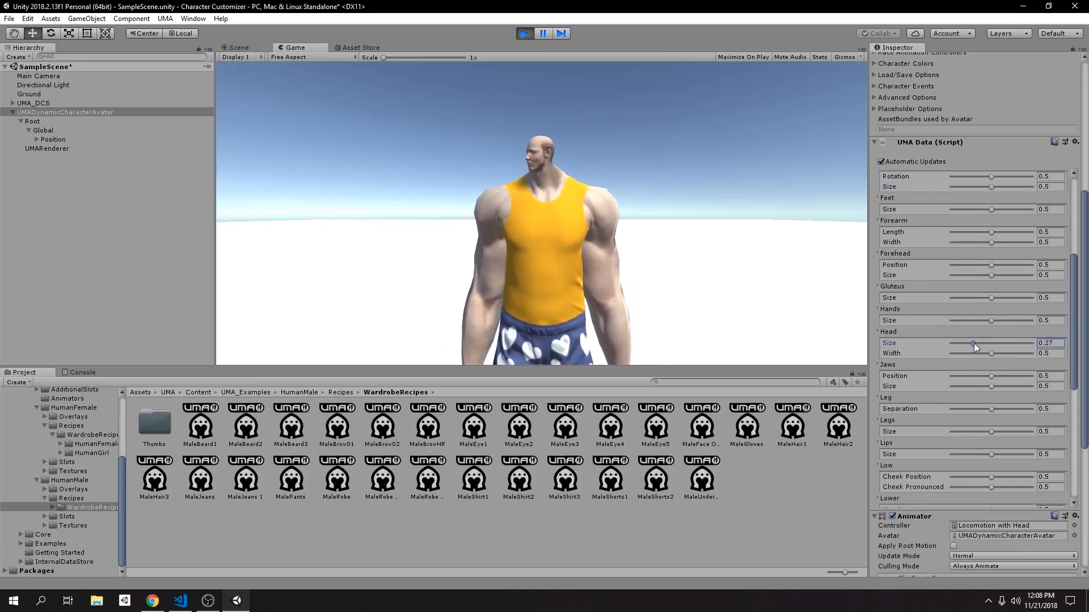
scroll("down", 3)
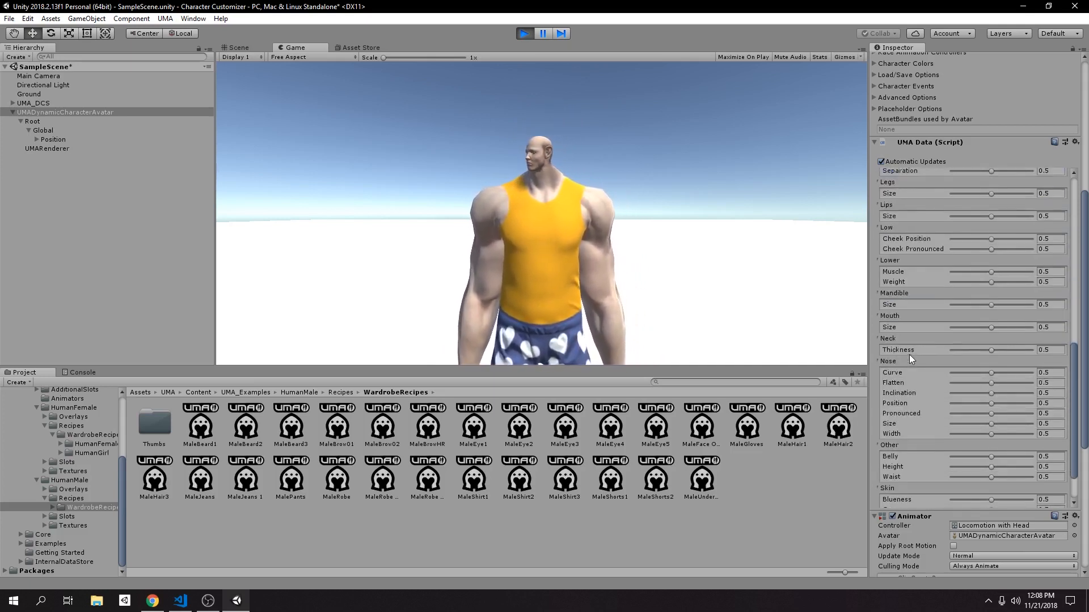
scroll("down", 3)
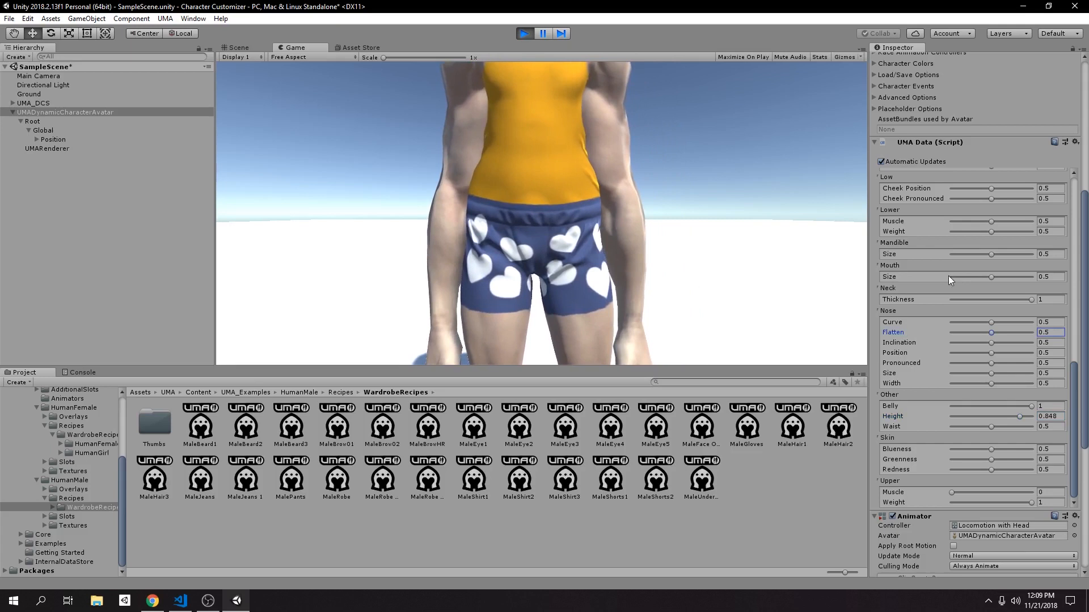
left_click(523, 33)
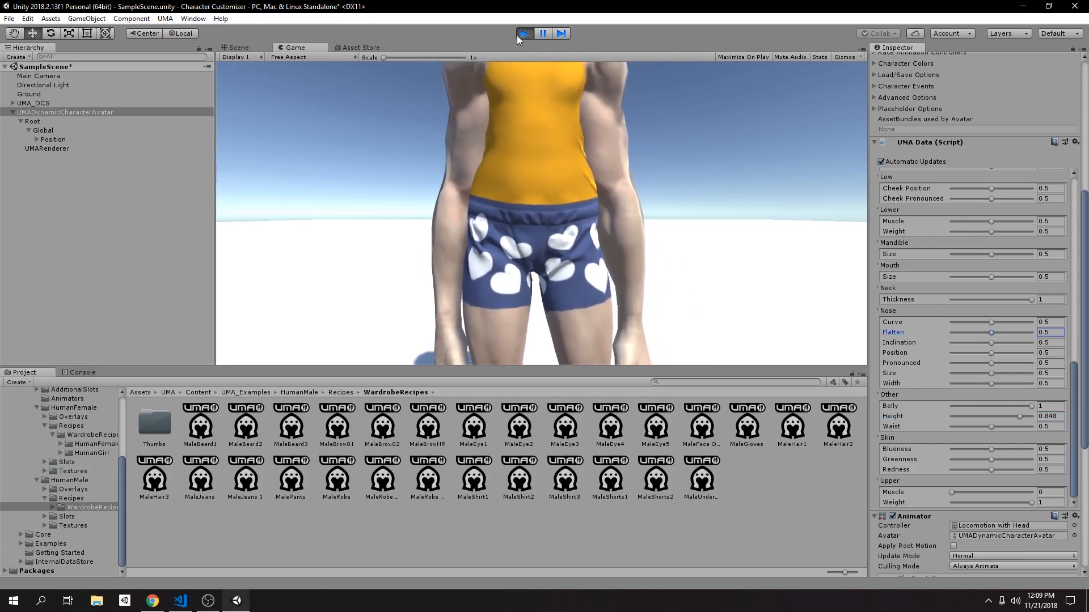